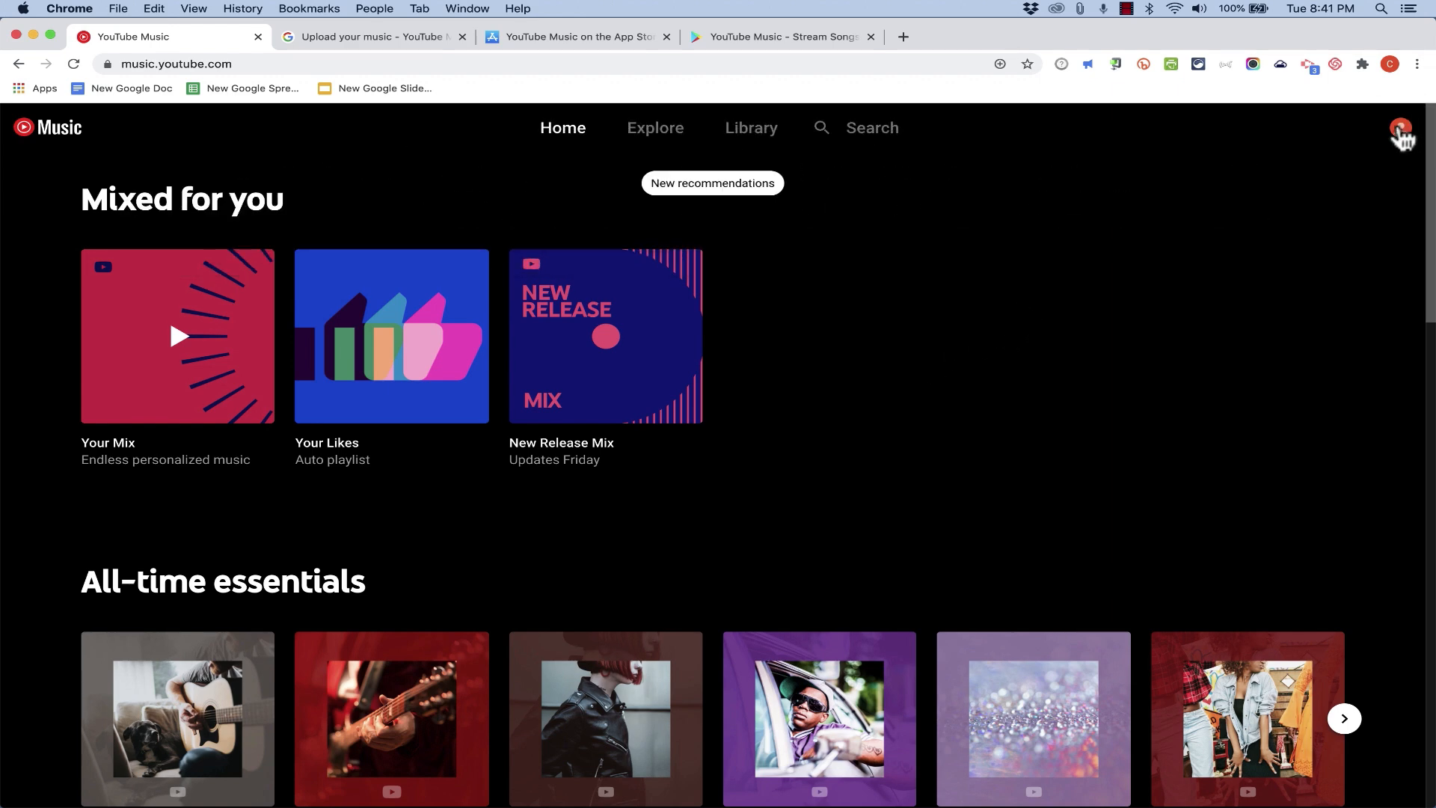
pyautogui.moveTo(1348, 160)
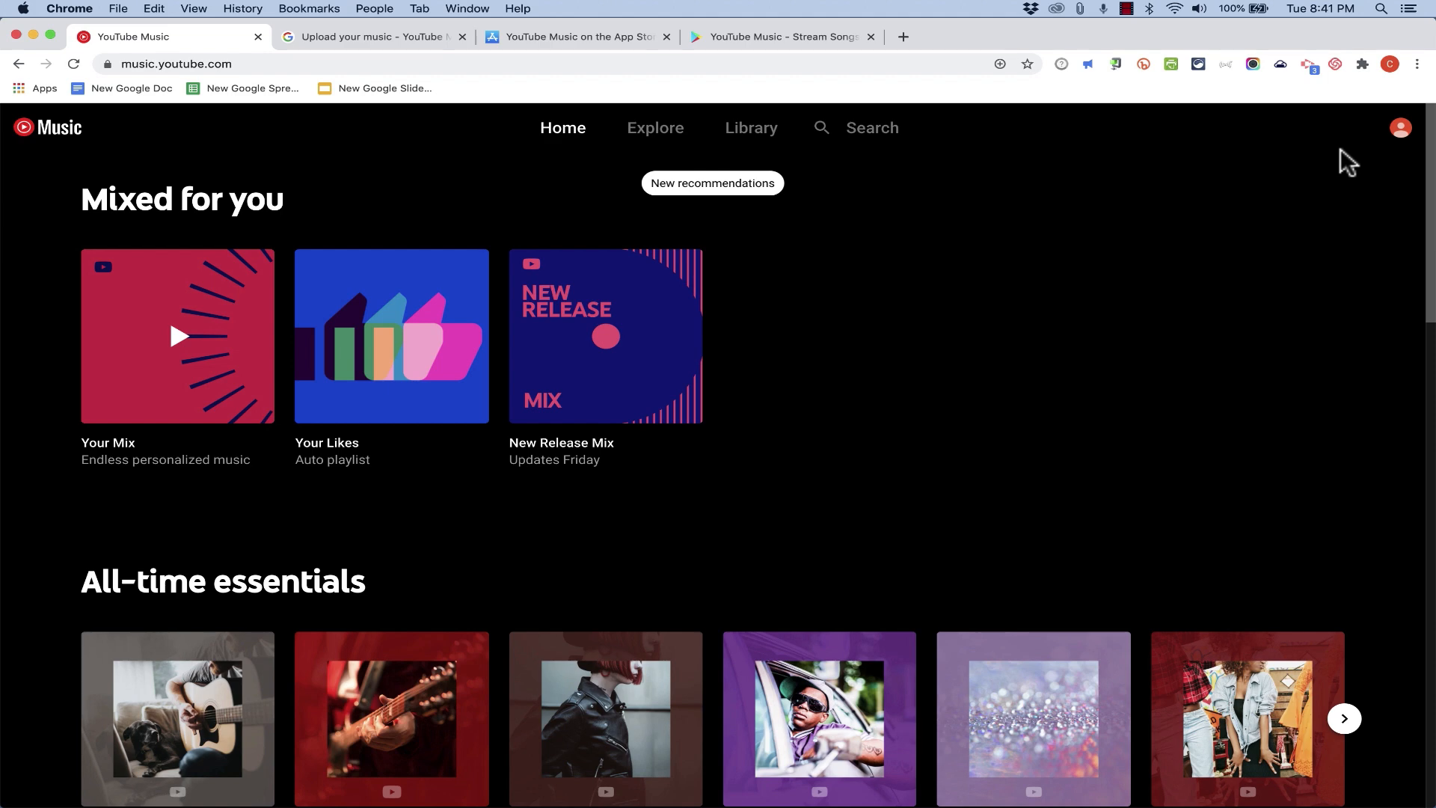
pyautogui.moveTo(557, 337)
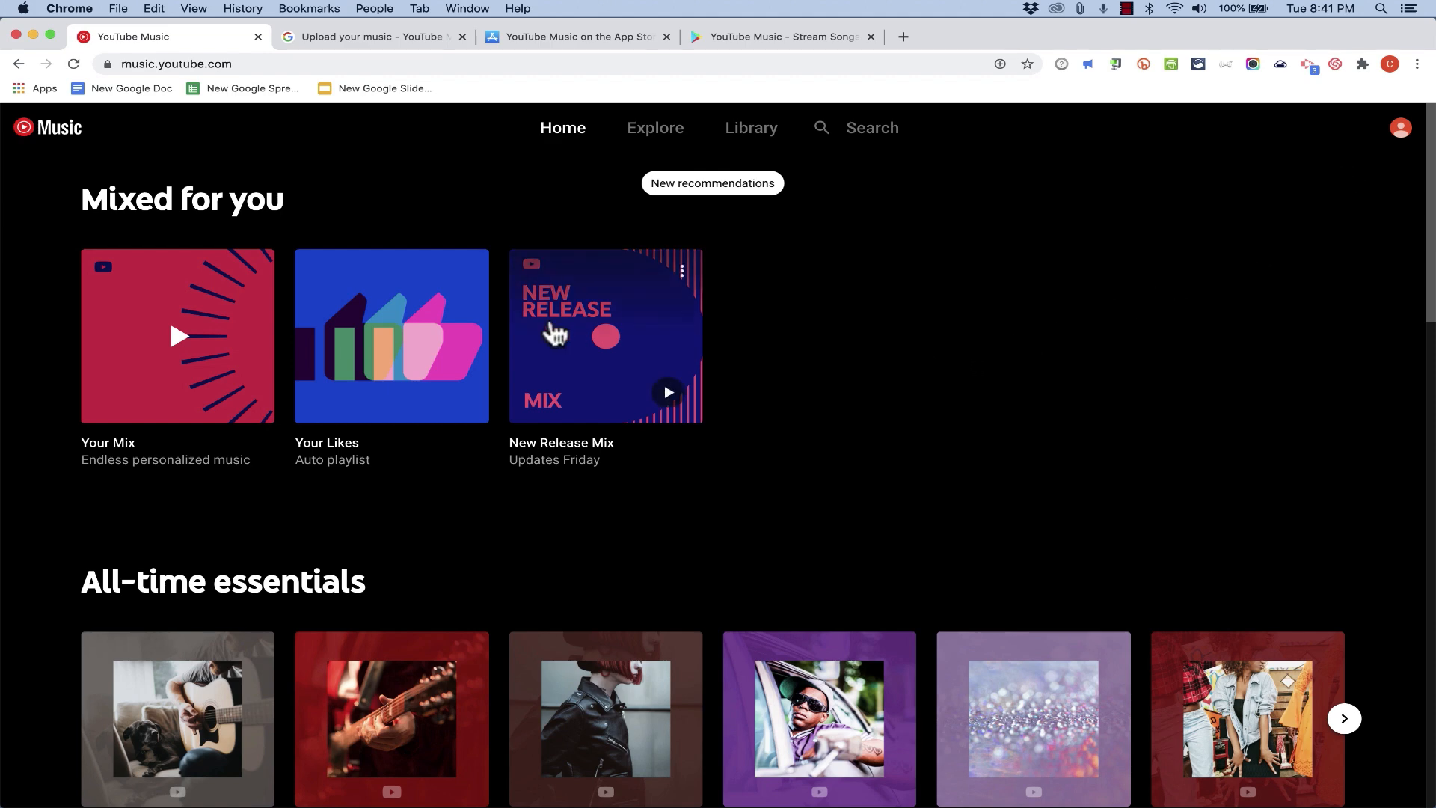
pyautogui.moveTo(832, 346)
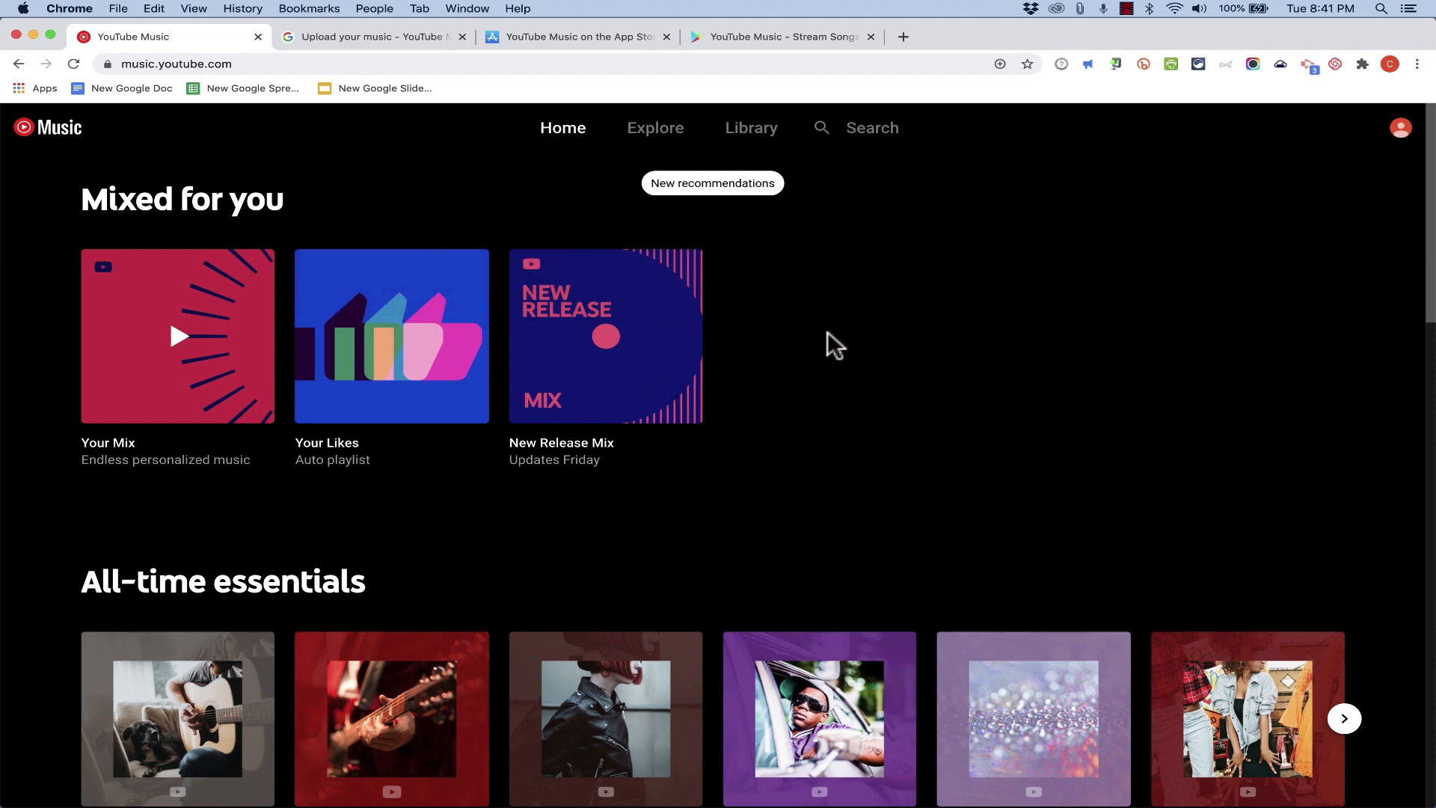
pyautogui.moveTo(561, 206)
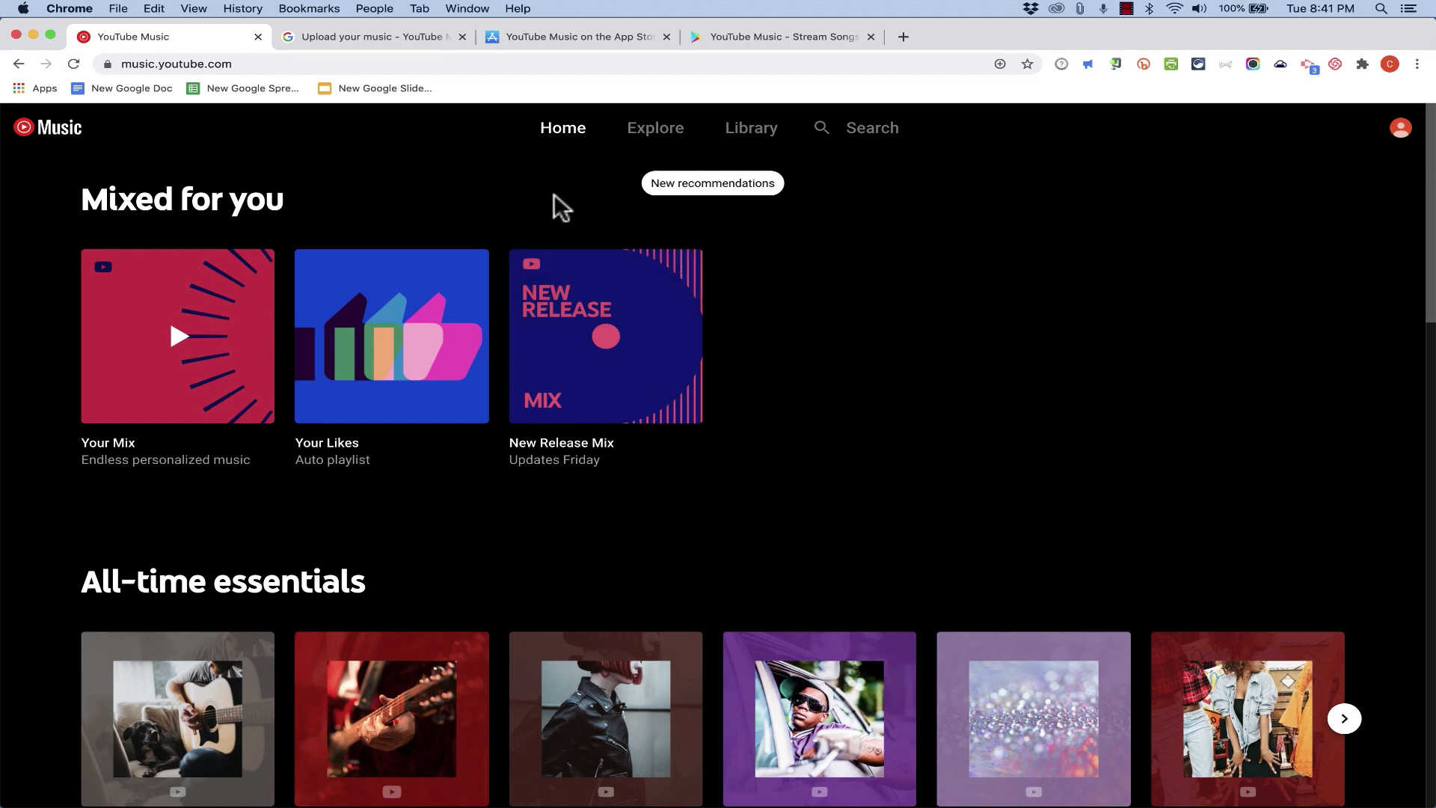
pyautogui.moveTo(1260, 232)
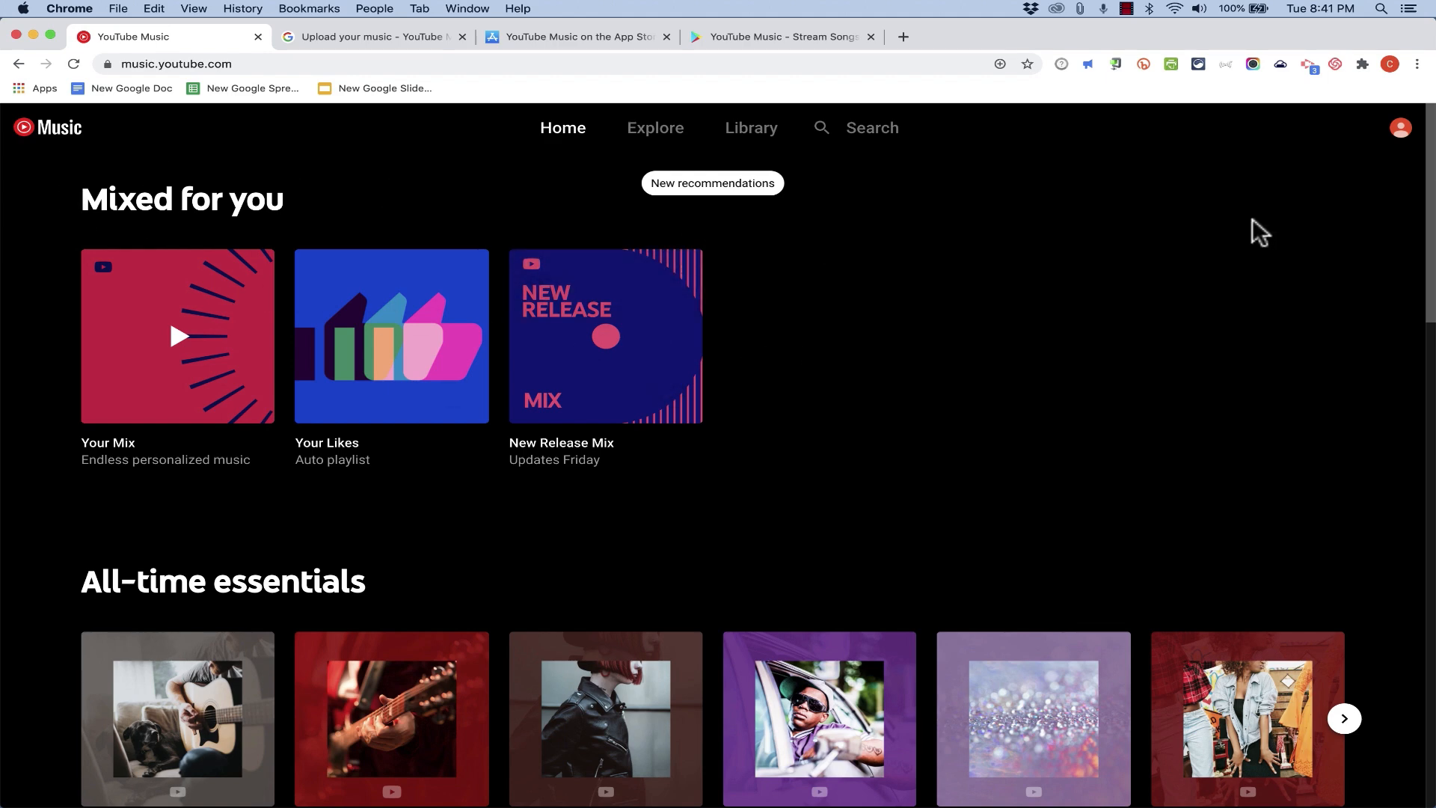
# - Begin the artist picker via LET'S GO after scrolling the welcome page
pyautogui.scroll(-3)
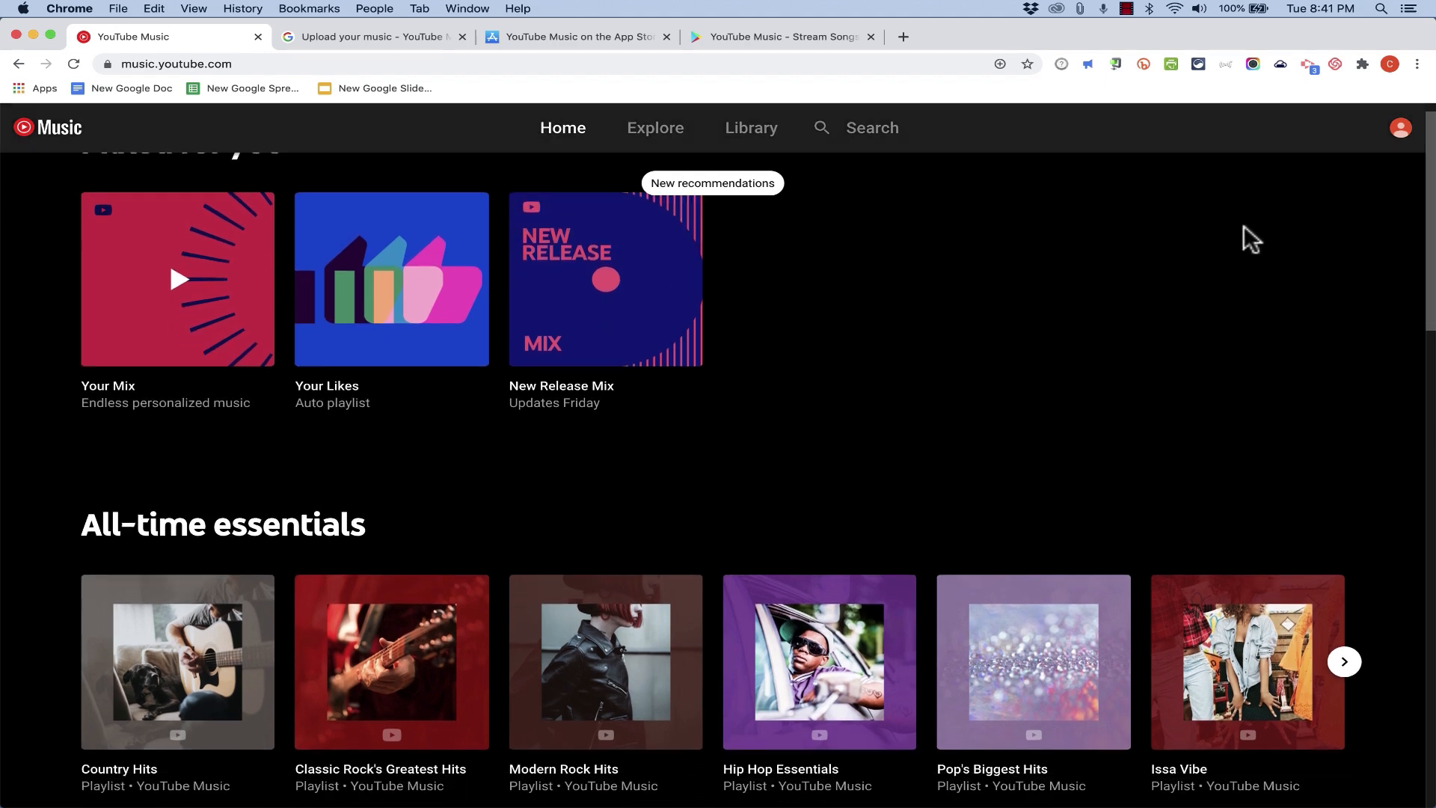
pyautogui.scroll(-3)
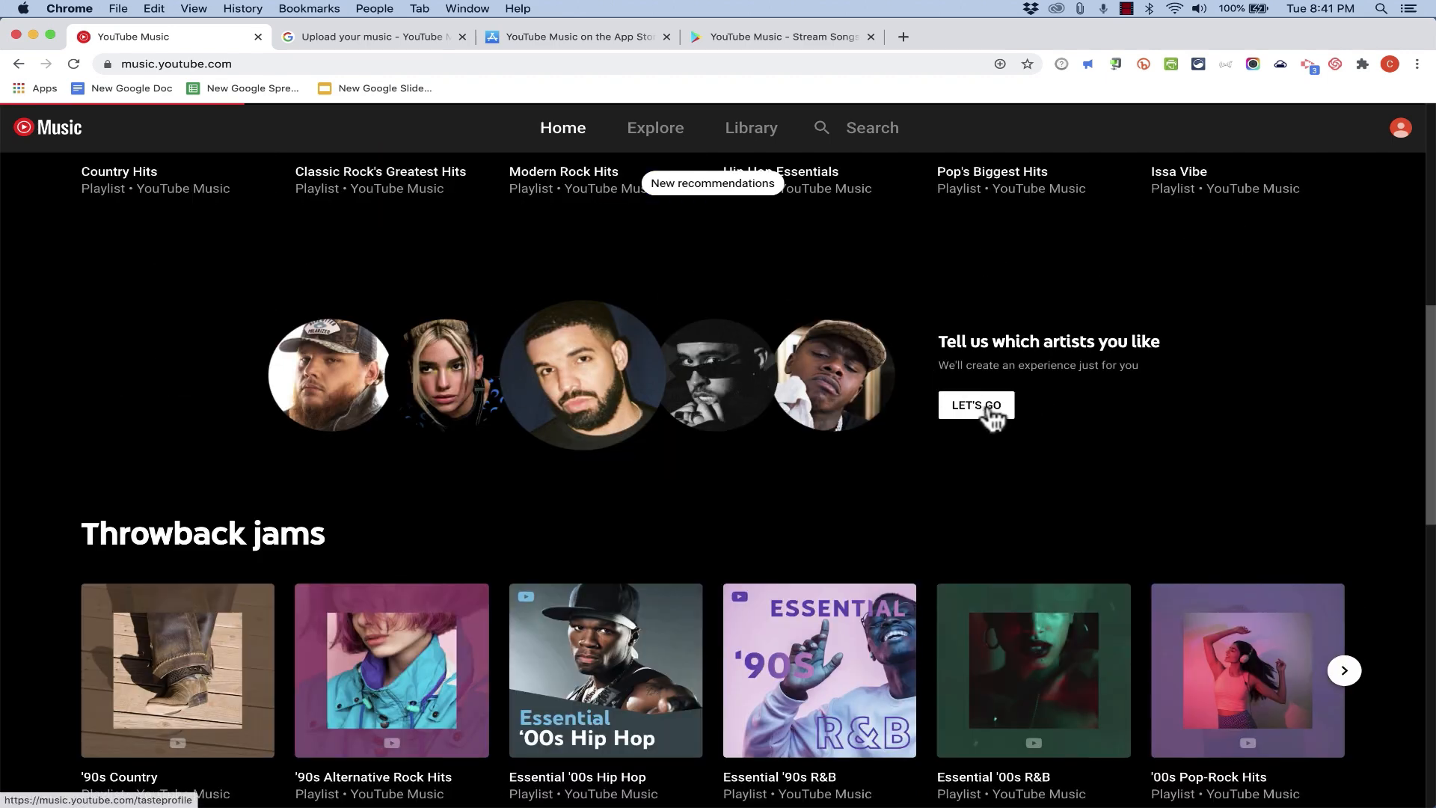
pyautogui.click(974, 405)
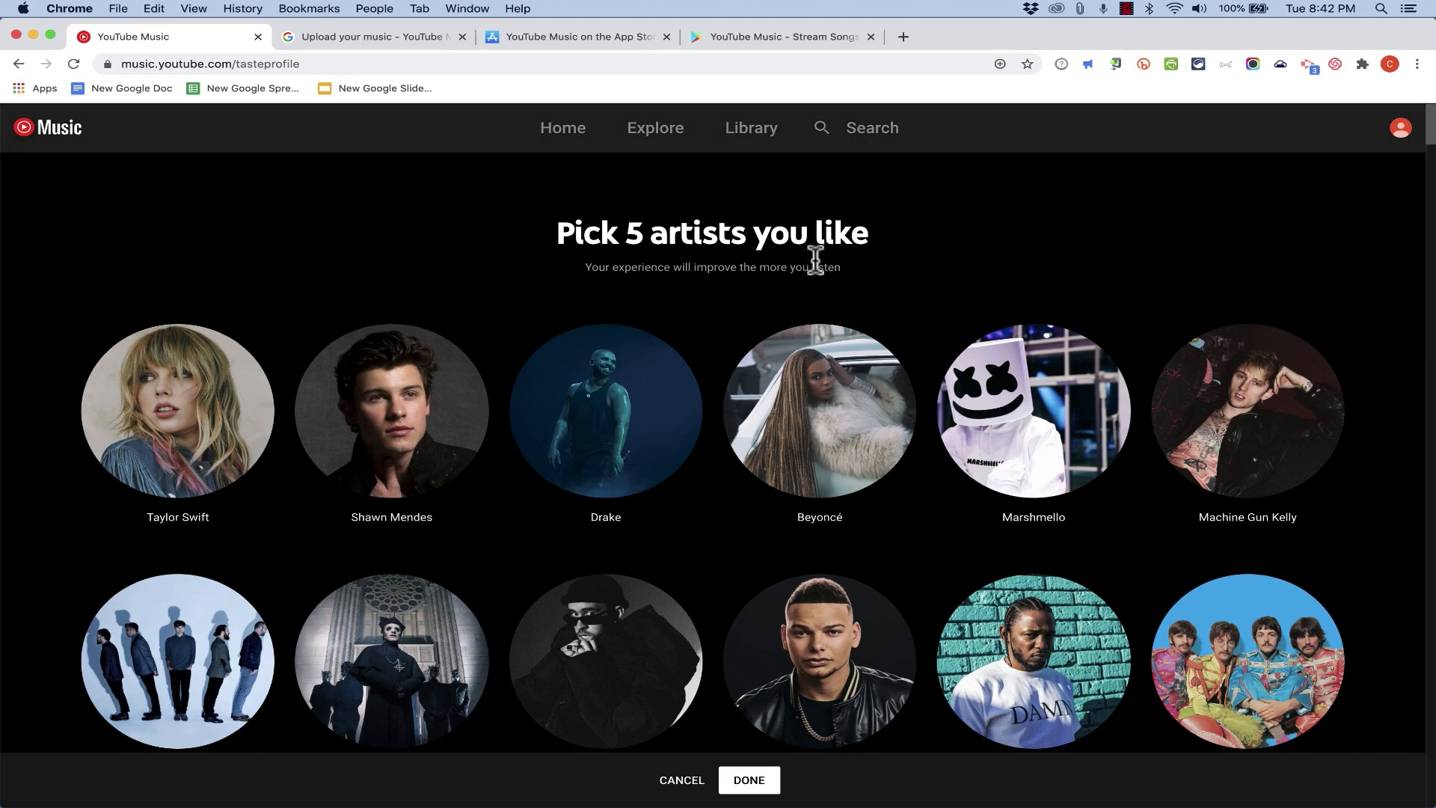
# - Check Soda Stereo and the other liked artists in the grid and submit the picks with DONE
pyautogui.scroll(-3)
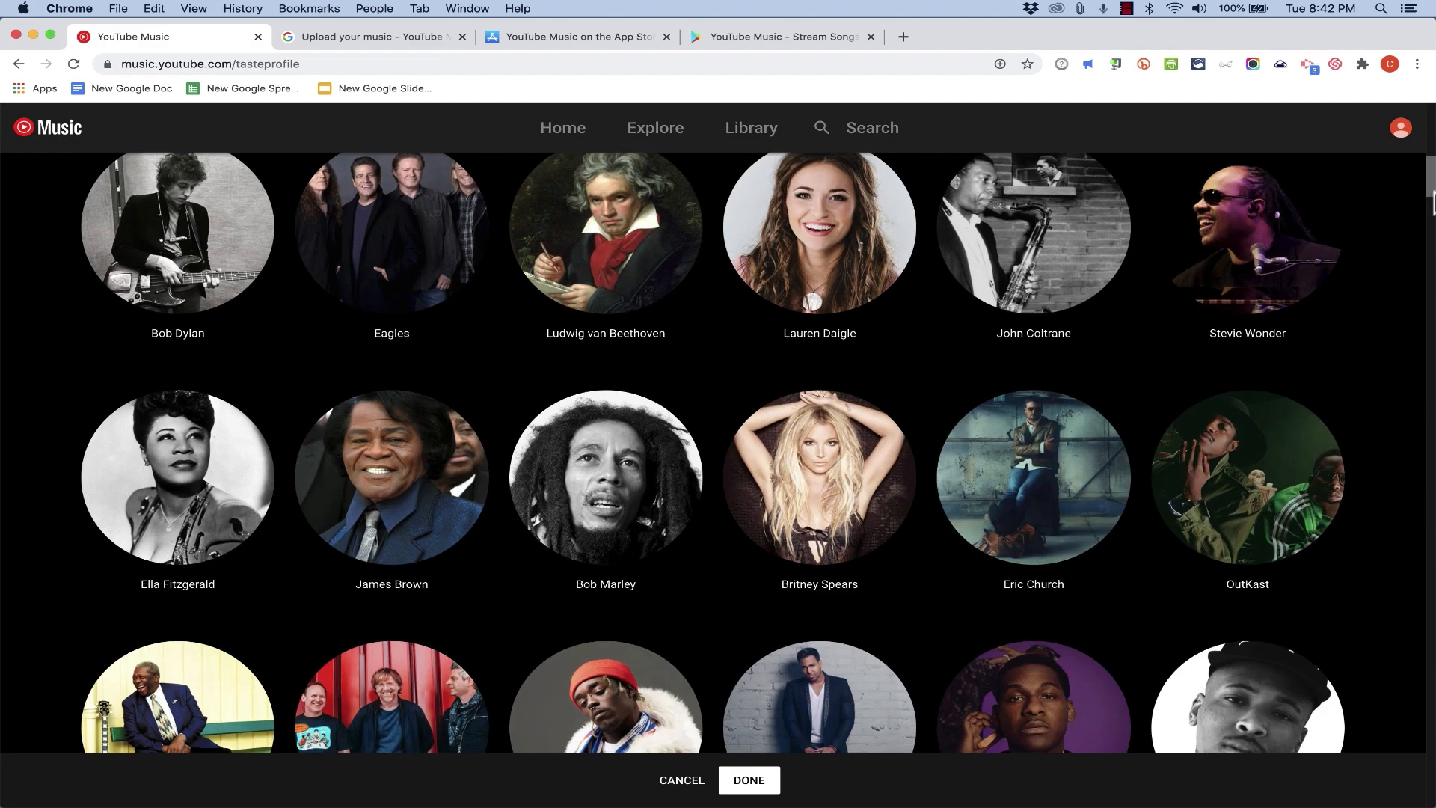
pyautogui.scroll(-3)
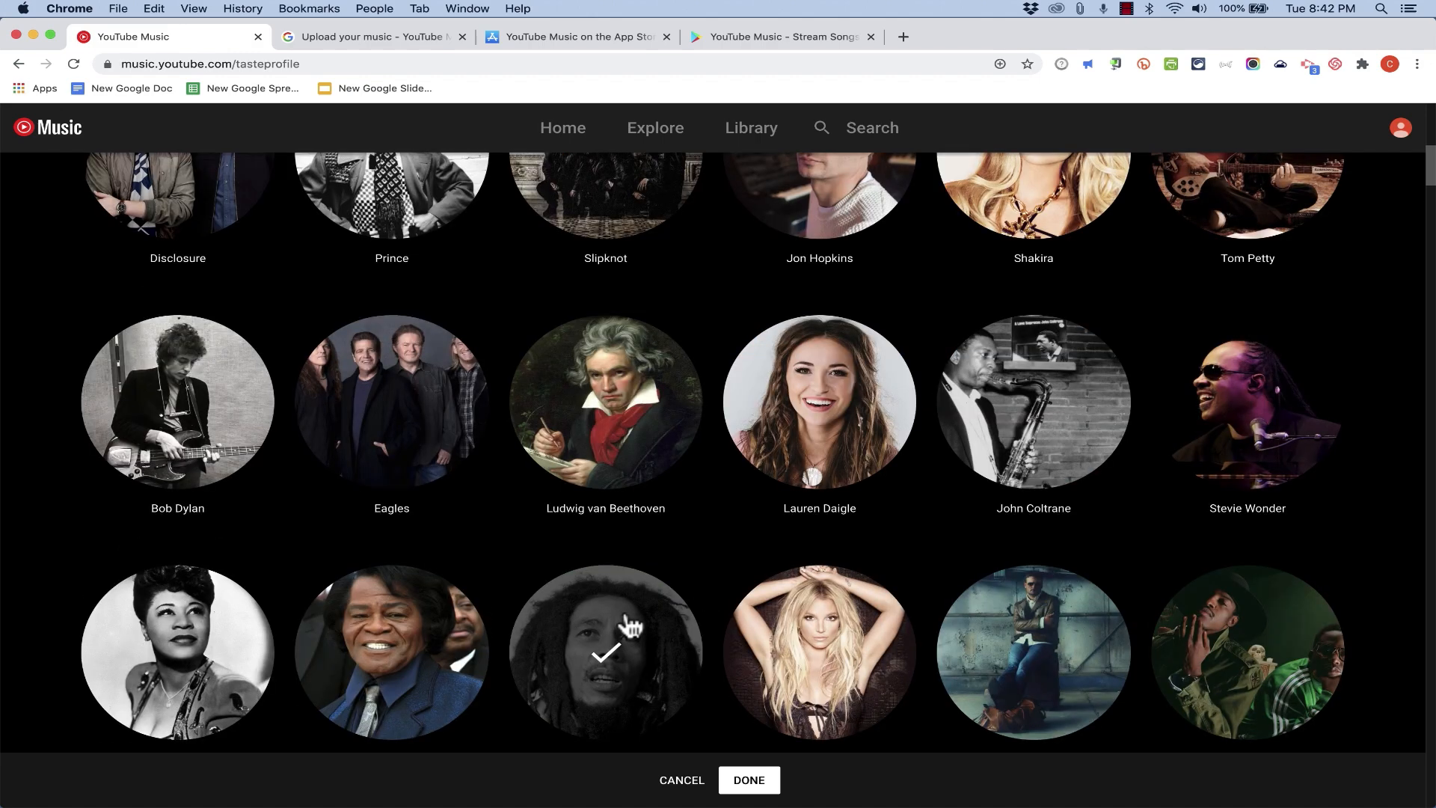
pyautogui.scroll(-3)
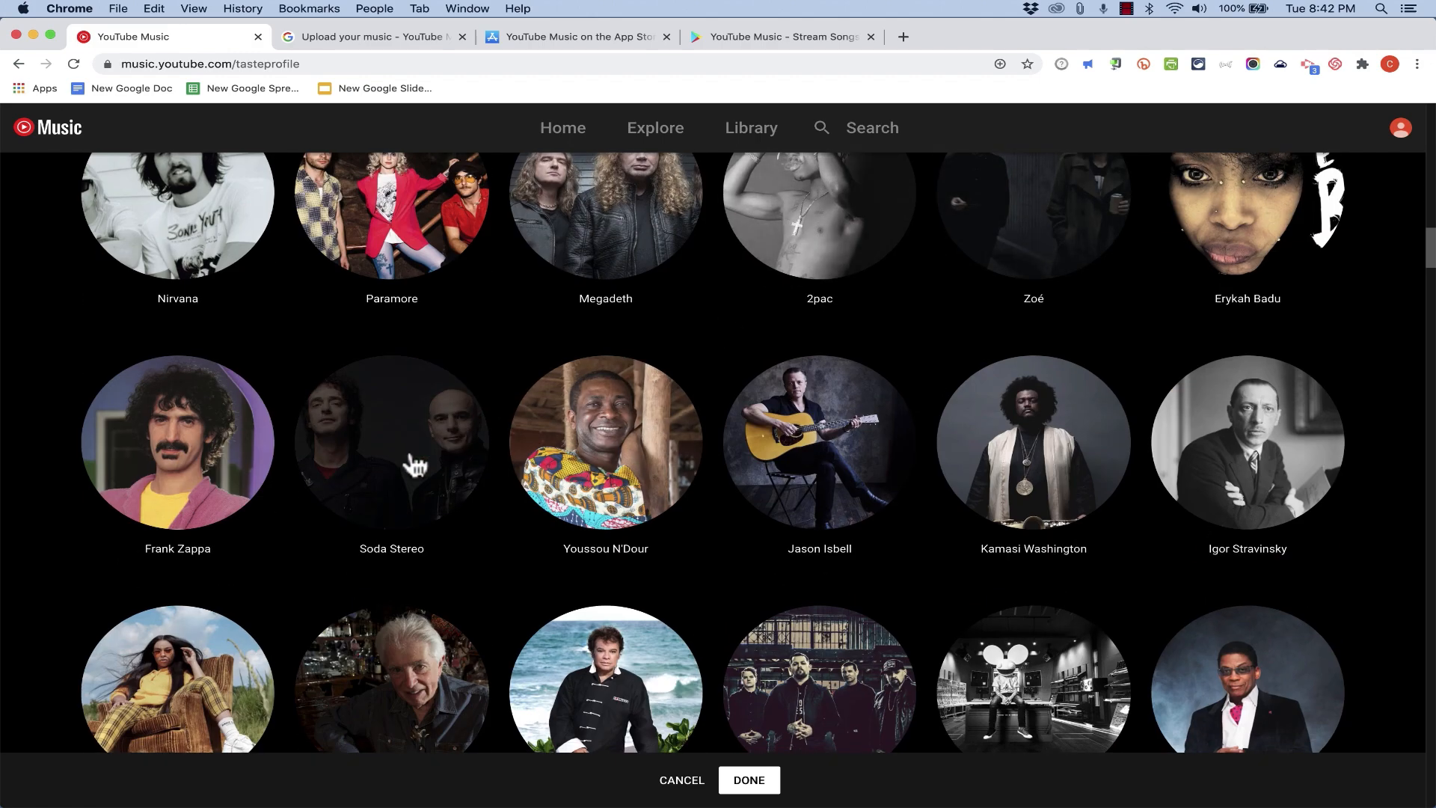
pyautogui.click(390, 443)
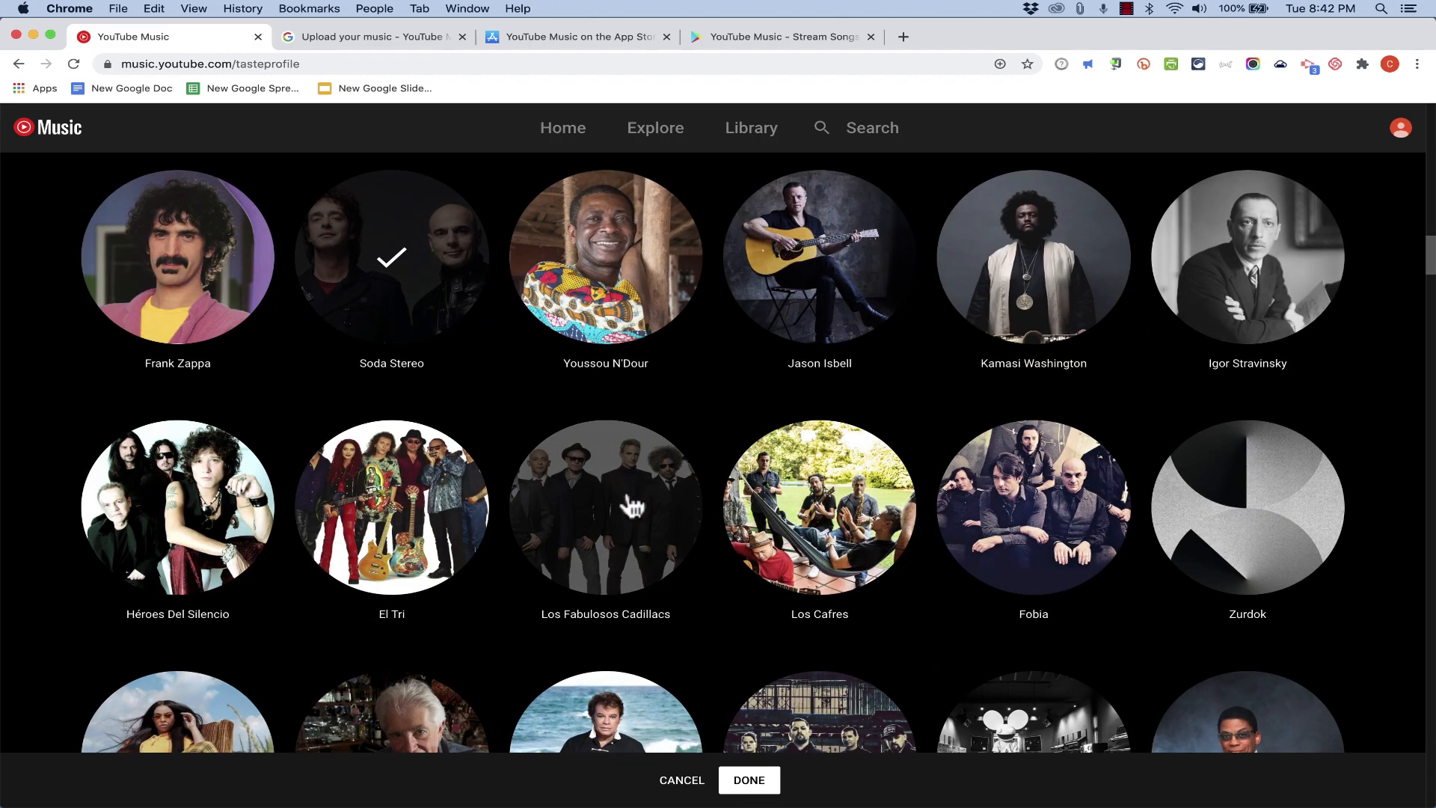
pyautogui.scroll(-3)
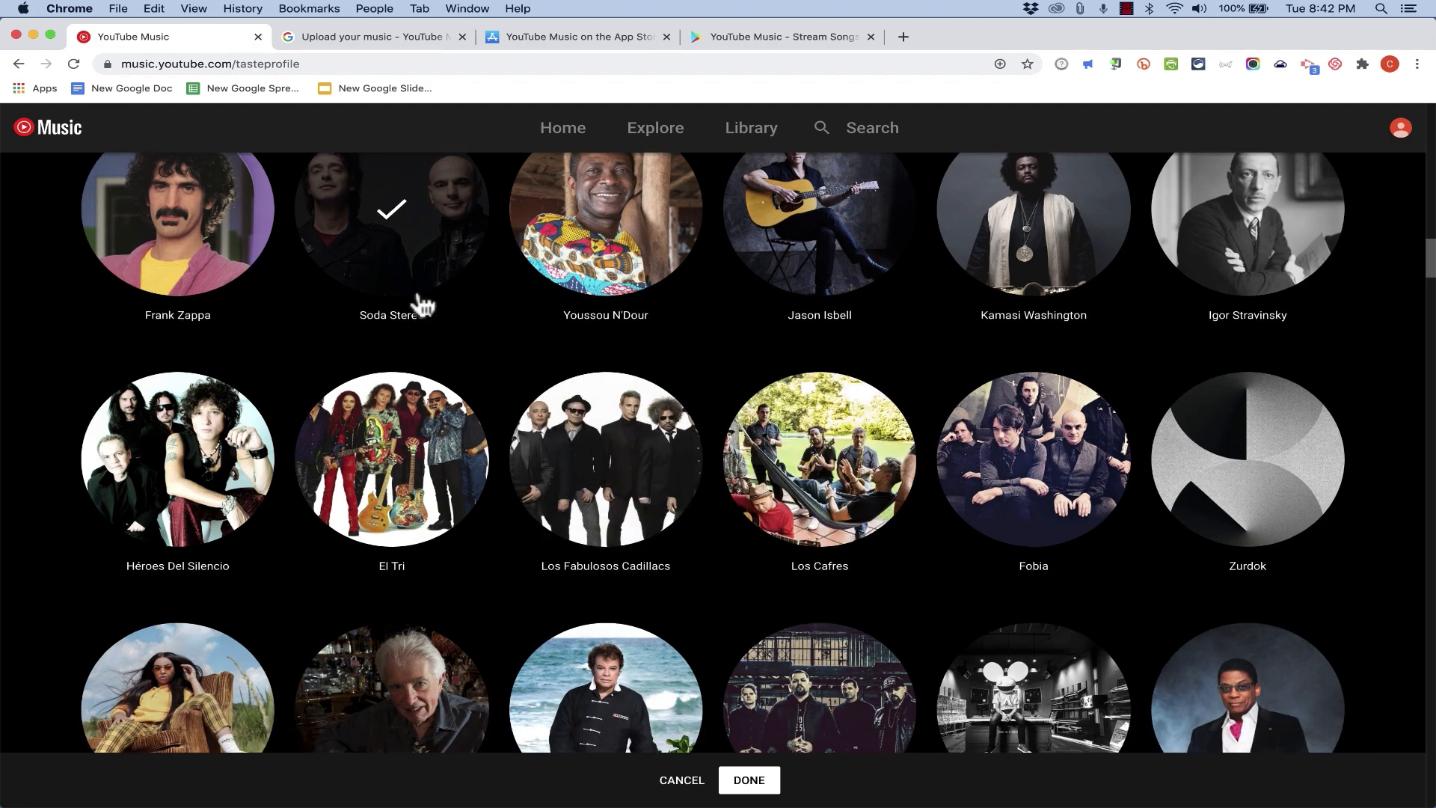
pyautogui.scroll(-3)
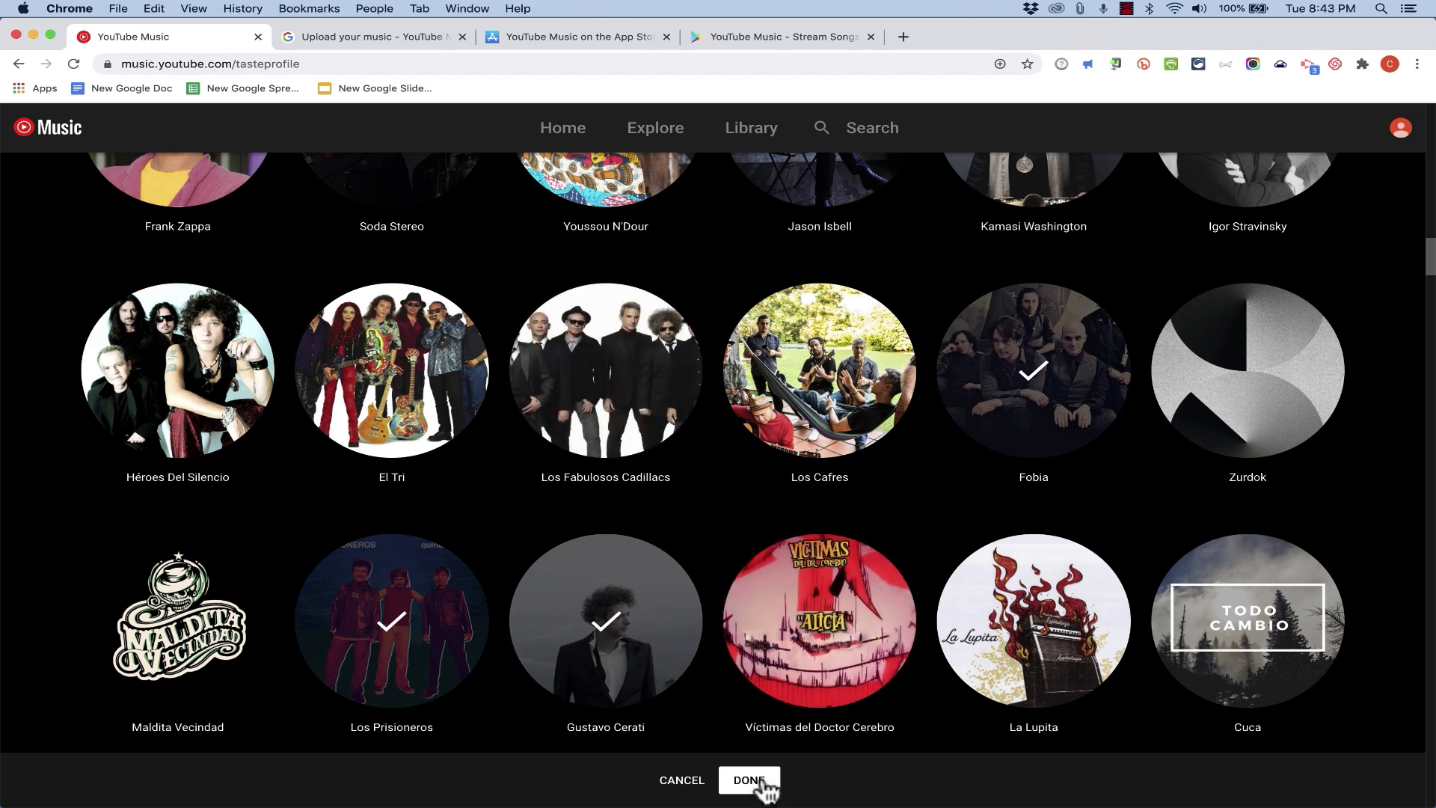
pyautogui.click(748, 780)
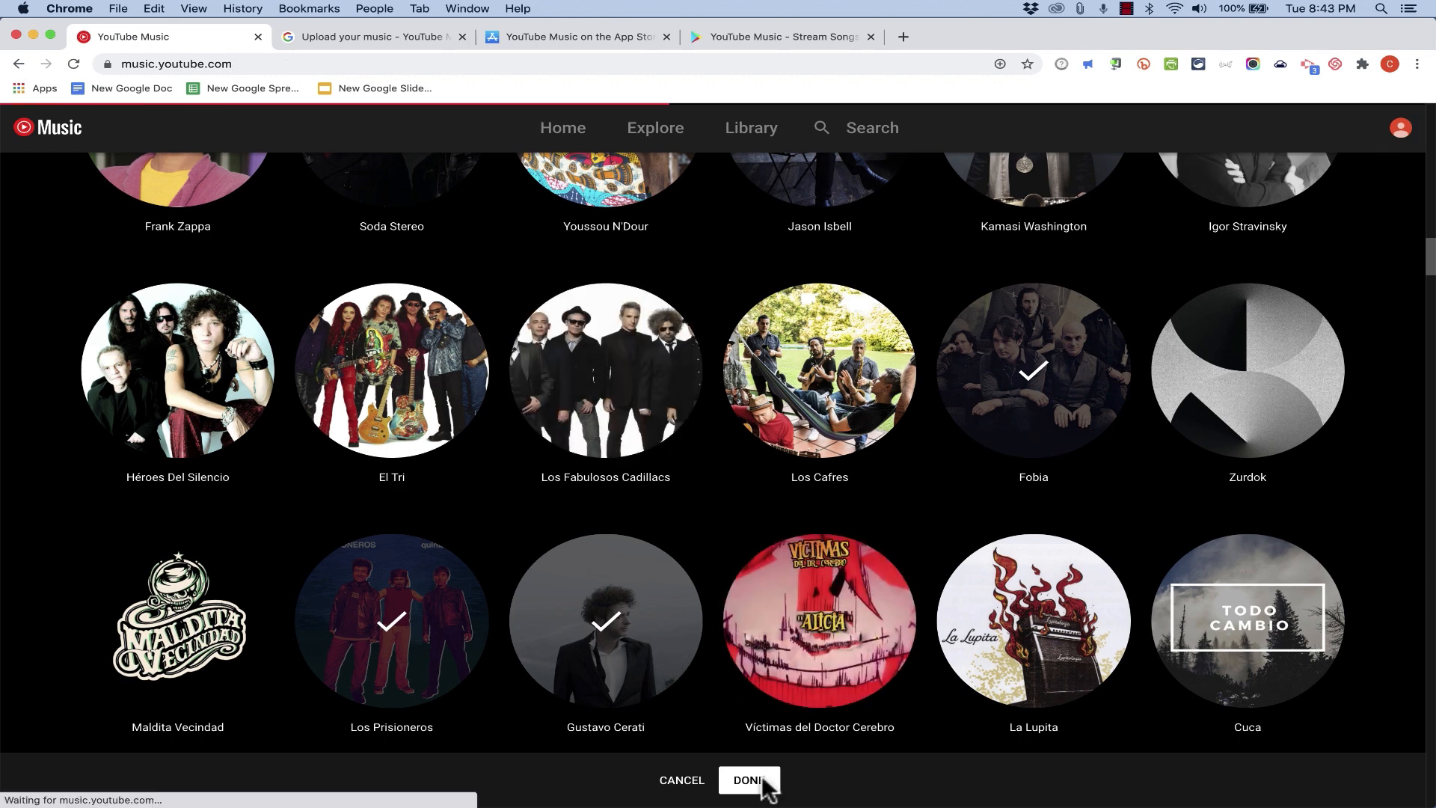
# - Browse the reloaded home page's 'Music to get you started' and 'Similar to' rows, then return to the top
pyautogui.click(750, 781)
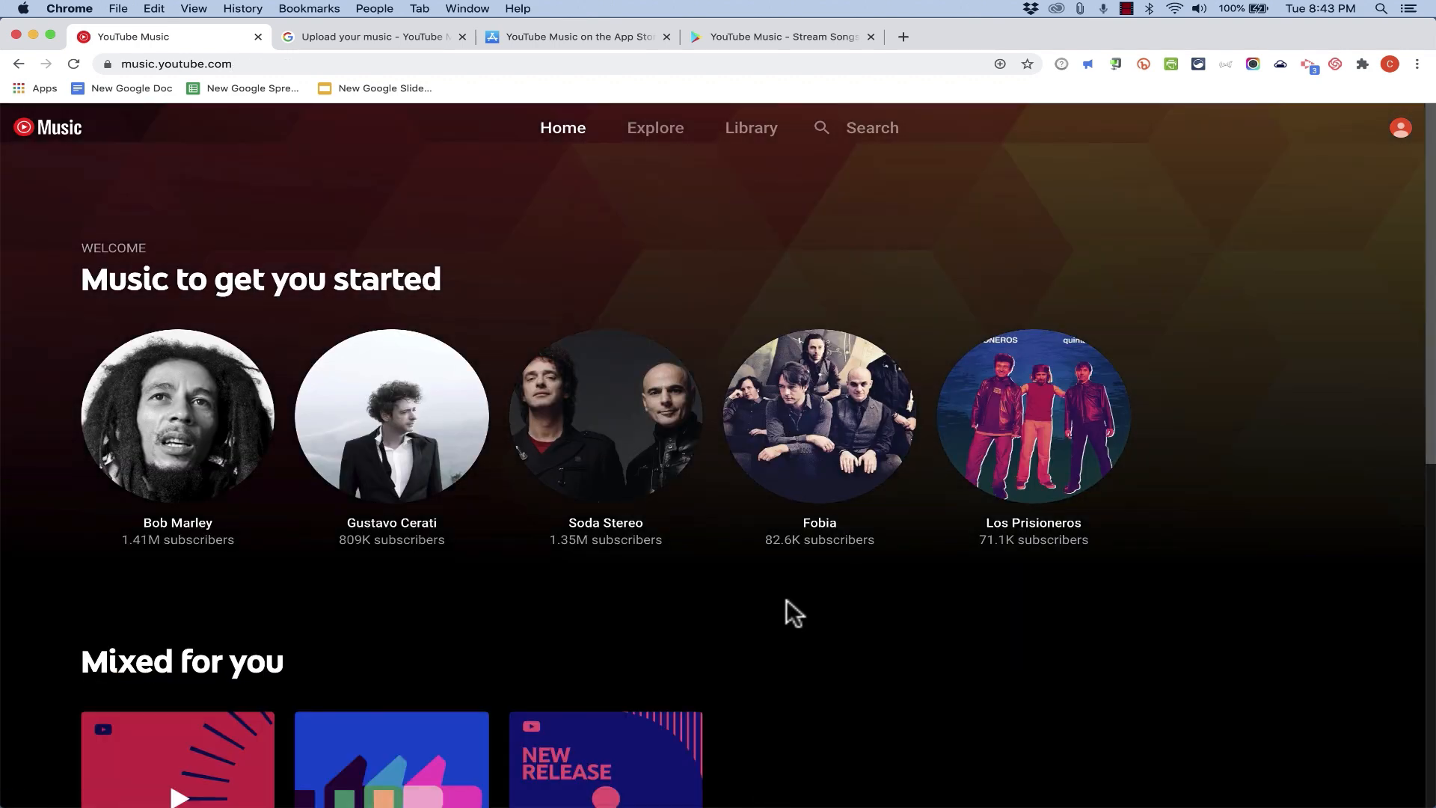
pyautogui.moveTo(802, 601)
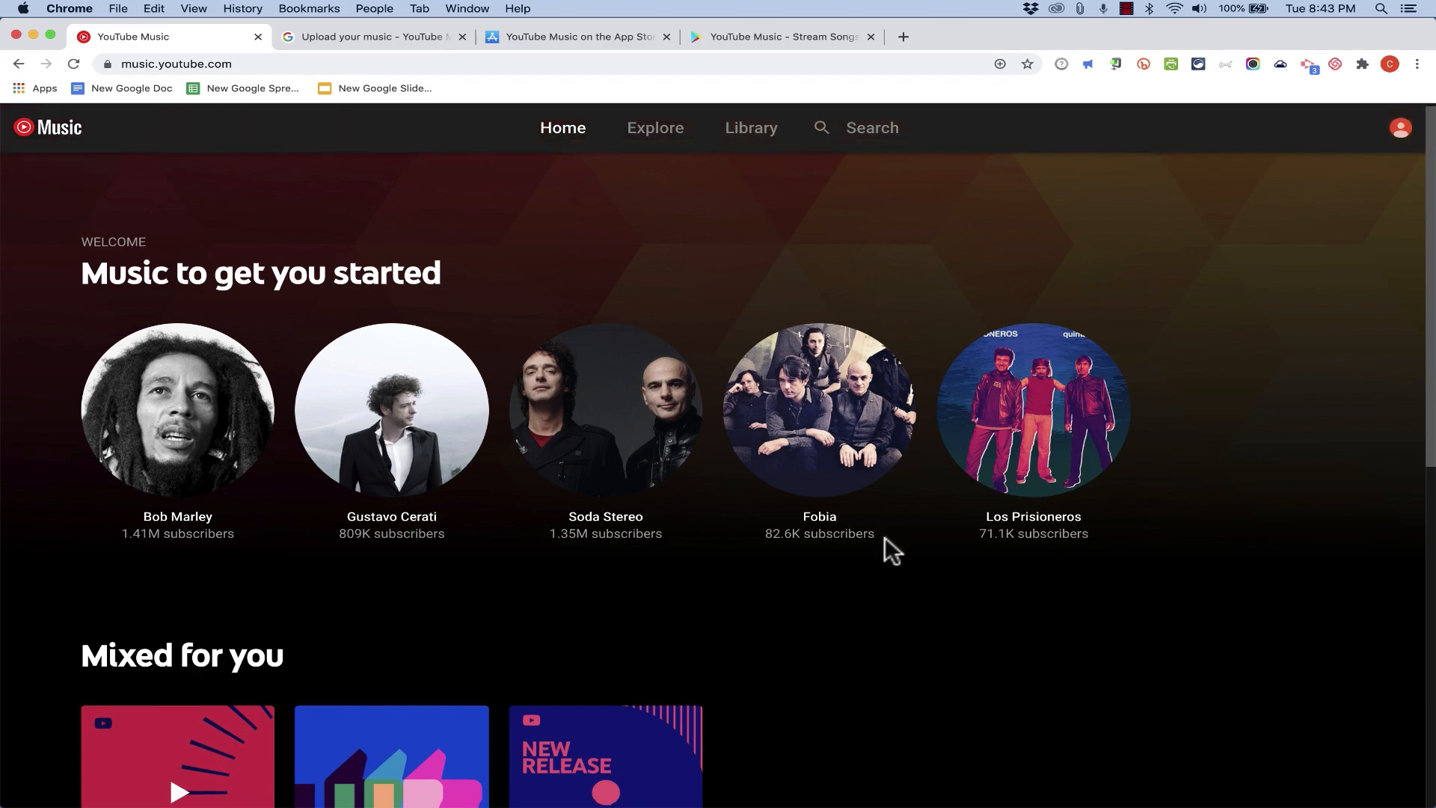
pyautogui.scroll(-3)
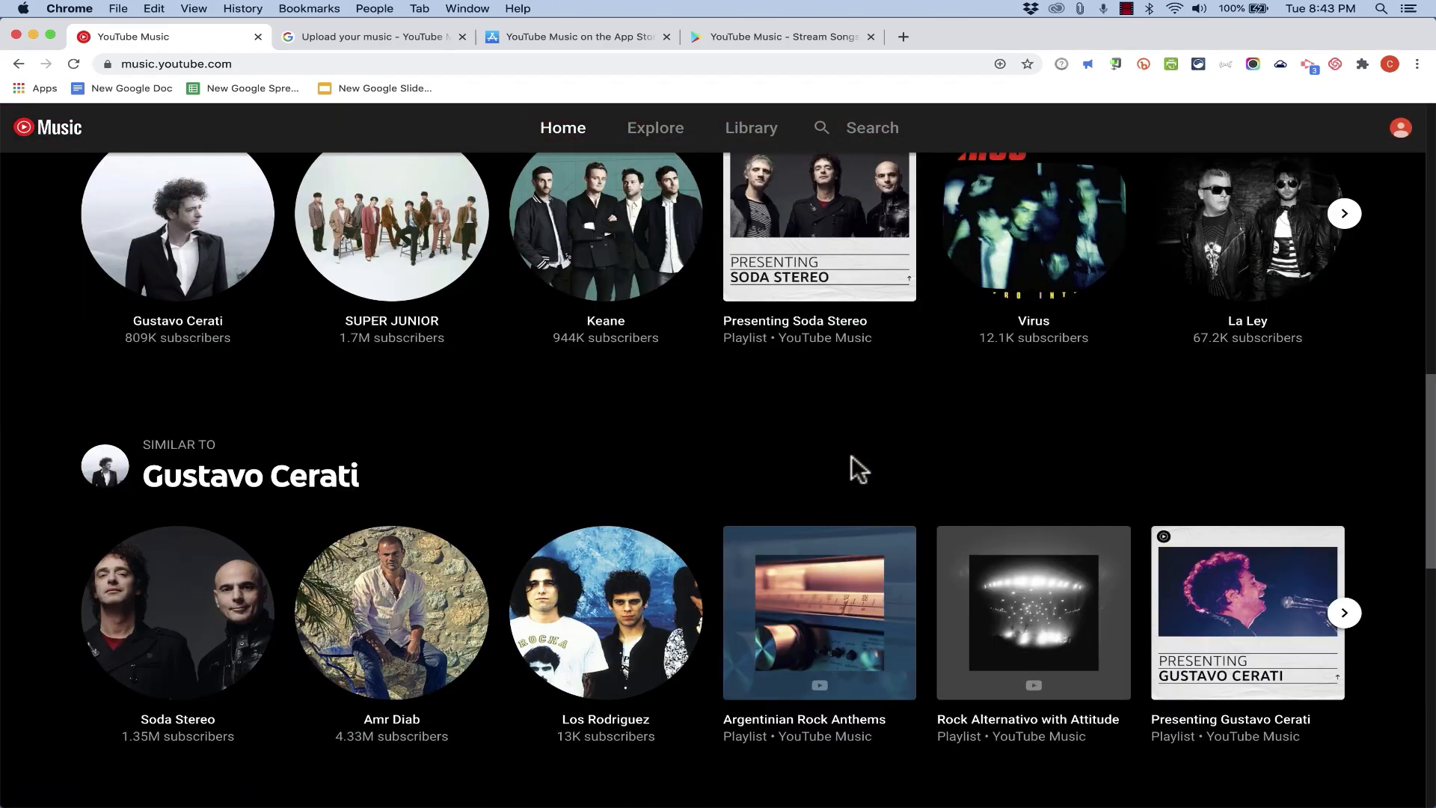
pyautogui.scroll(-3)
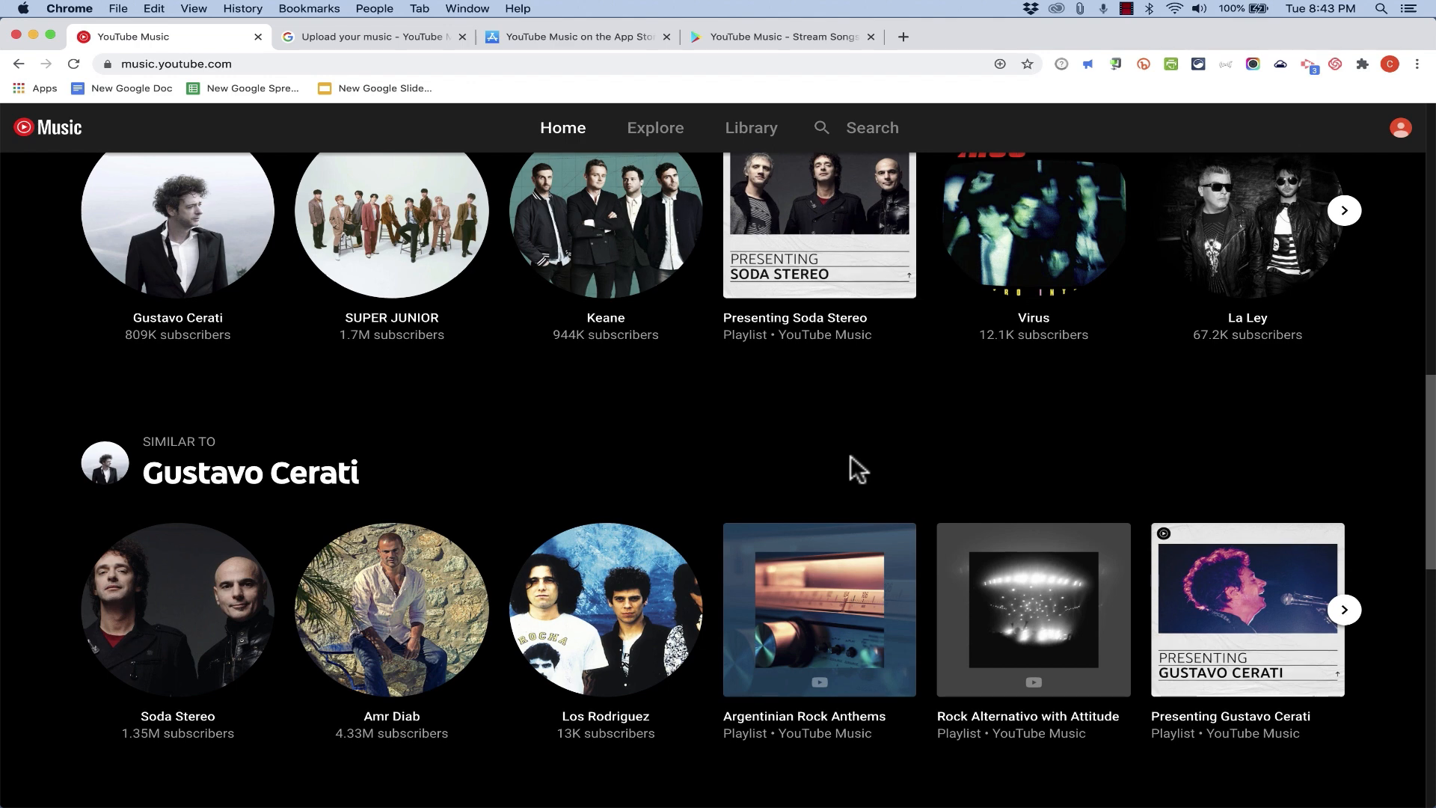
pyautogui.scroll(3)
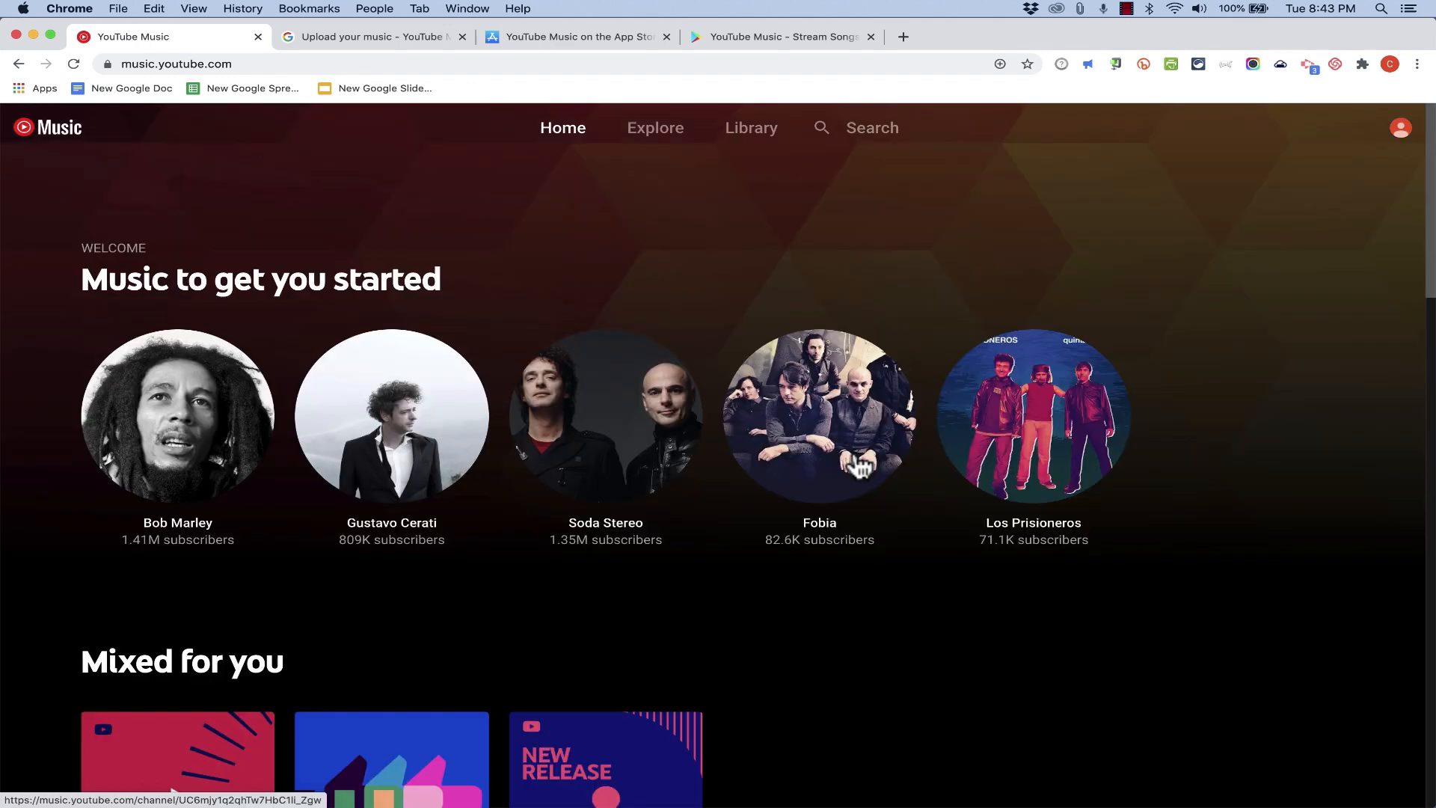
pyautogui.moveTo(859, 469)
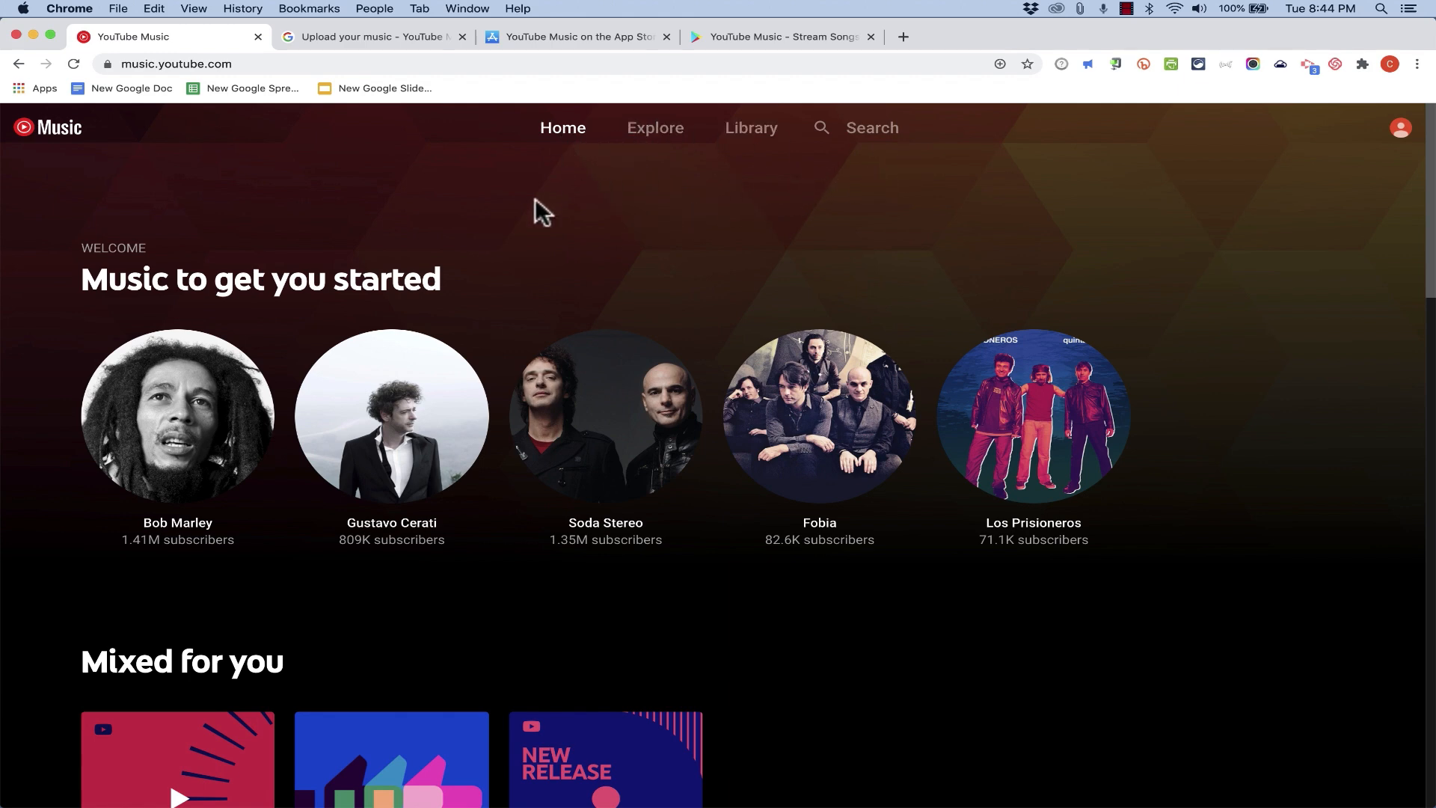
pyautogui.scroll(-3)
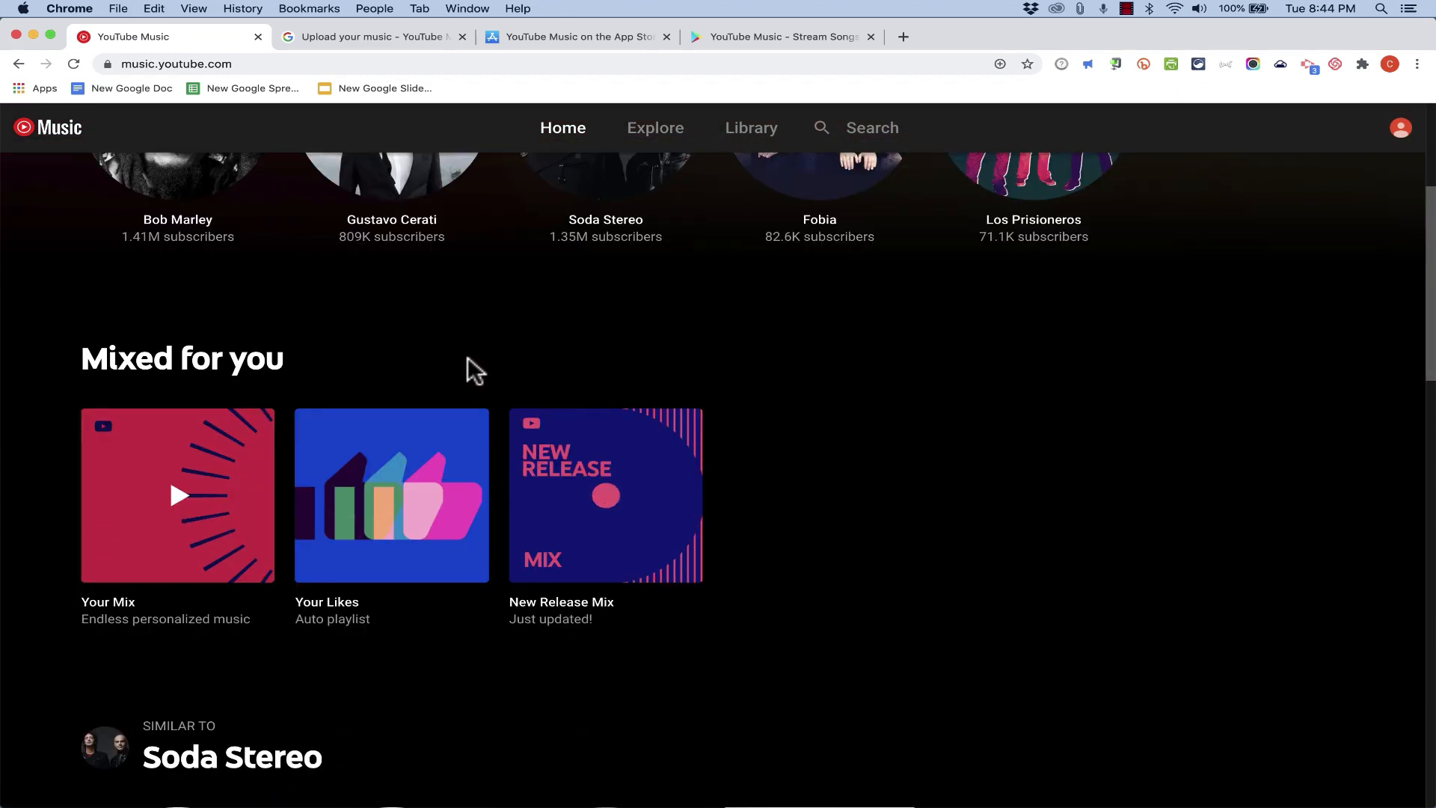
pyautogui.moveTo(139, 612)
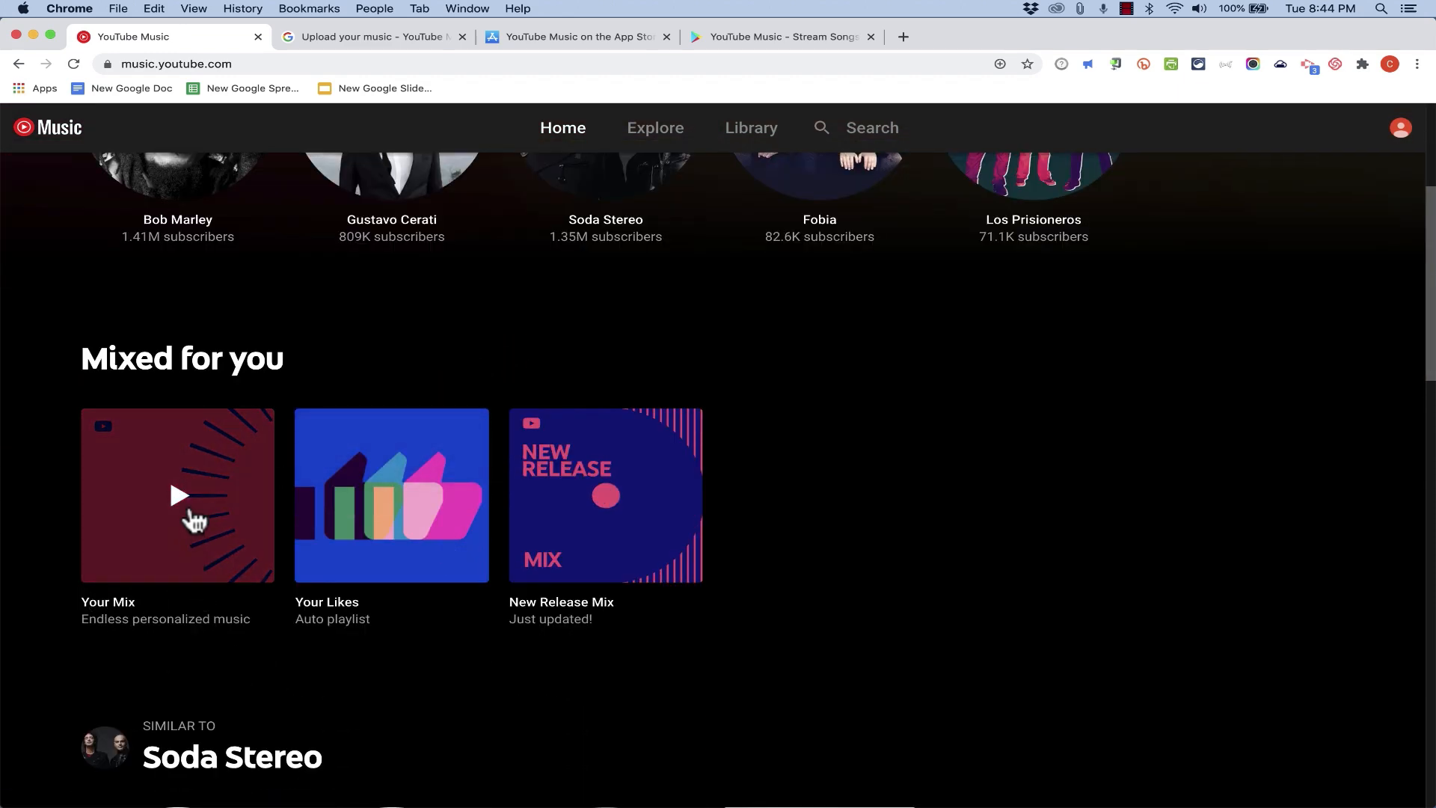
pyautogui.moveTo(178, 508)
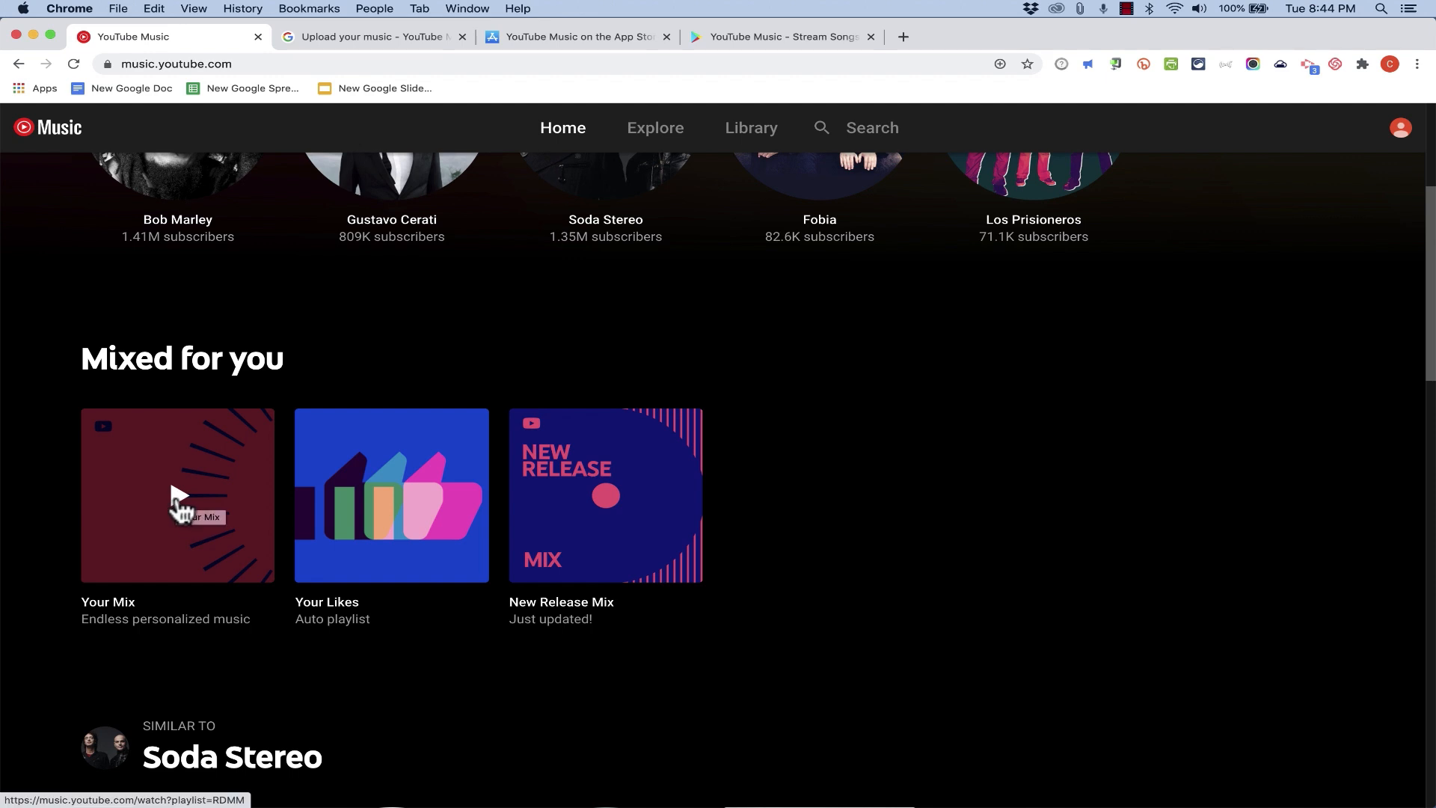
pyautogui.moveTo(408, 523)
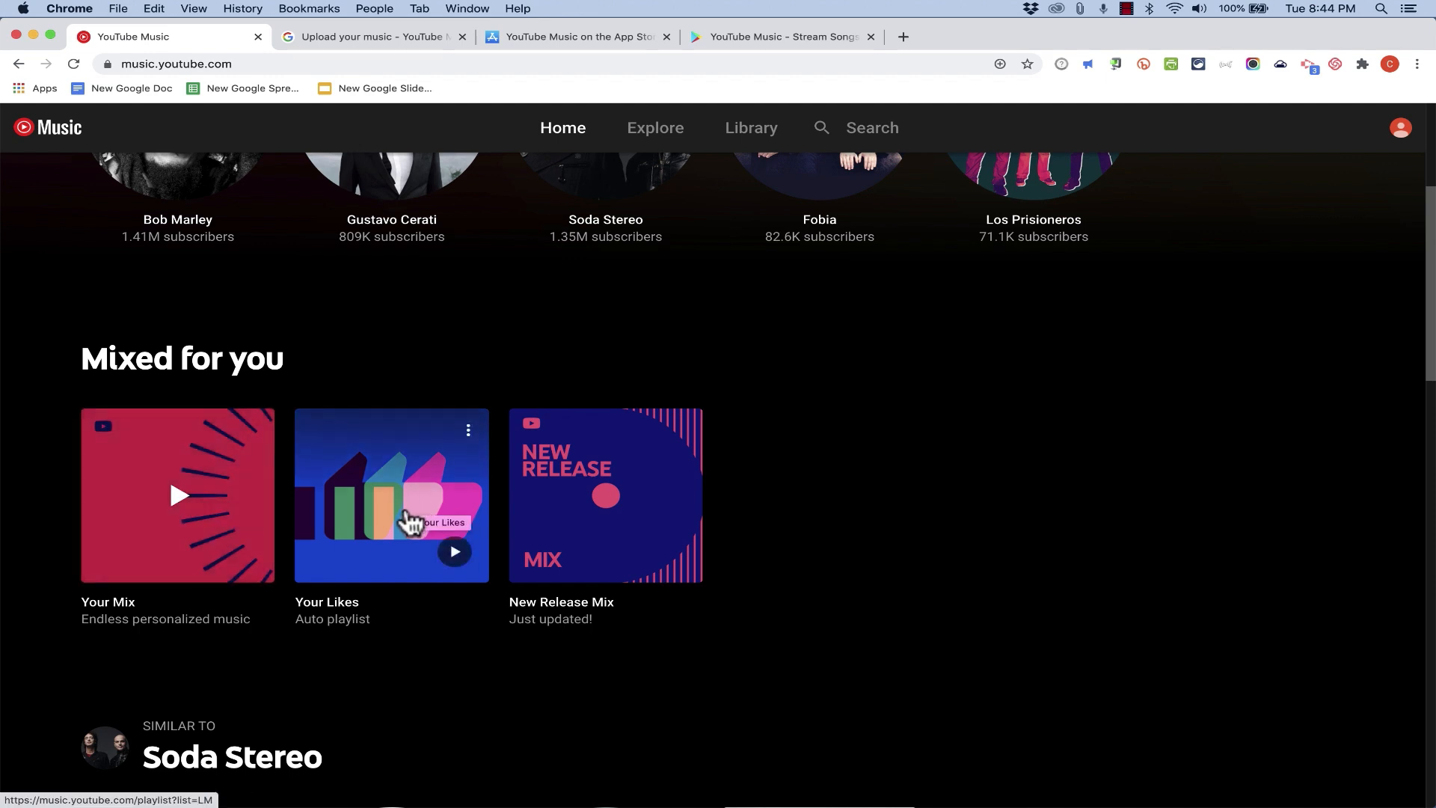
pyautogui.moveTo(579, 501)
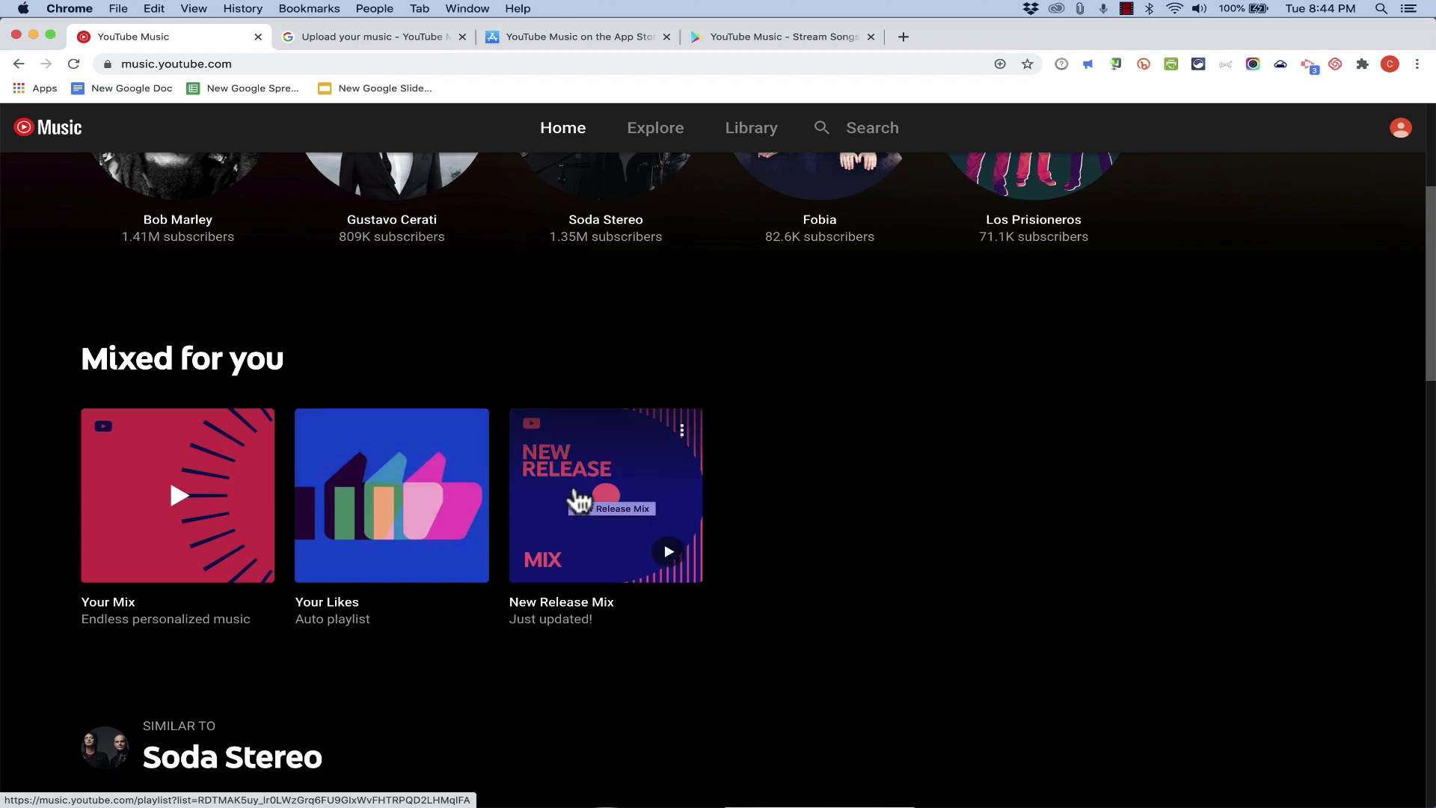
pyautogui.scroll(-3)
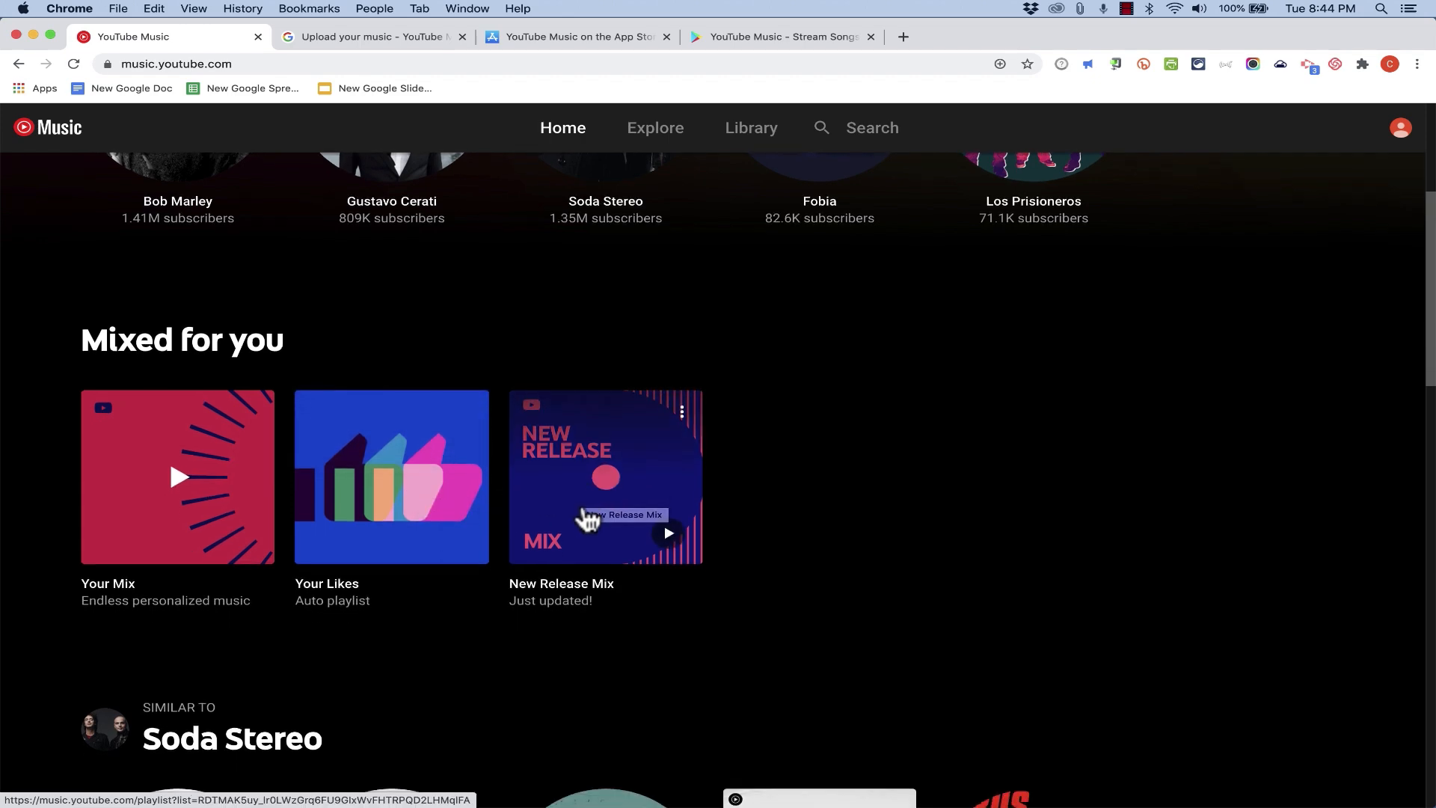
pyautogui.scroll(-3)
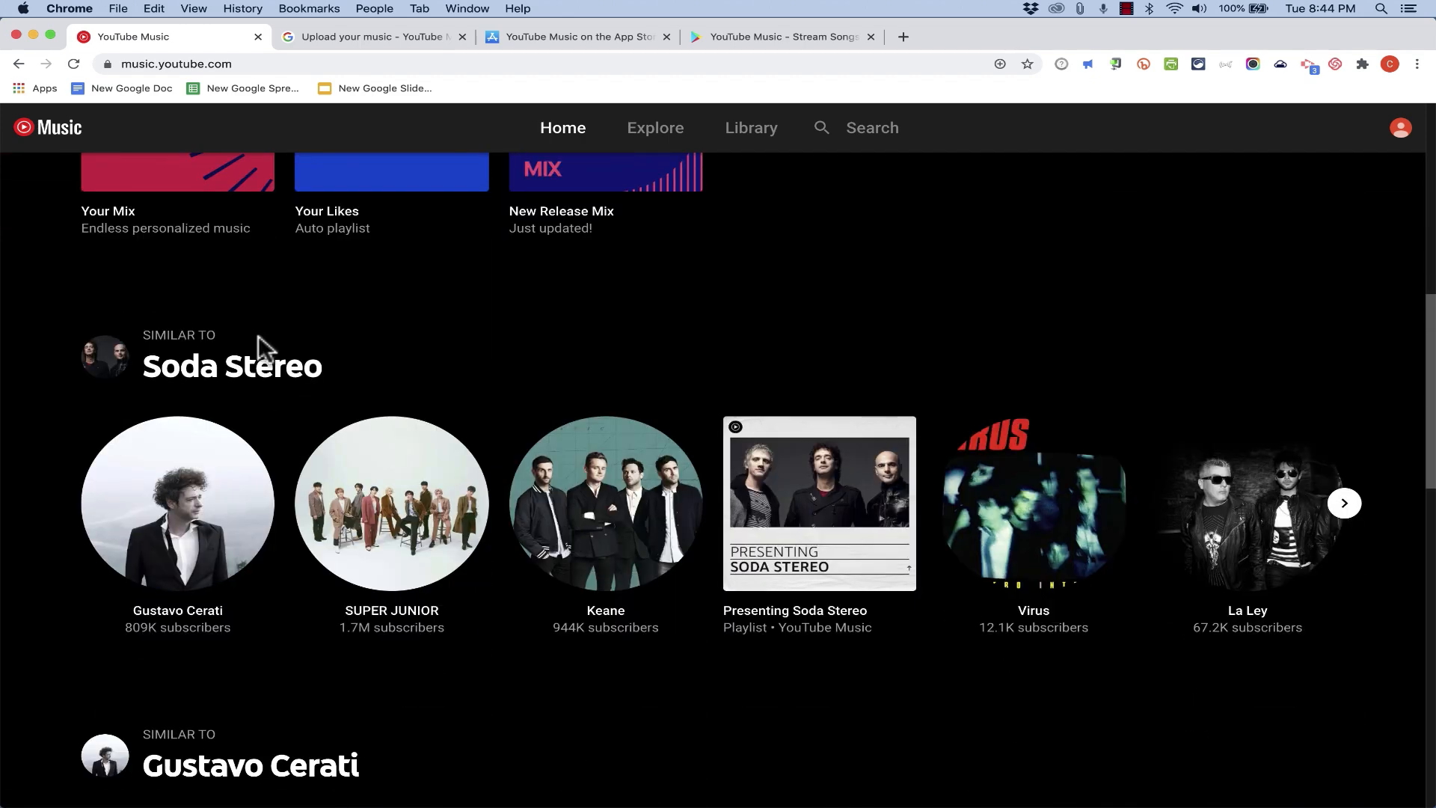
pyautogui.scroll(-3)
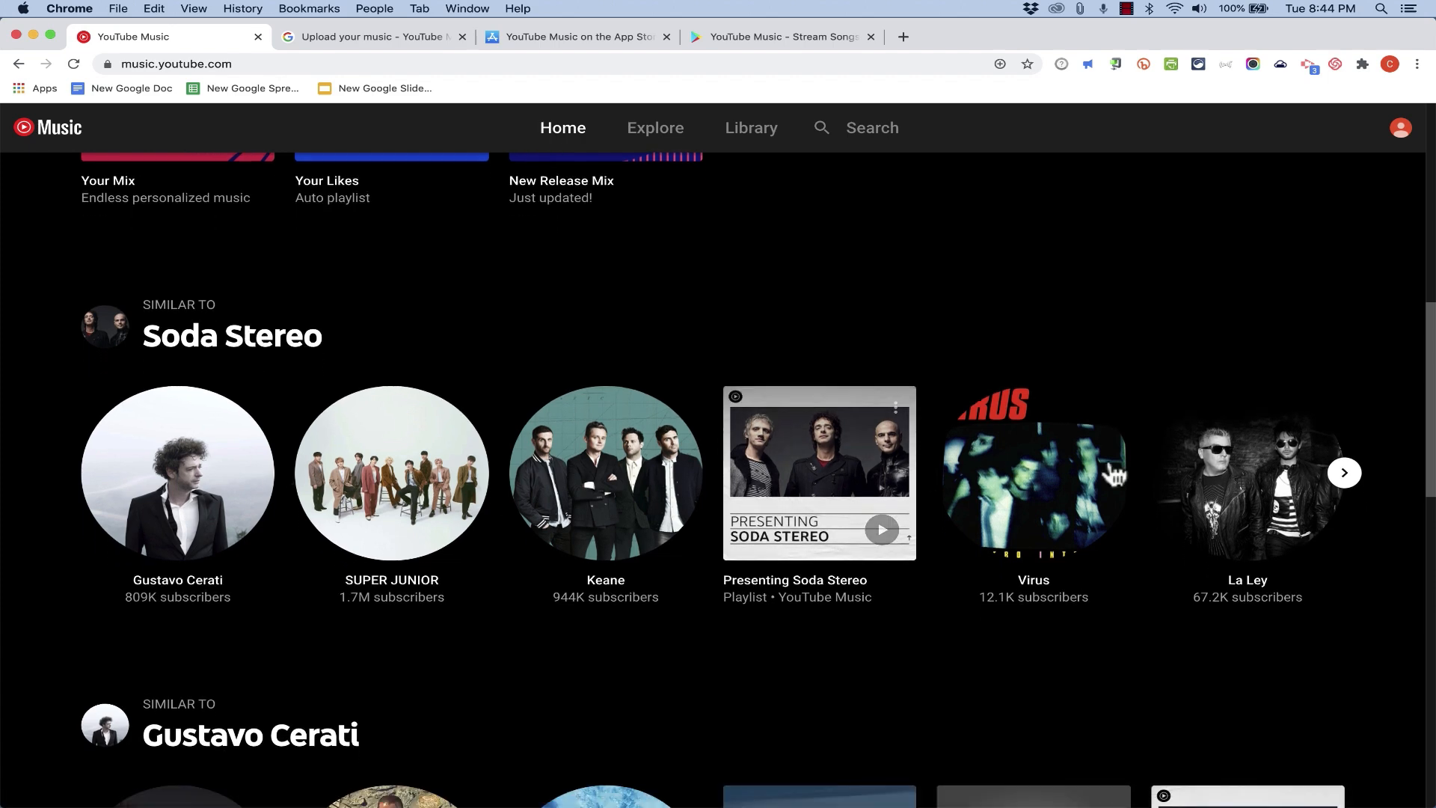
pyautogui.moveTo(232, 336)
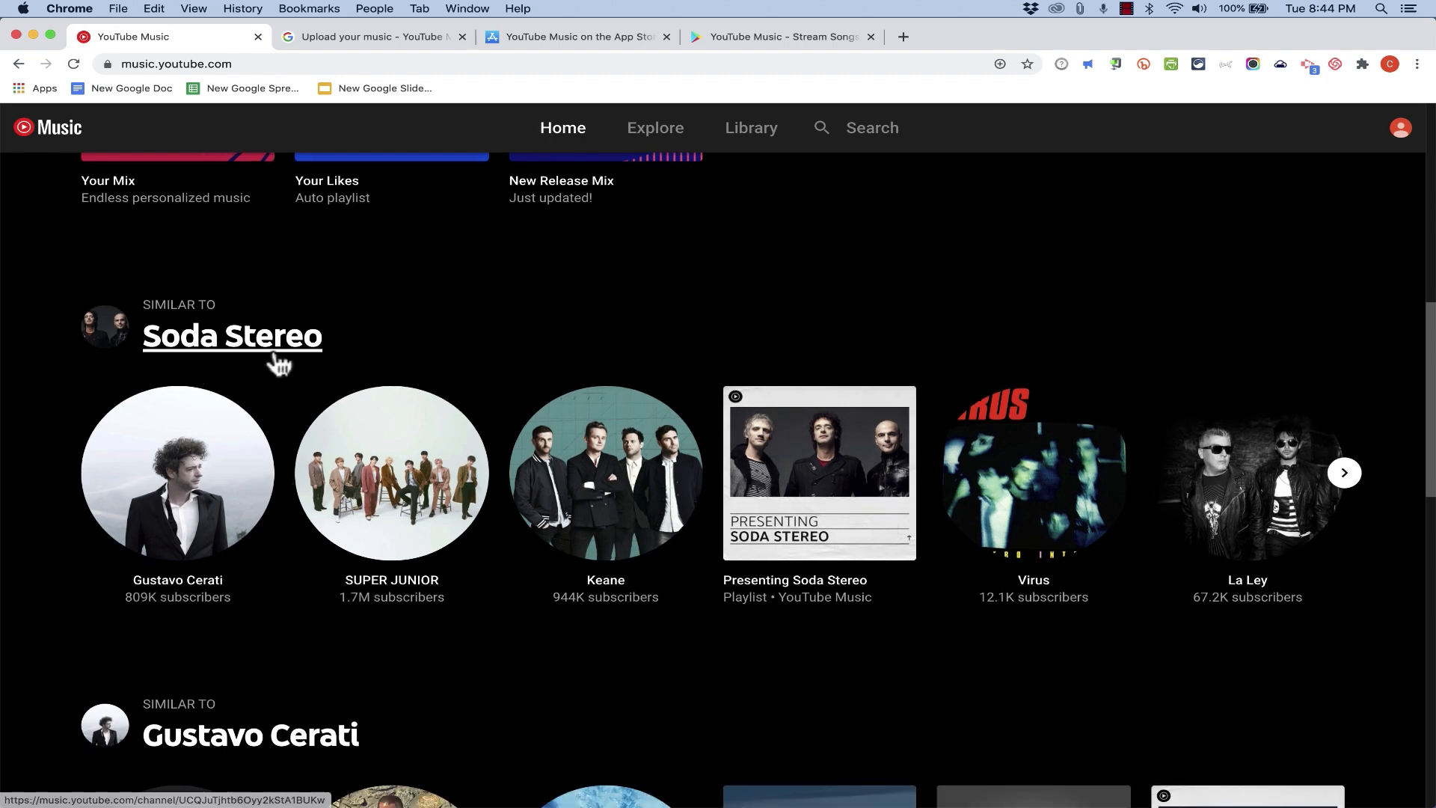
pyautogui.scroll(-3)
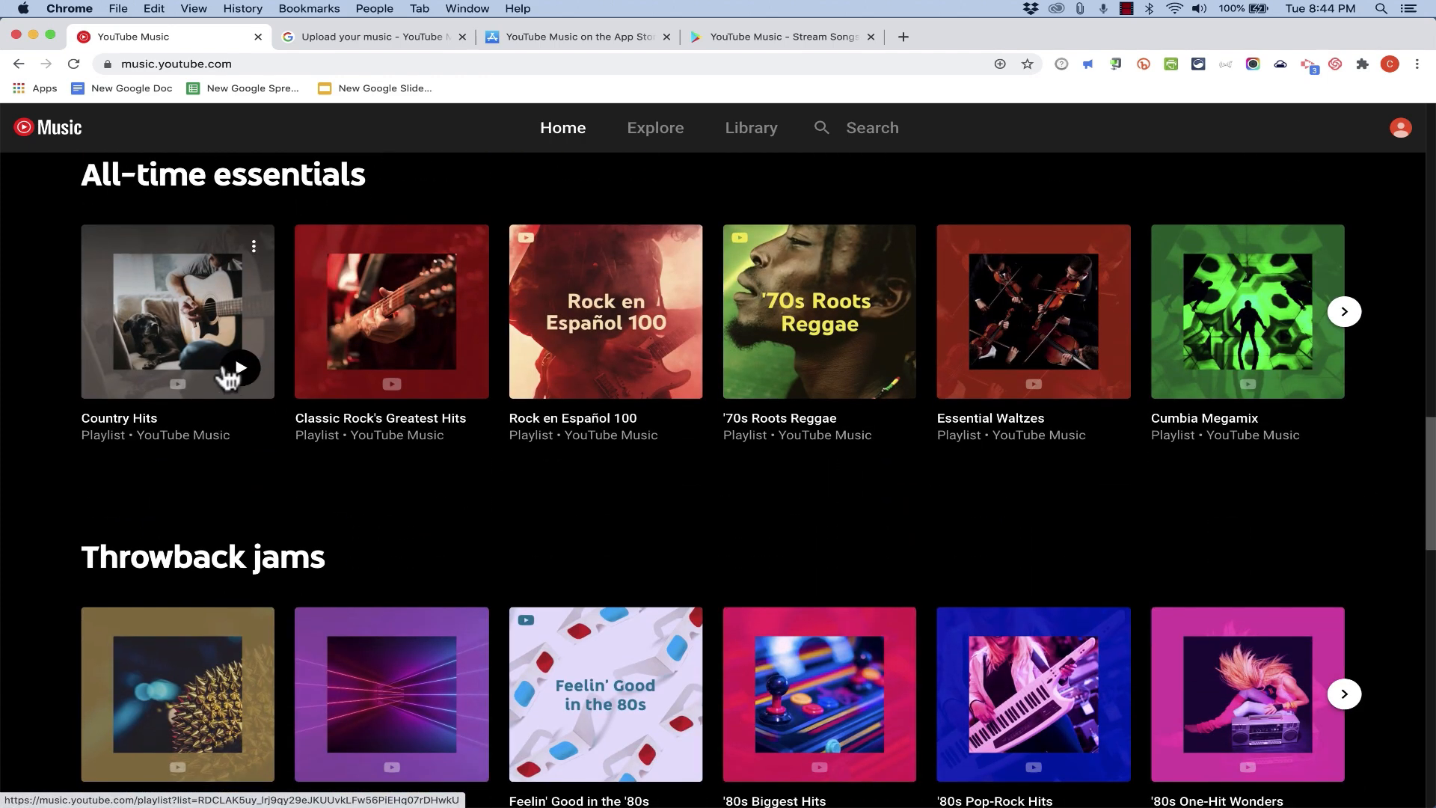
pyautogui.scroll(-3)
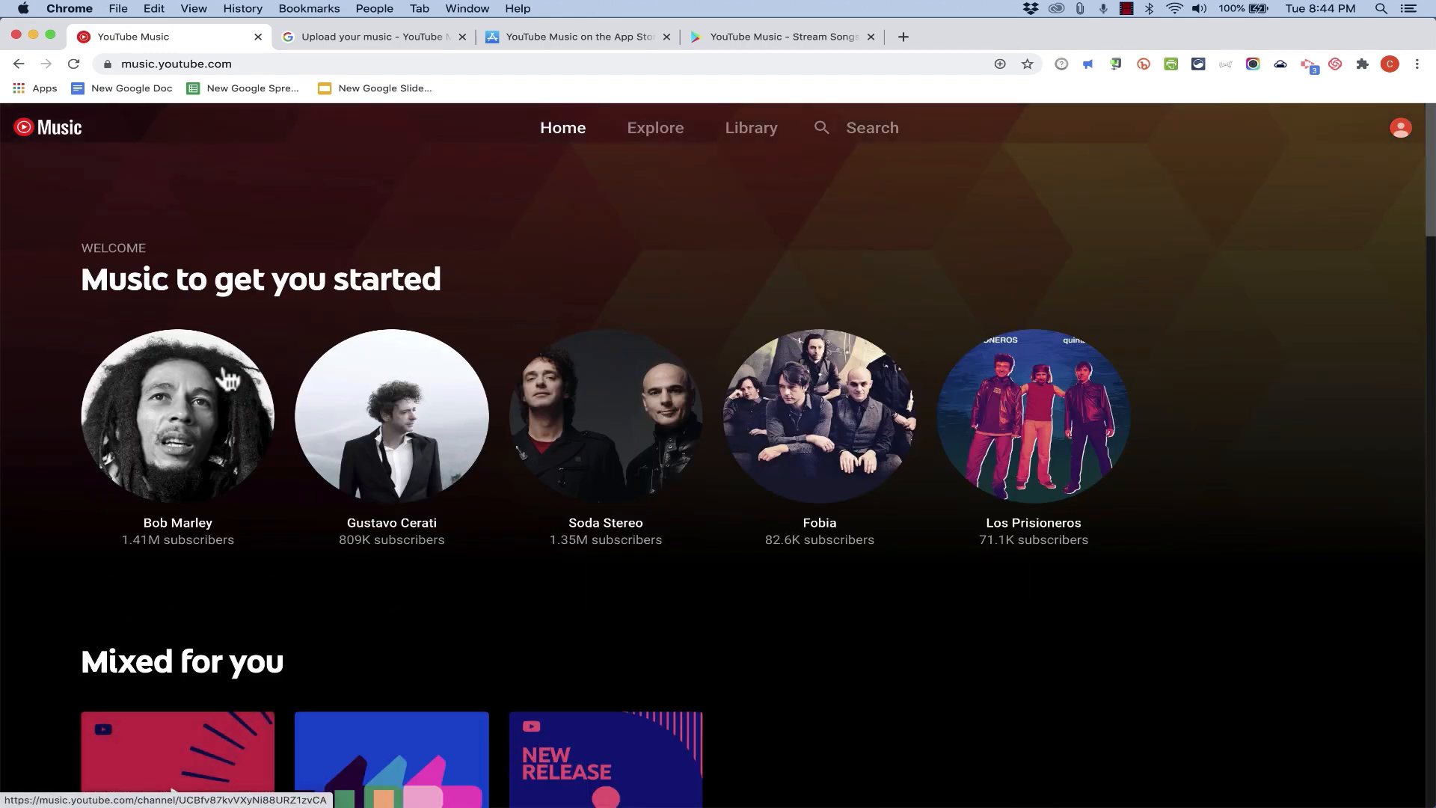
pyautogui.moveTo(653, 127)
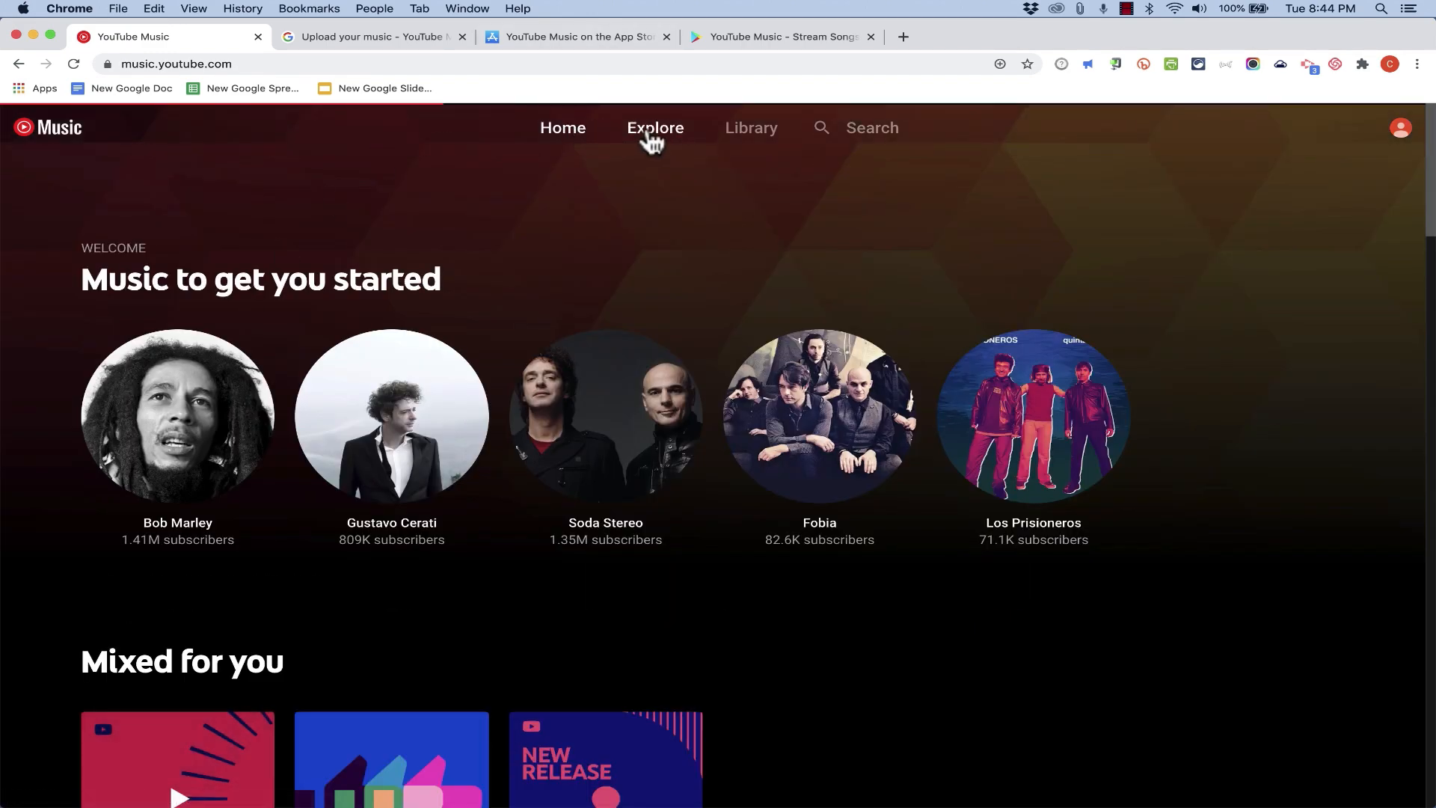
# - Go to Explore and scroll through new albums, singles and the moods & genres grid
pyautogui.click(655, 127)
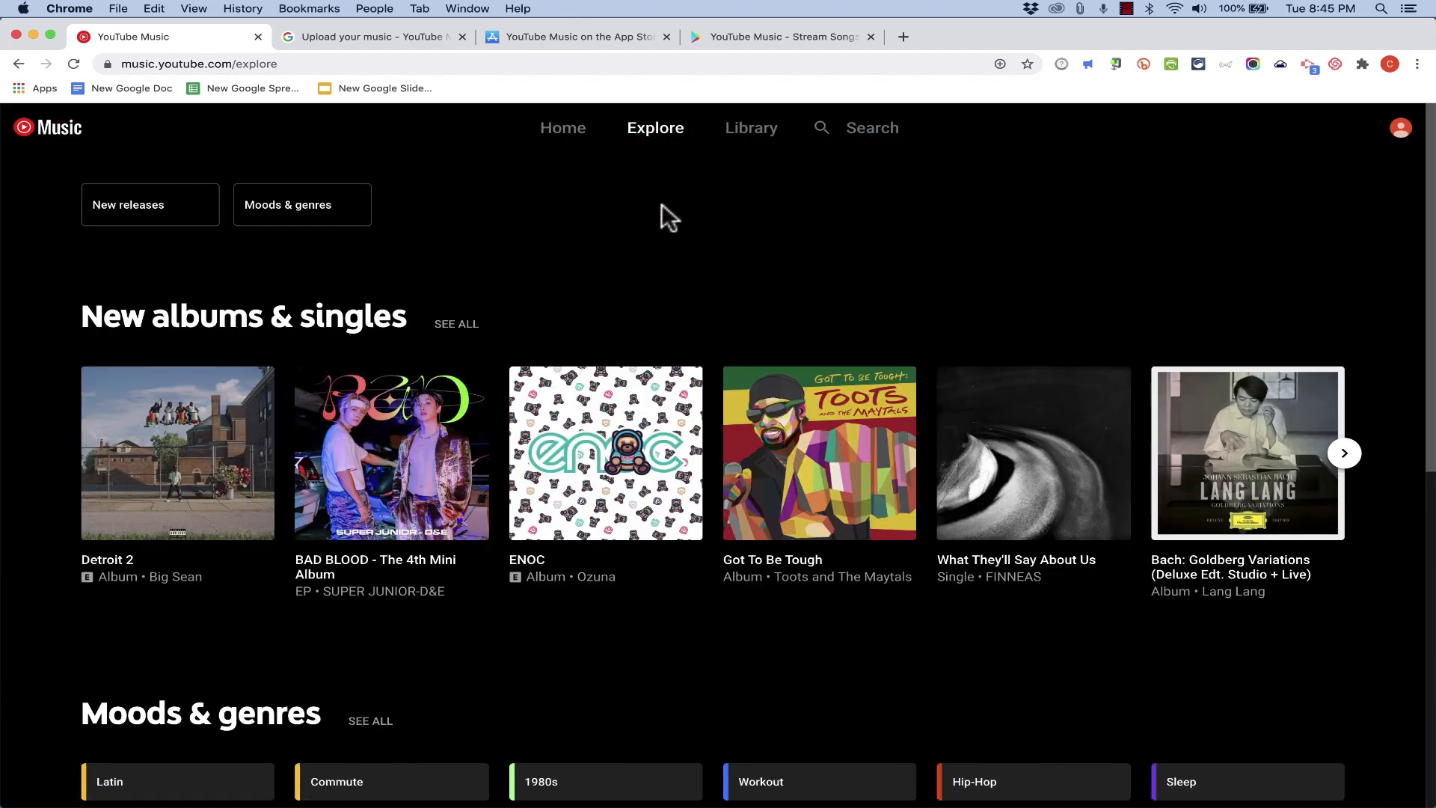
pyautogui.scroll(-3)
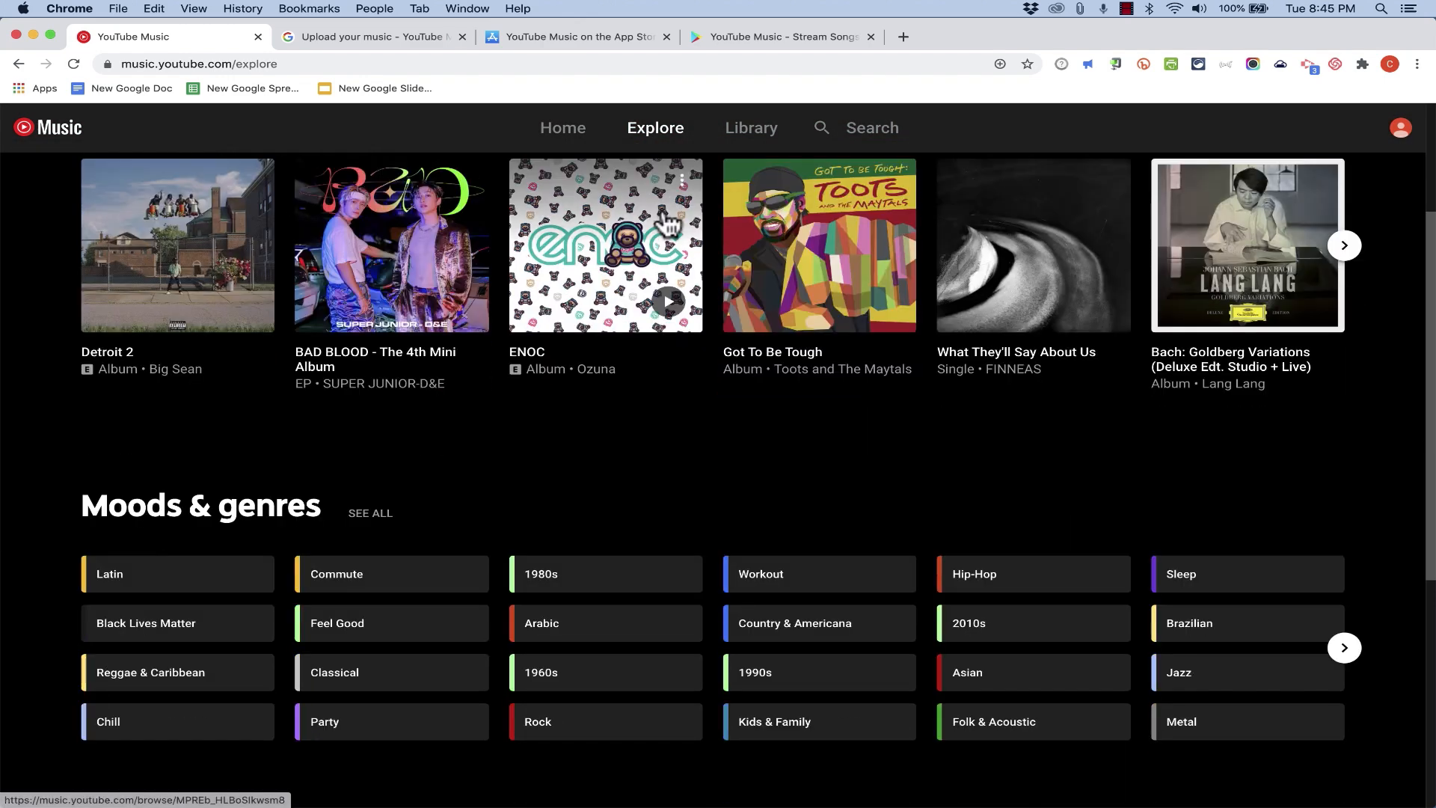
pyautogui.scroll(-3)
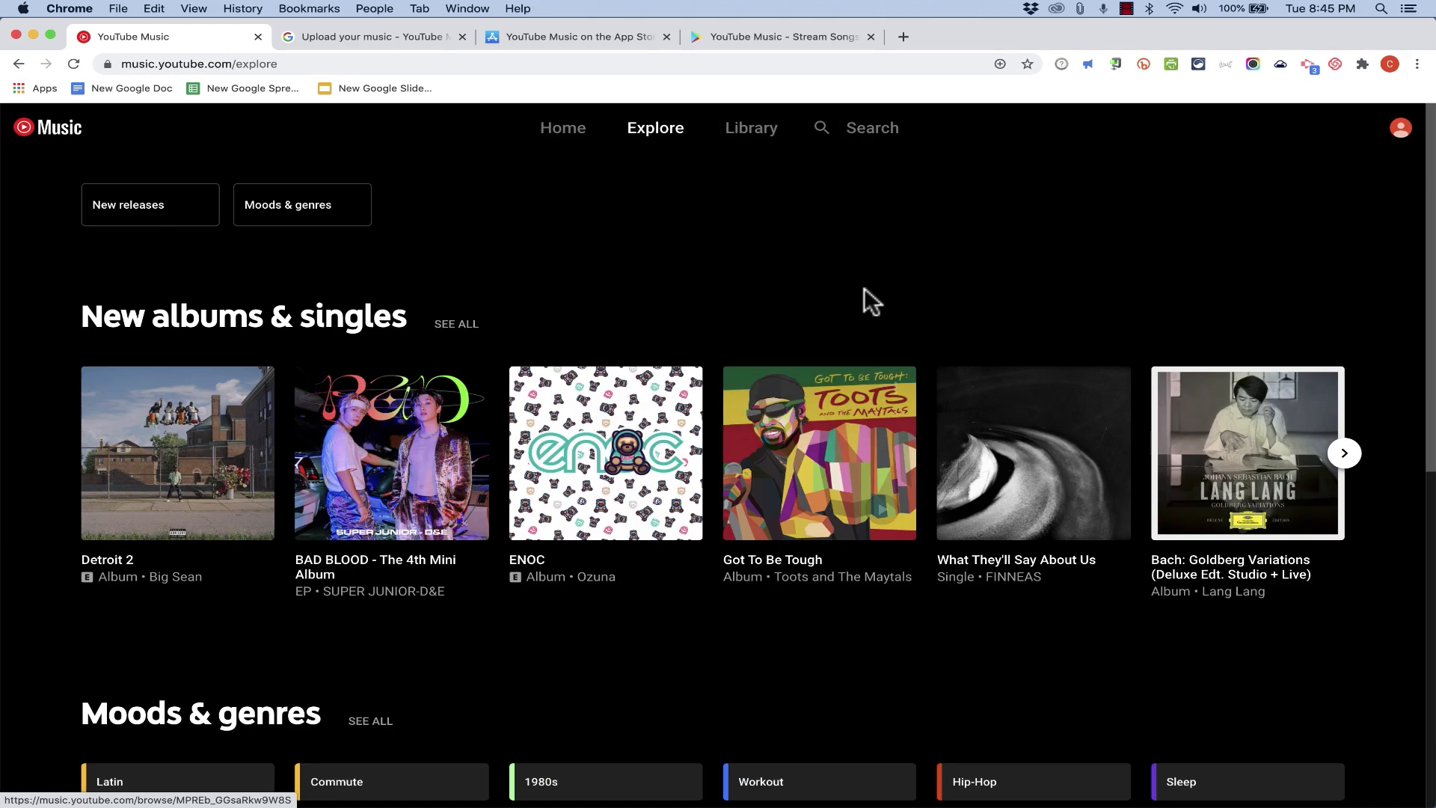
# - Open the Library and view its empty Albums, Songs and Artists sections in turn
pyautogui.click(751, 127)
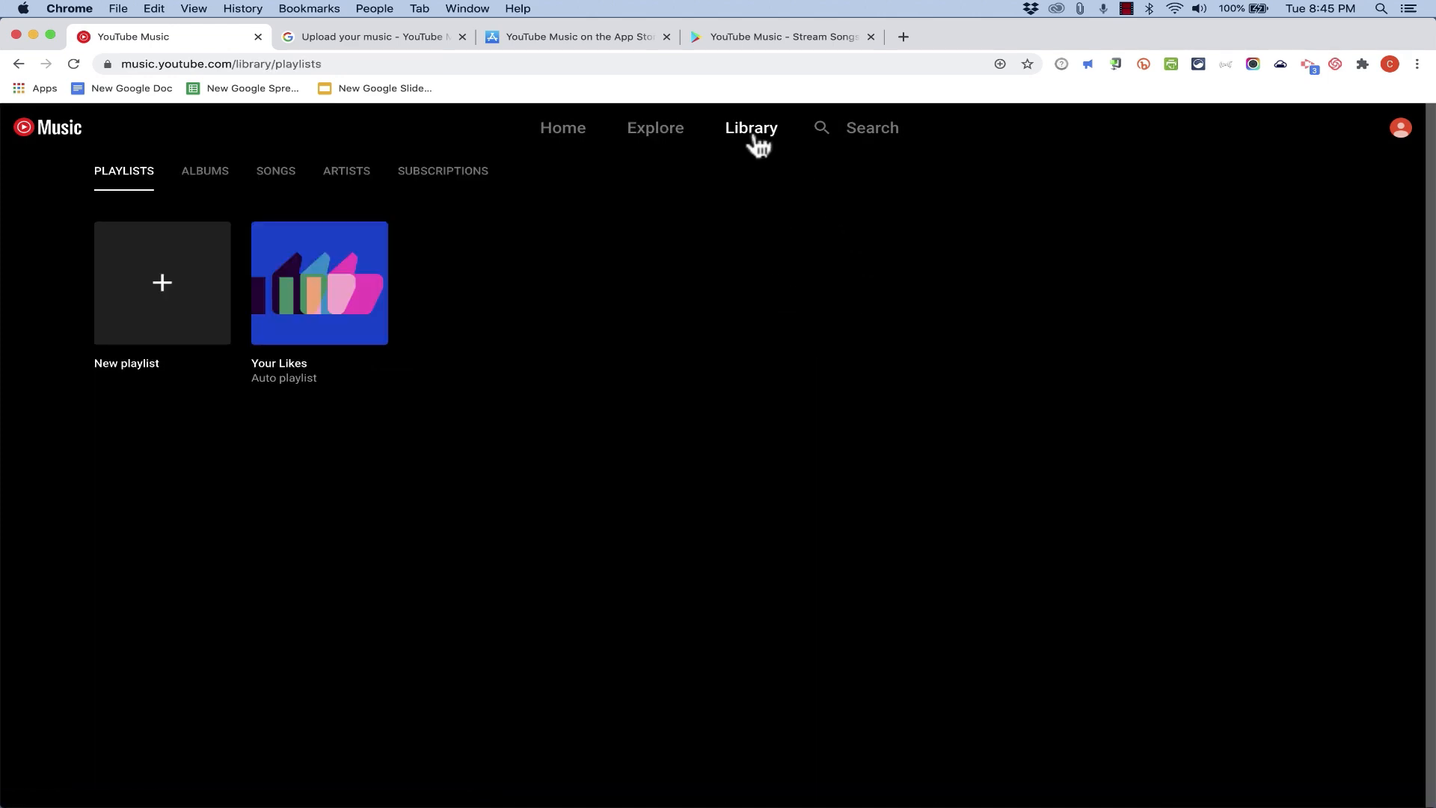
pyautogui.moveTo(474, 406)
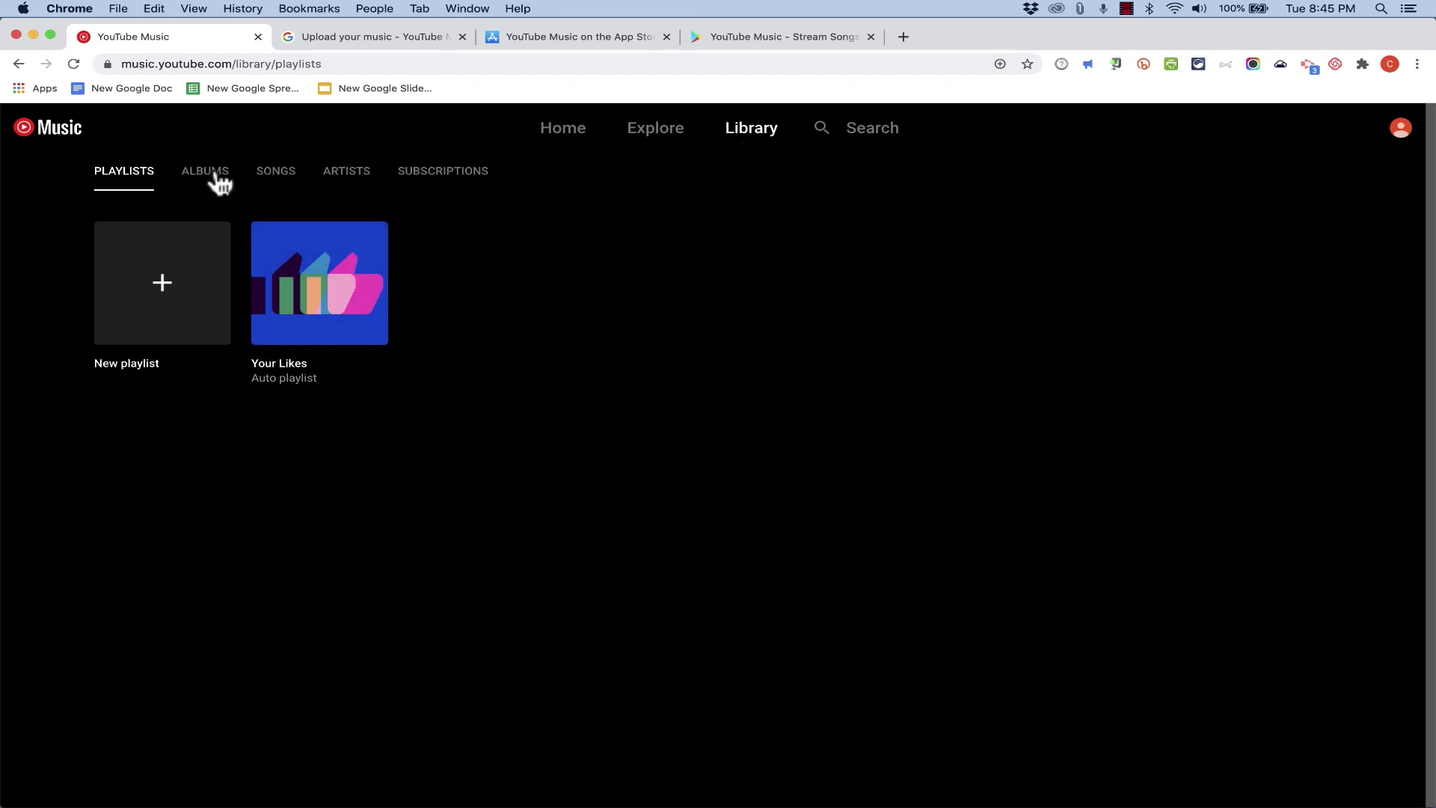
pyautogui.click(205, 171)
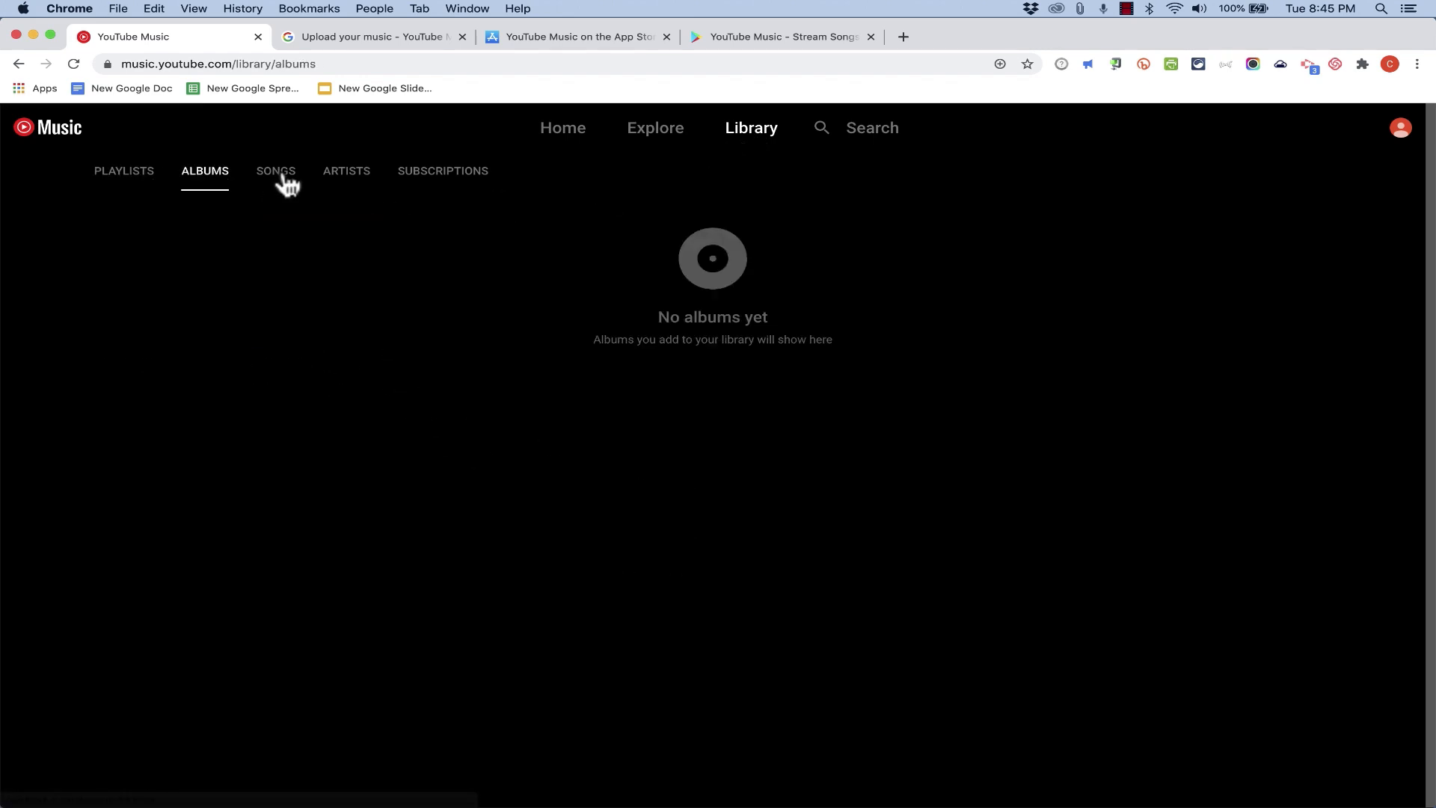
pyautogui.click(276, 170)
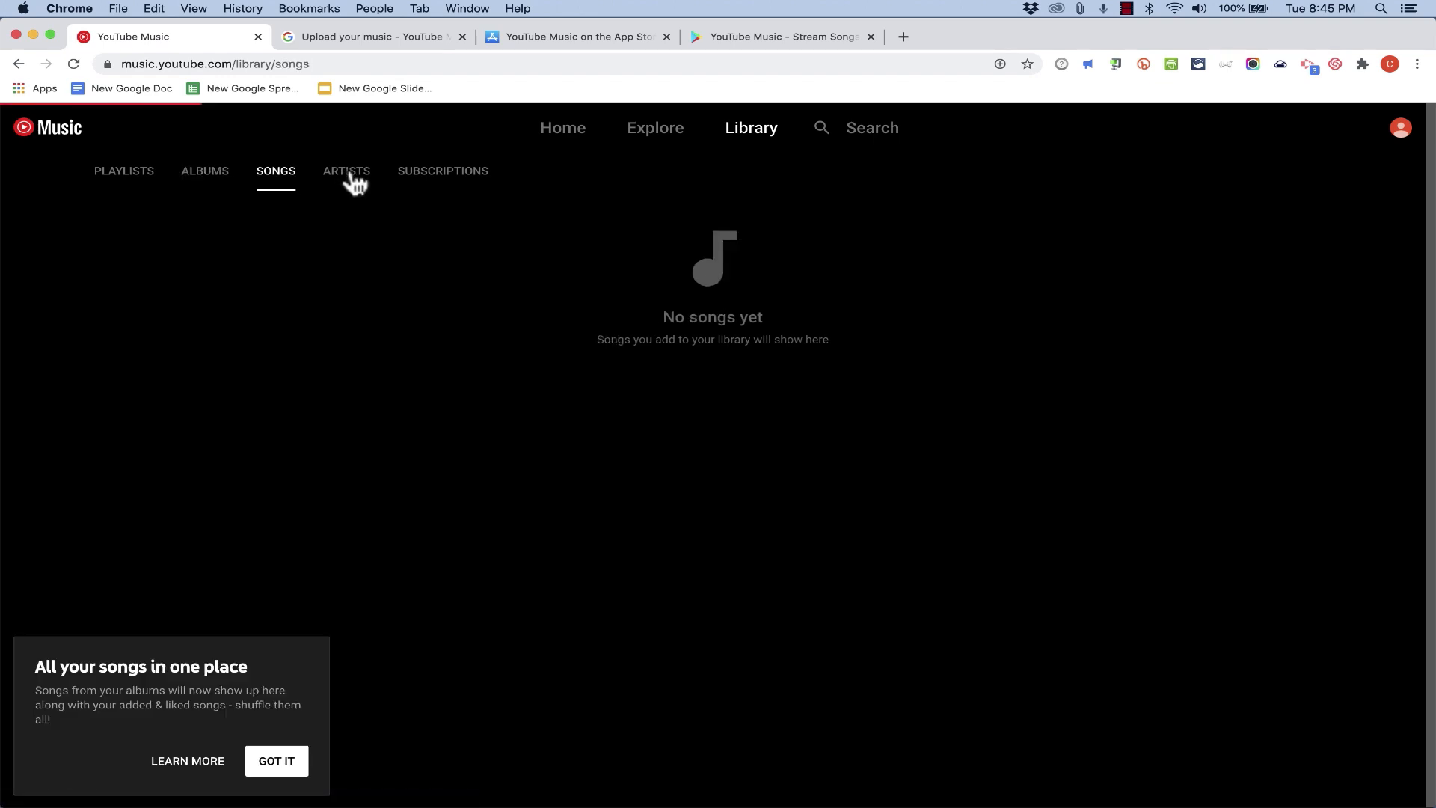
pyautogui.click(346, 170)
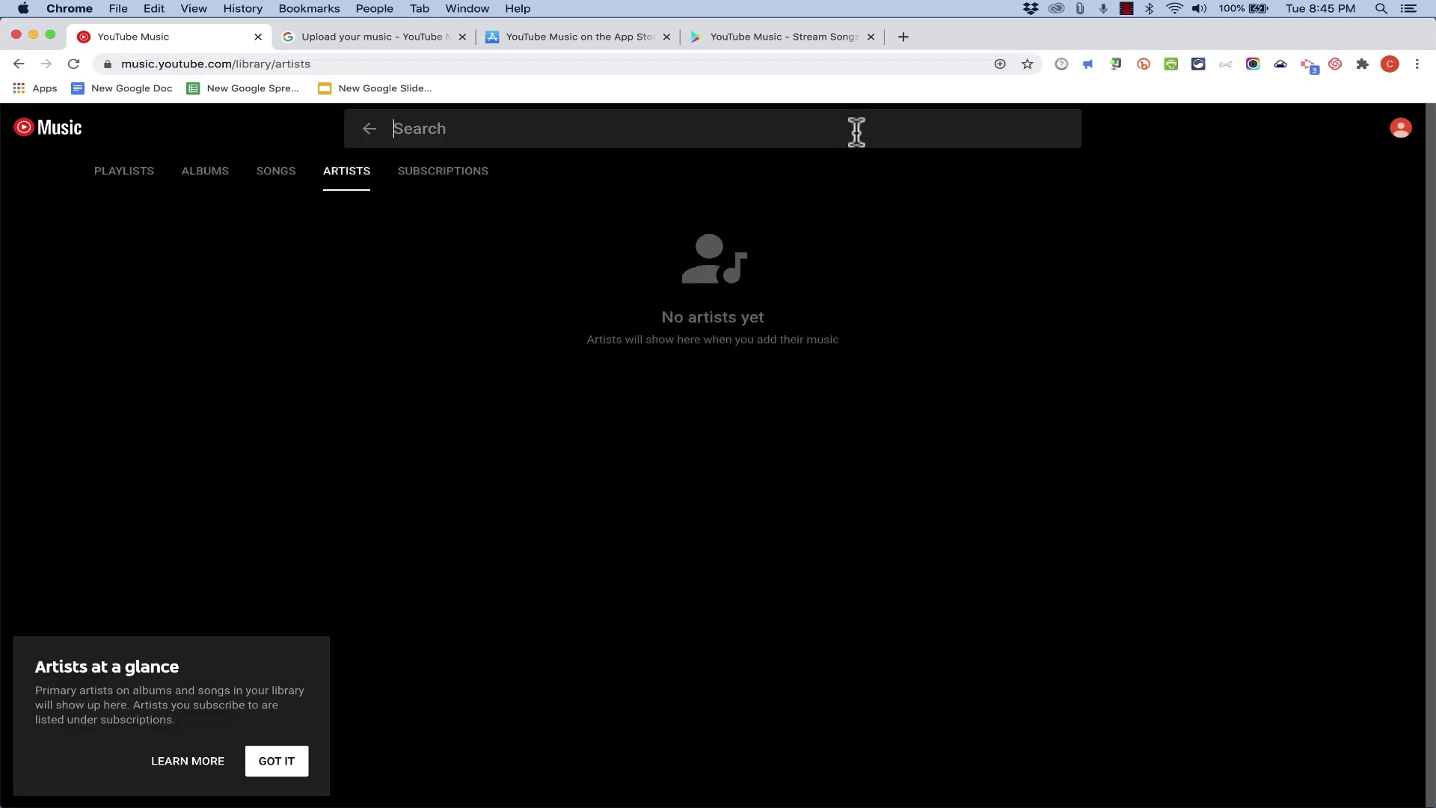
pyautogui.moveTo(802, 146)
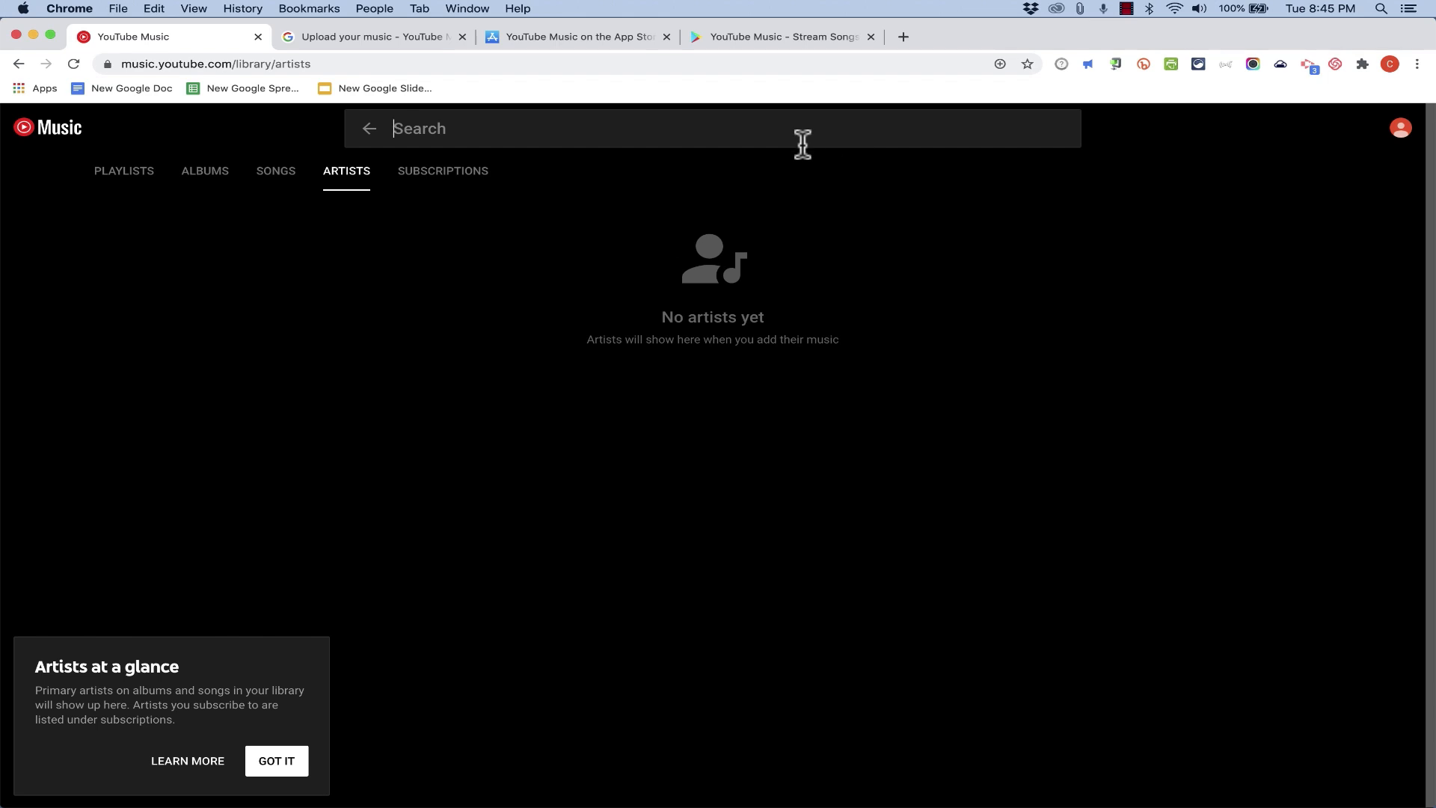
# - Search for 'soda stereo' via the suggestion, close the search and return to the Library
pyautogui.write('soda ster')
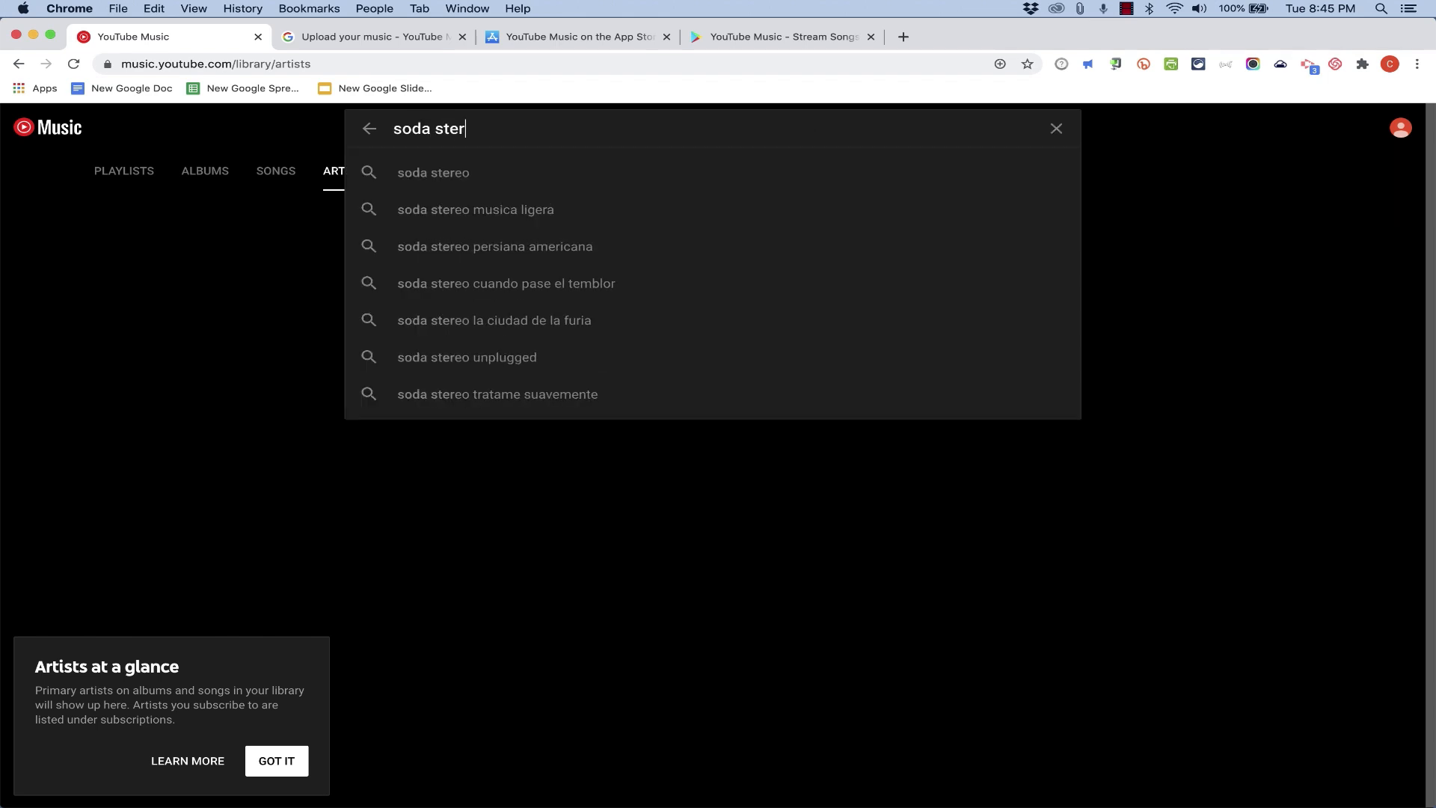
pyautogui.click(432, 173)
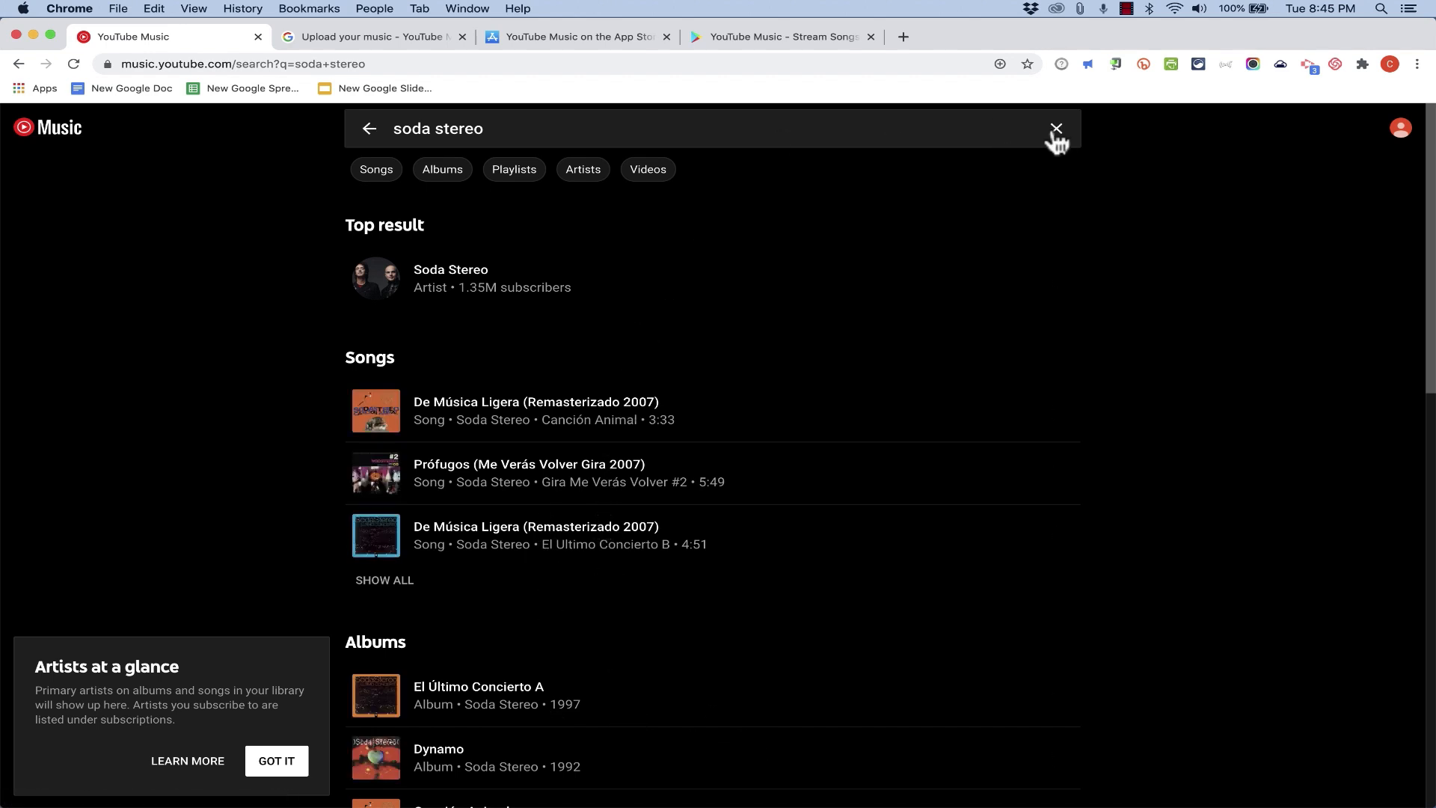
pyautogui.click(1055, 128)
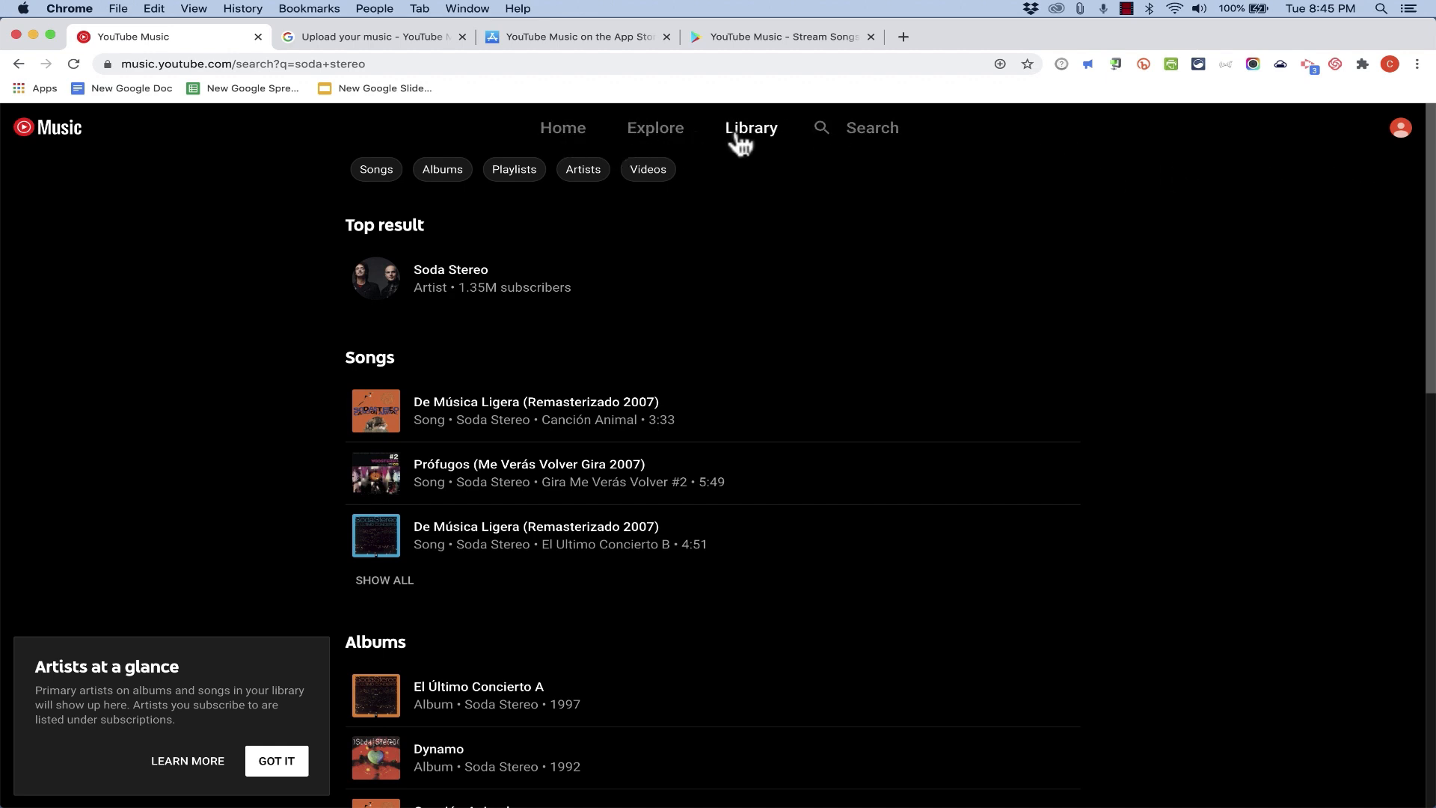
pyautogui.click(750, 127)
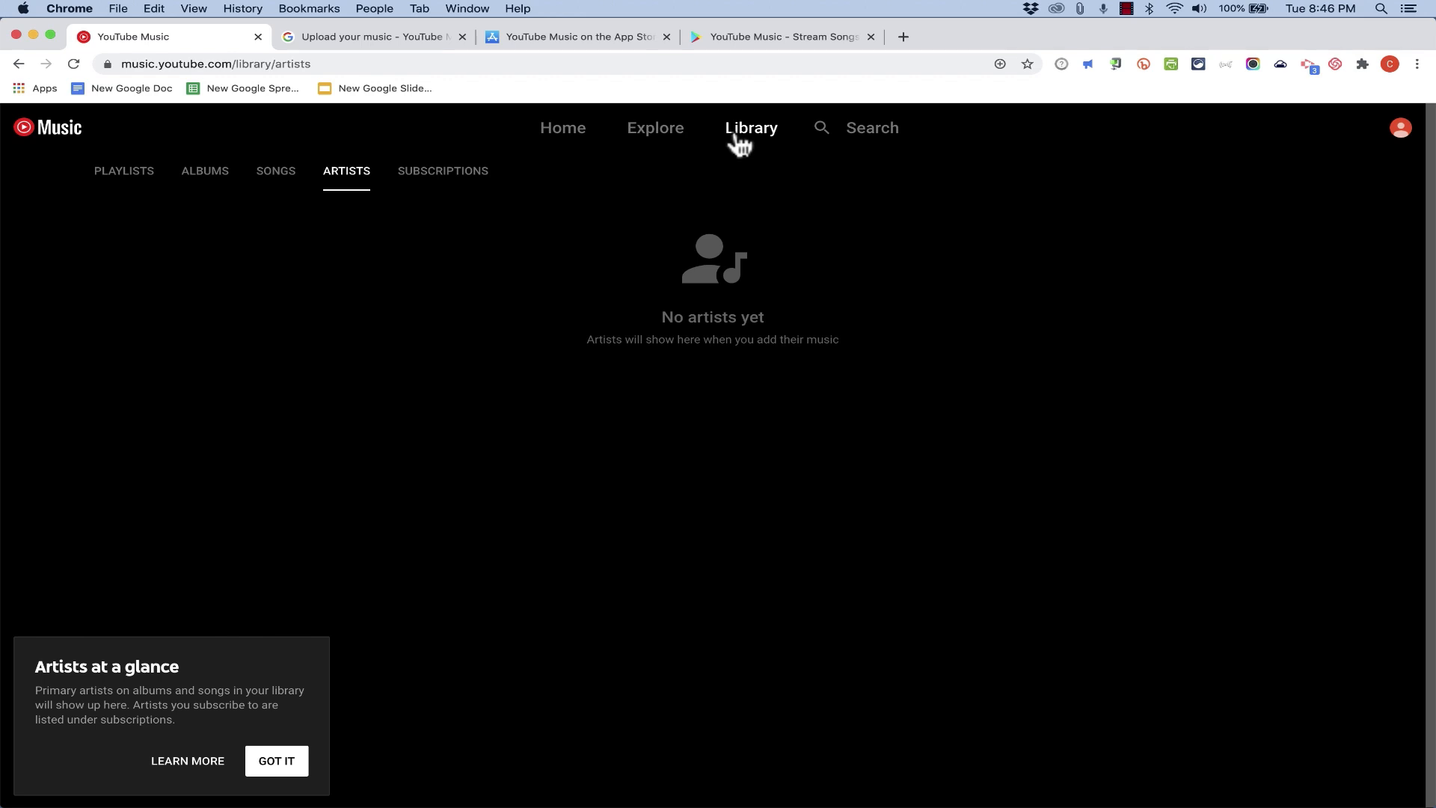
pyautogui.moveTo(753, 379)
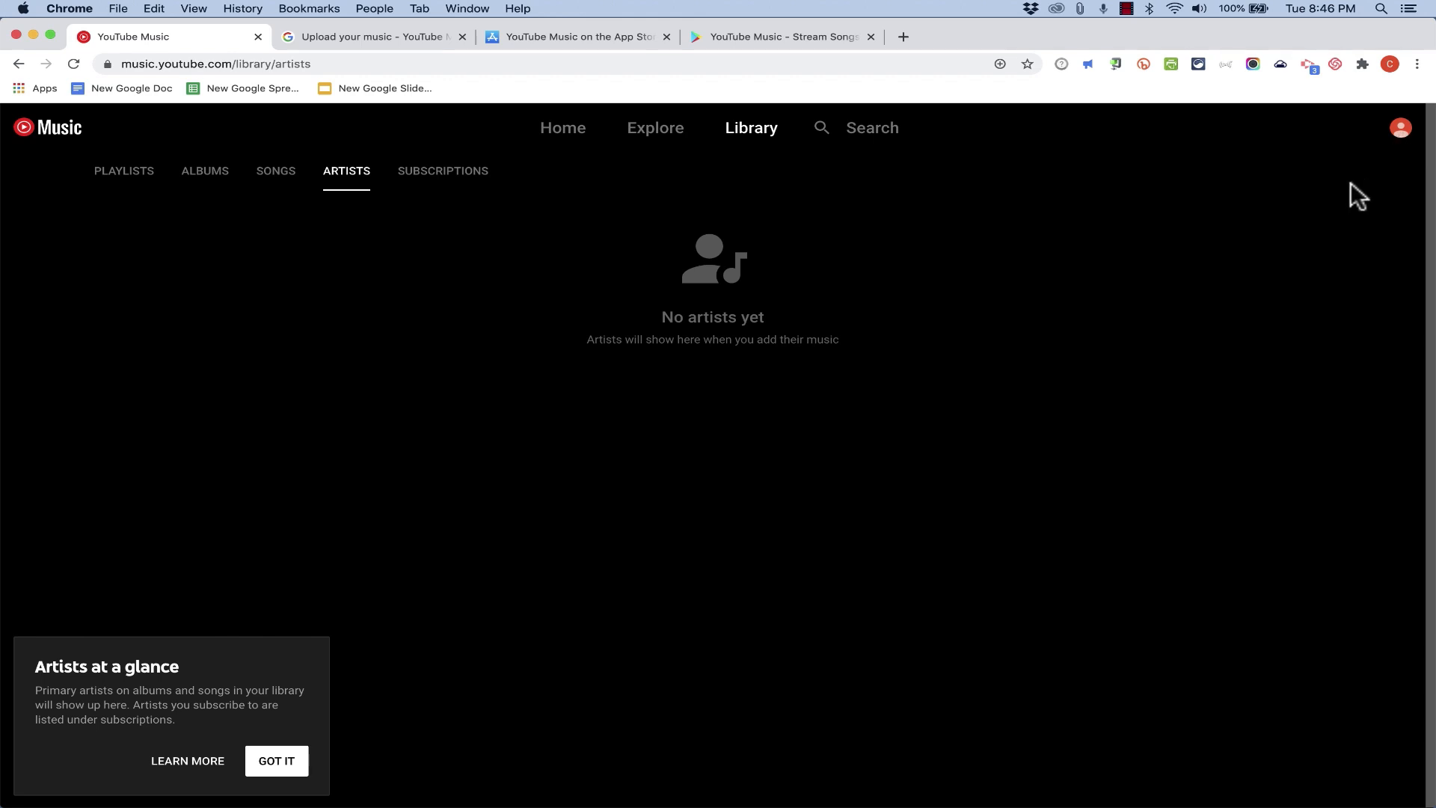
pyautogui.moveTo(1400, 140)
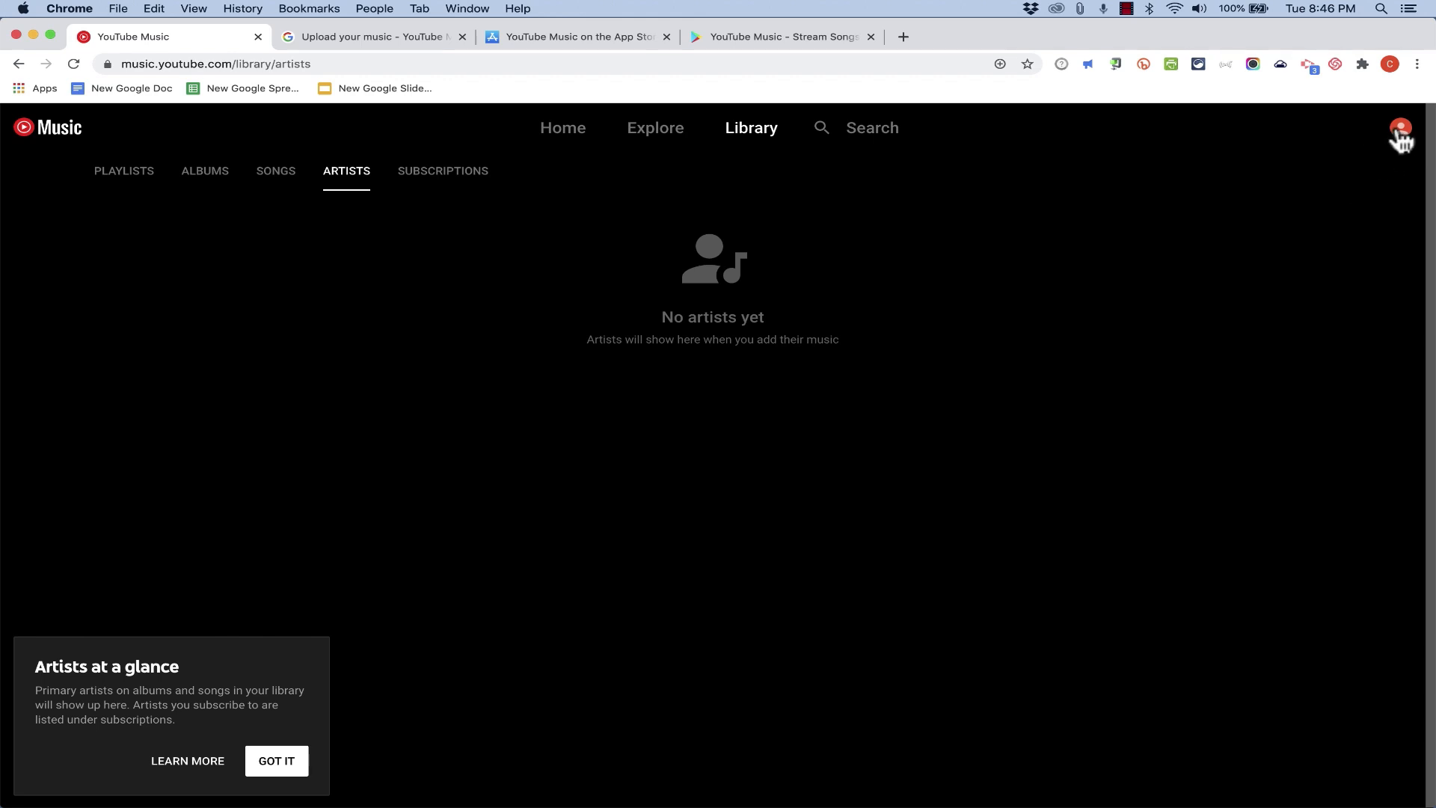
# - Open the account menu from the profile avatar, revealing the Upload music option
pyautogui.click(277, 760)
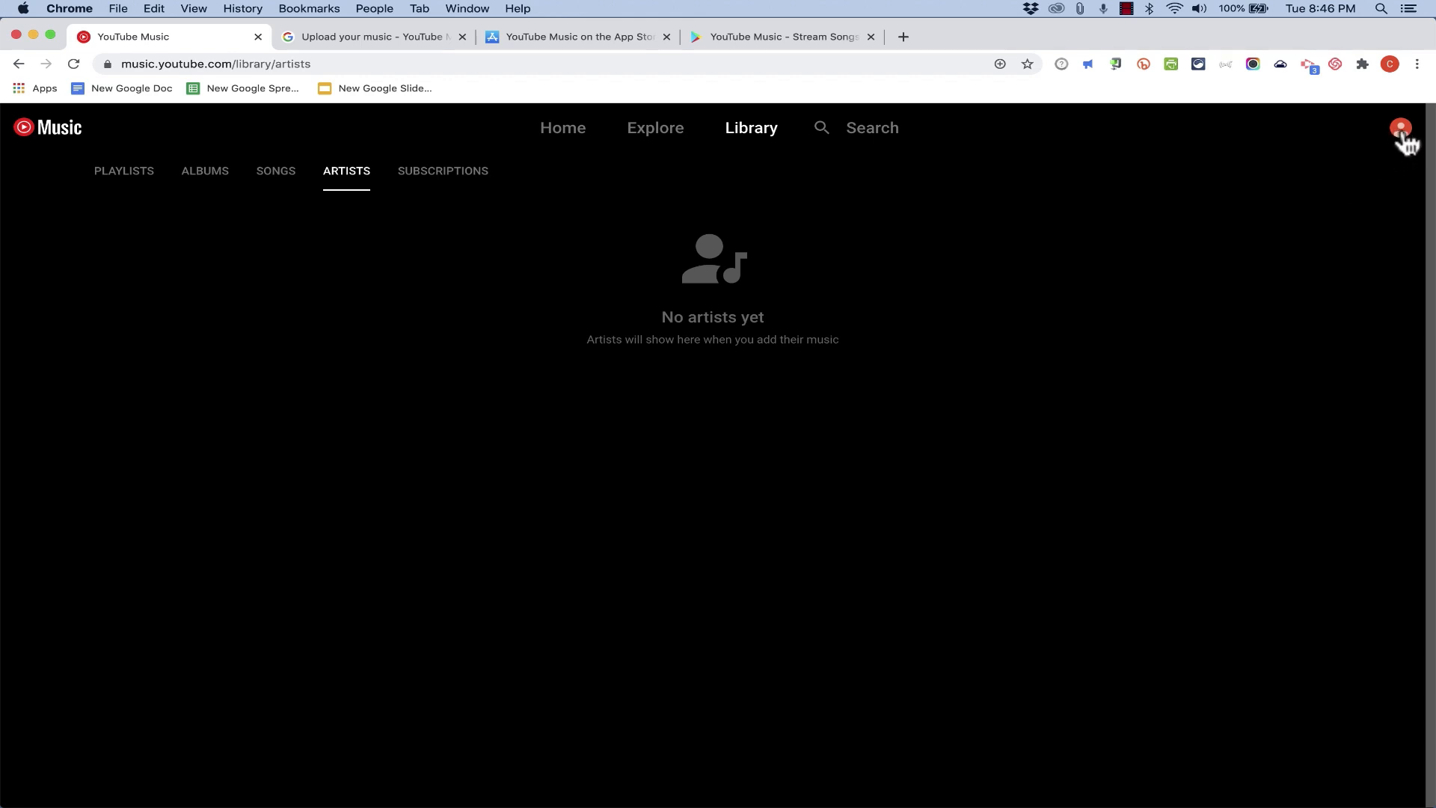
pyautogui.click(1401, 127)
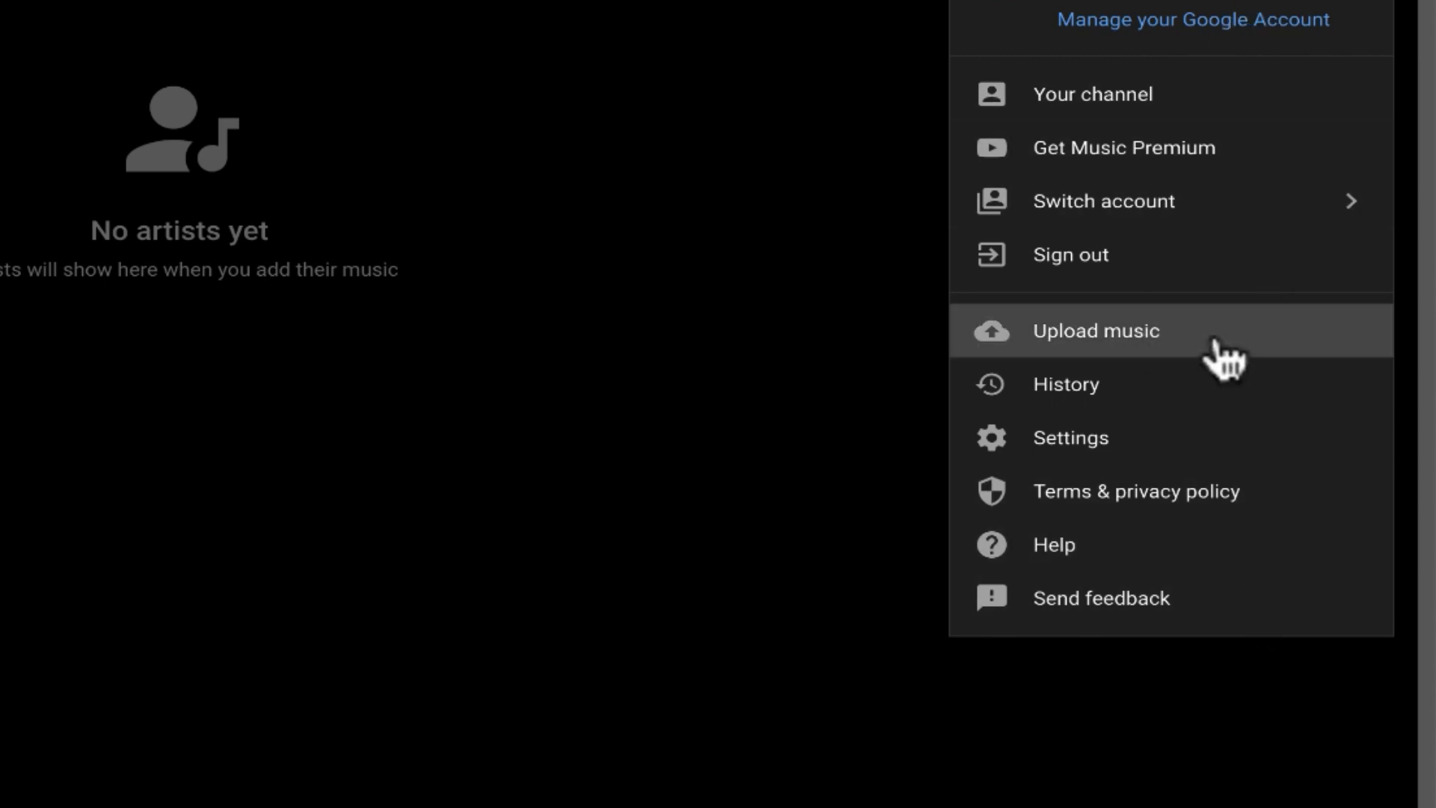
# - Choose Upload music and select all ten MP3s in Music > iTunes > The Killers > Imploding The Mirage
pyautogui.click(1095, 331)
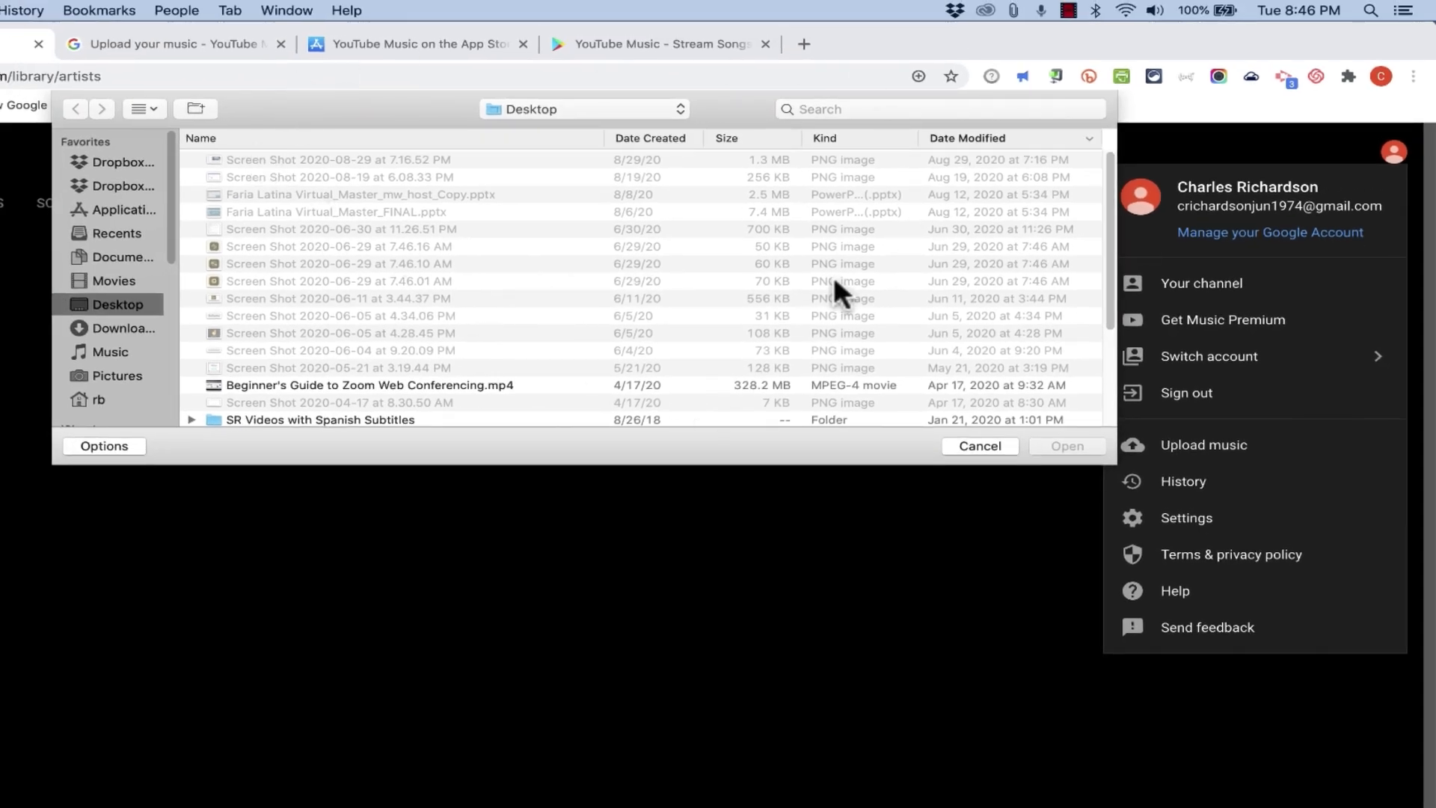
pyautogui.moveTo(110, 371)
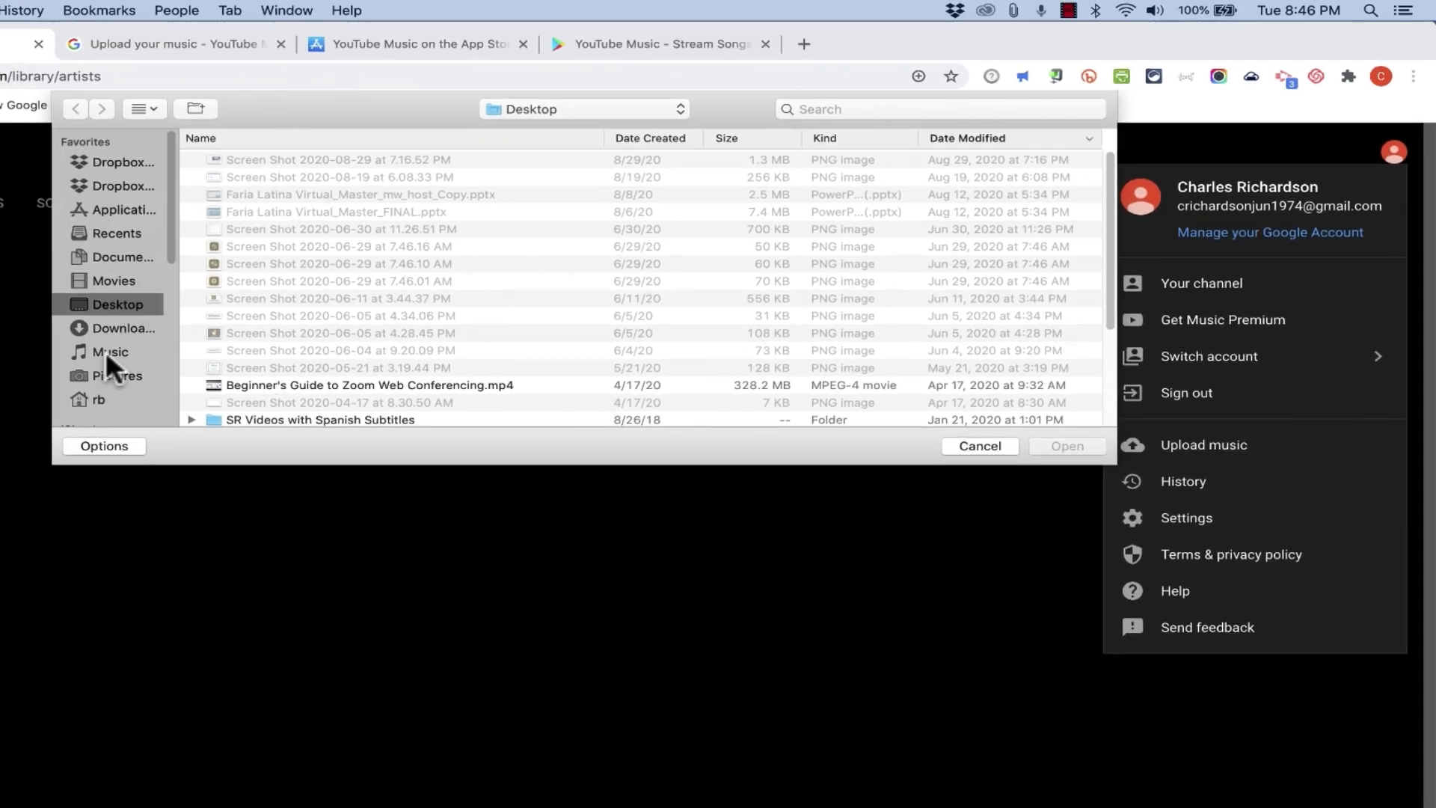
pyautogui.click(110, 352)
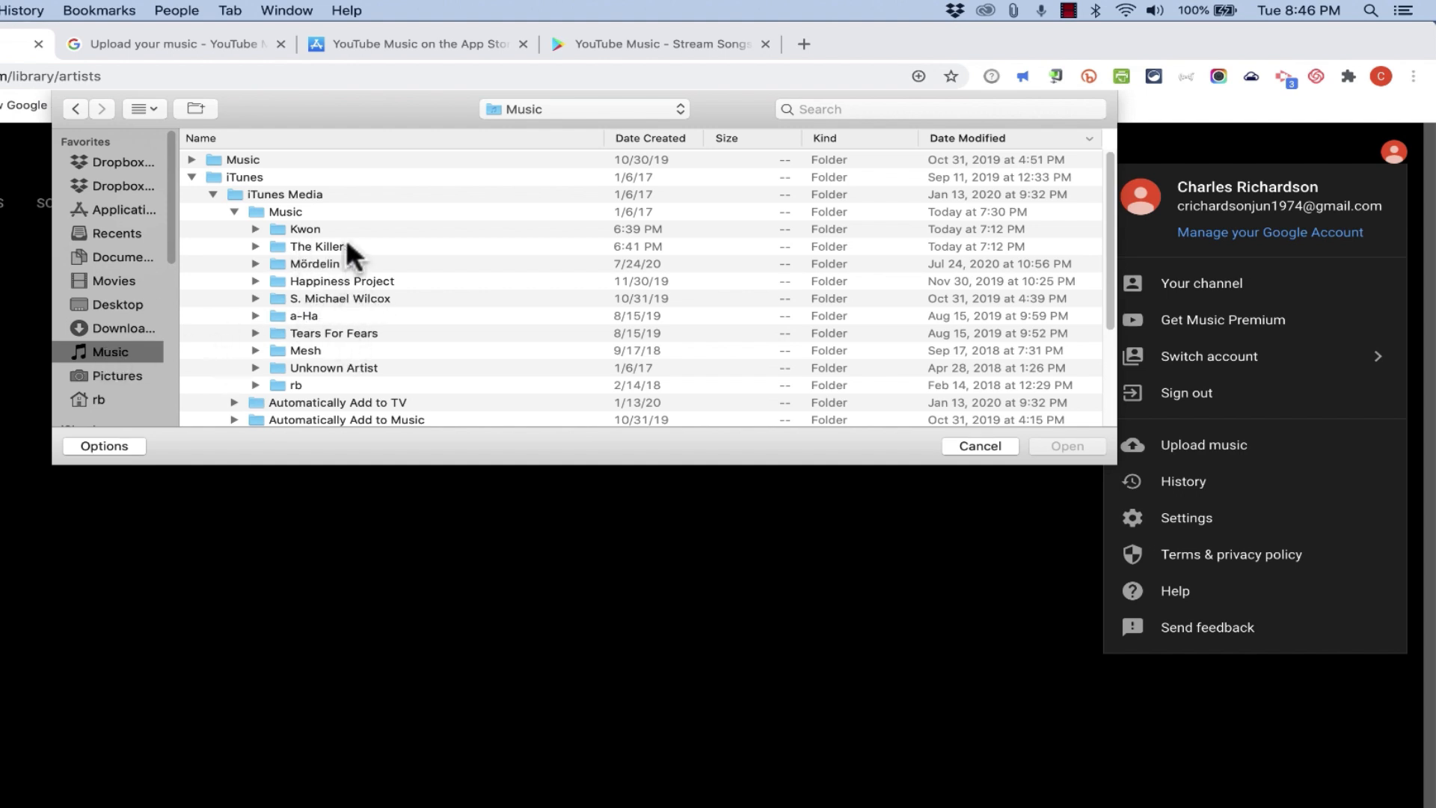
pyautogui.click(316, 246)
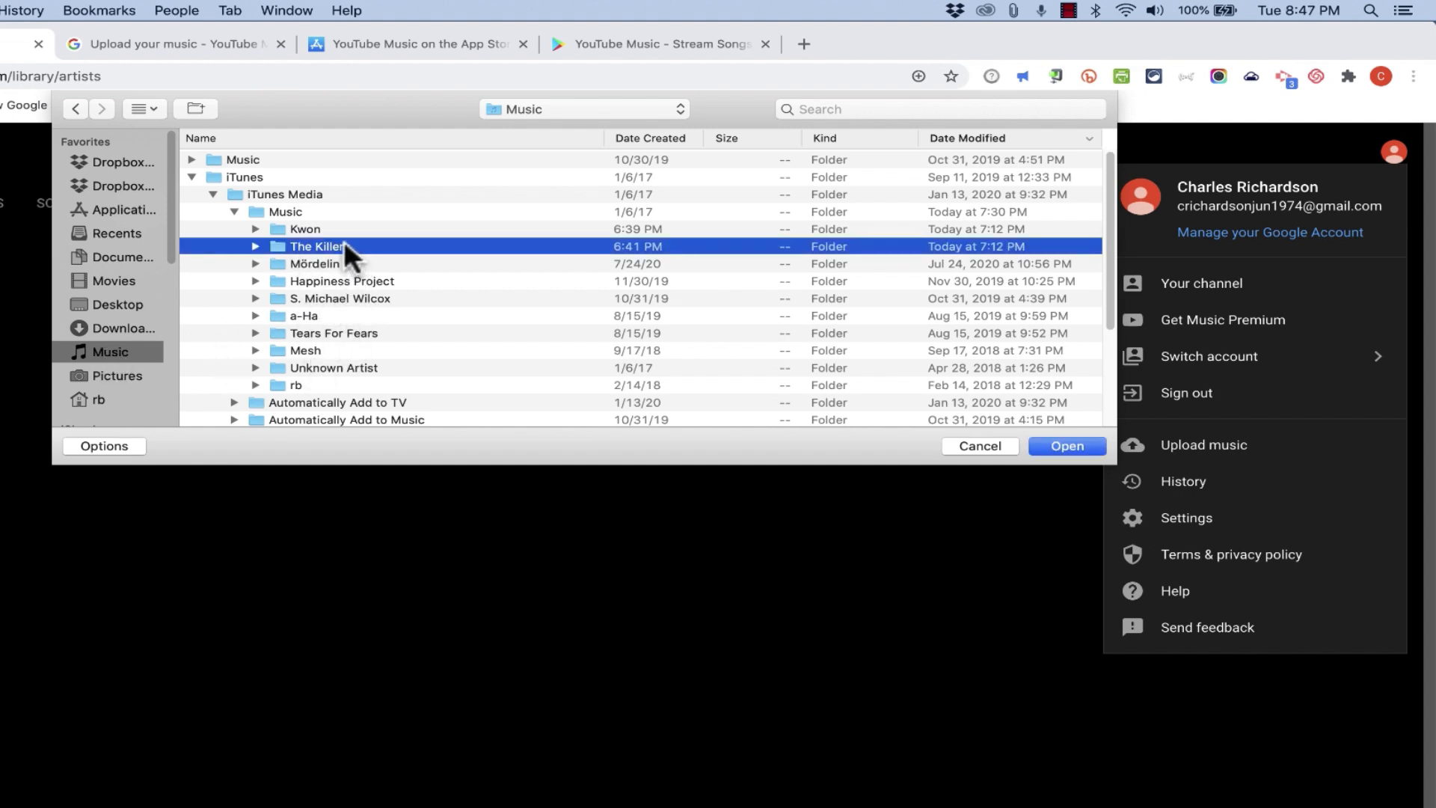
pyautogui.doubleClick(320, 248)
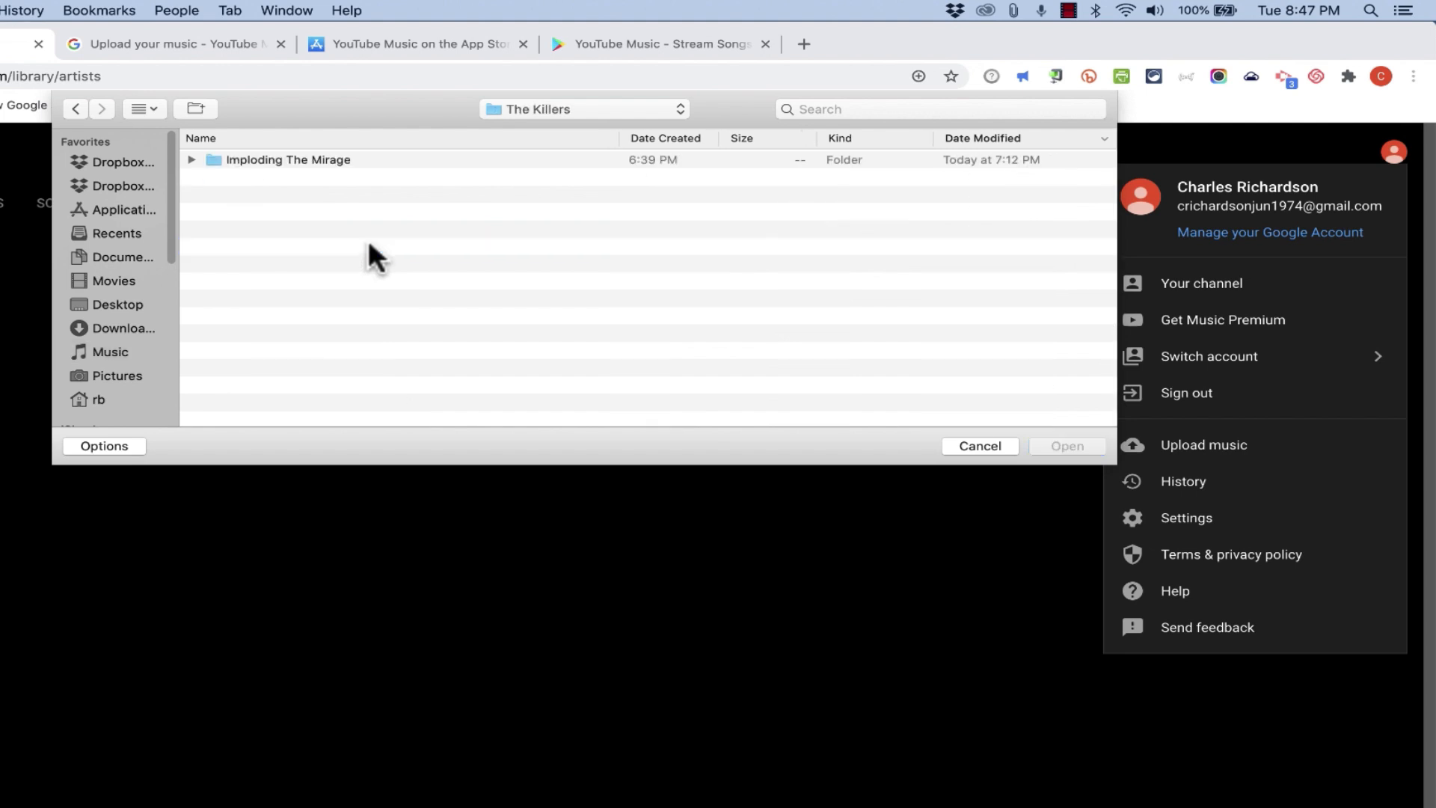
pyautogui.moveTo(366, 193)
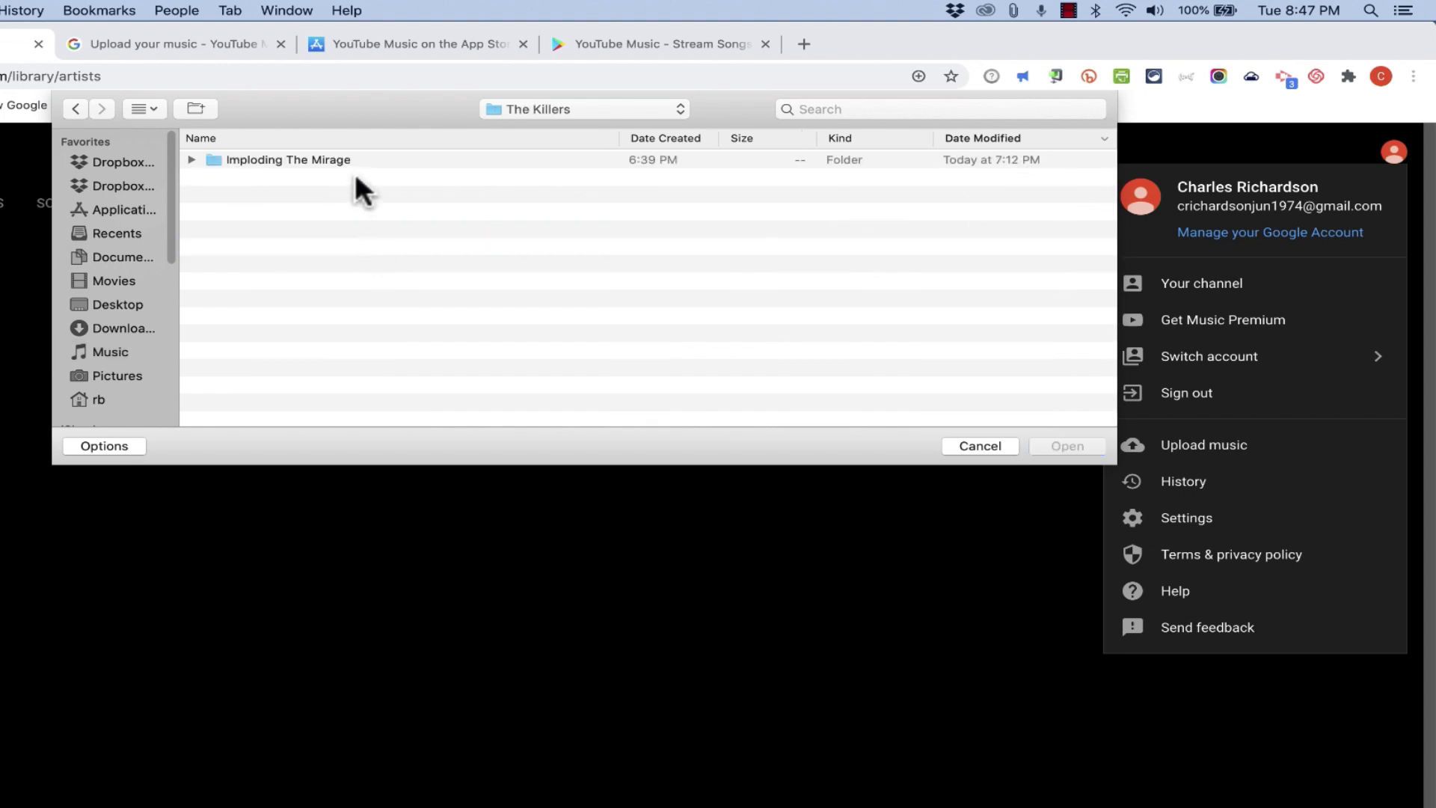
pyautogui.moveTo(305, 171)
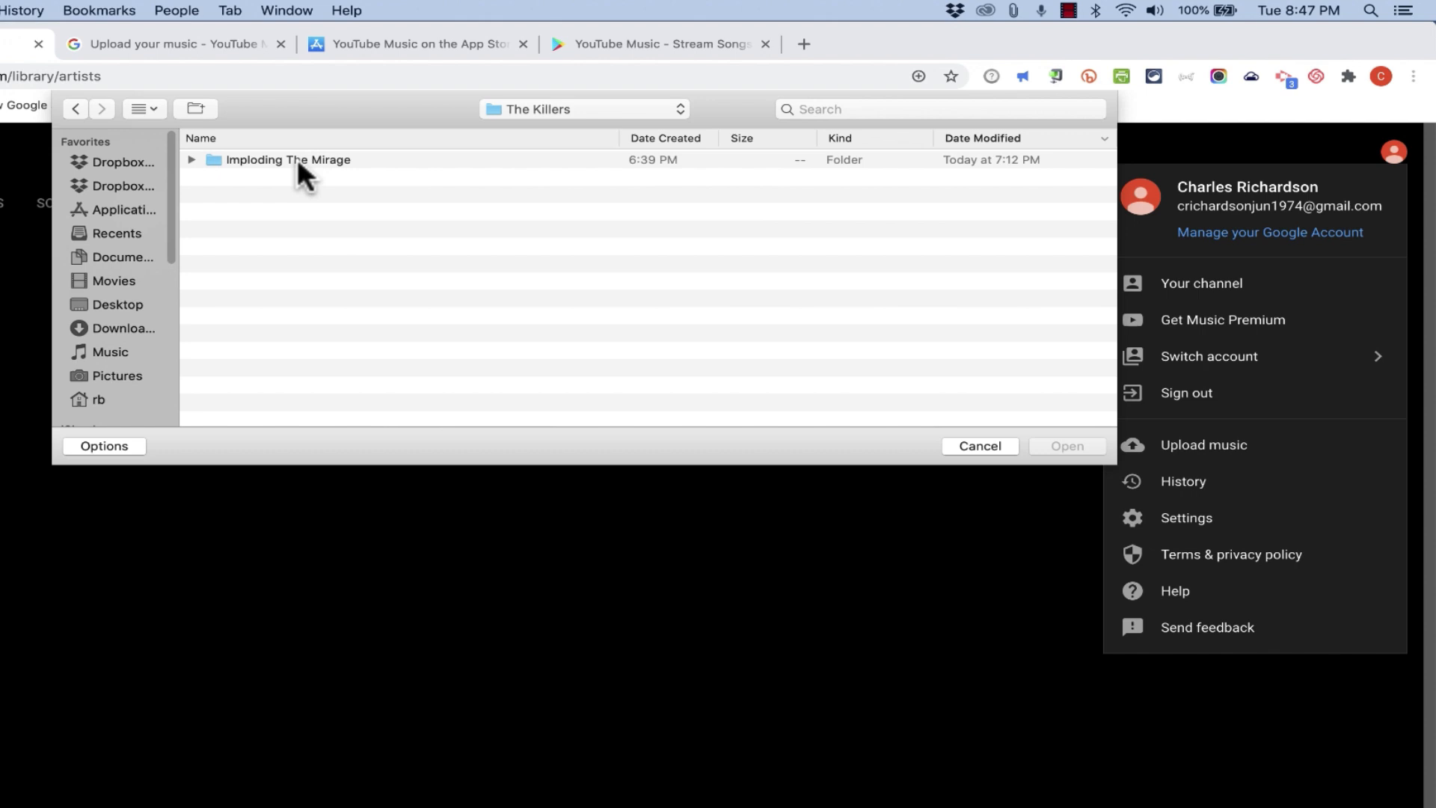
pyautogui.moveTo(329, 175)
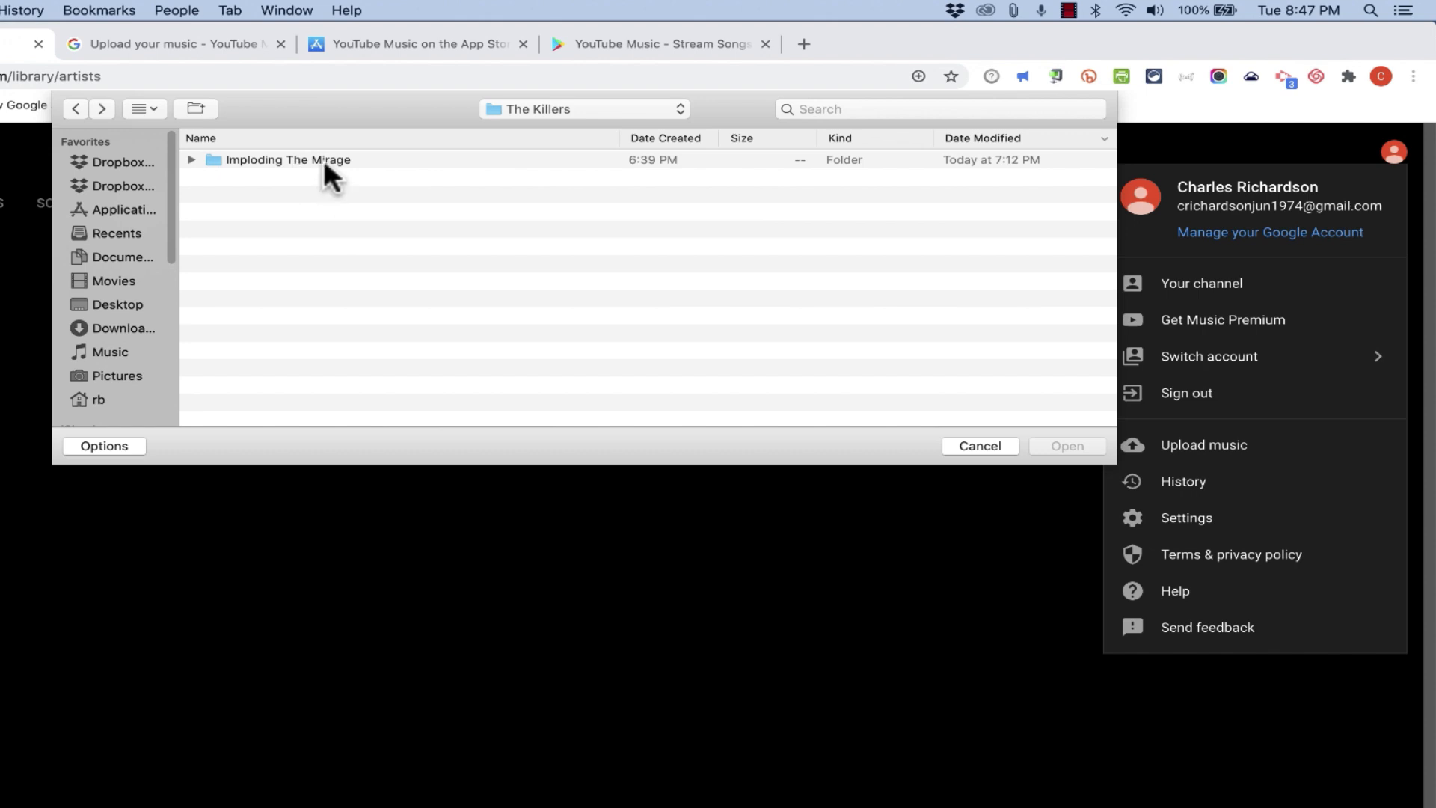
pyautogui.doubleClick(289, 161)
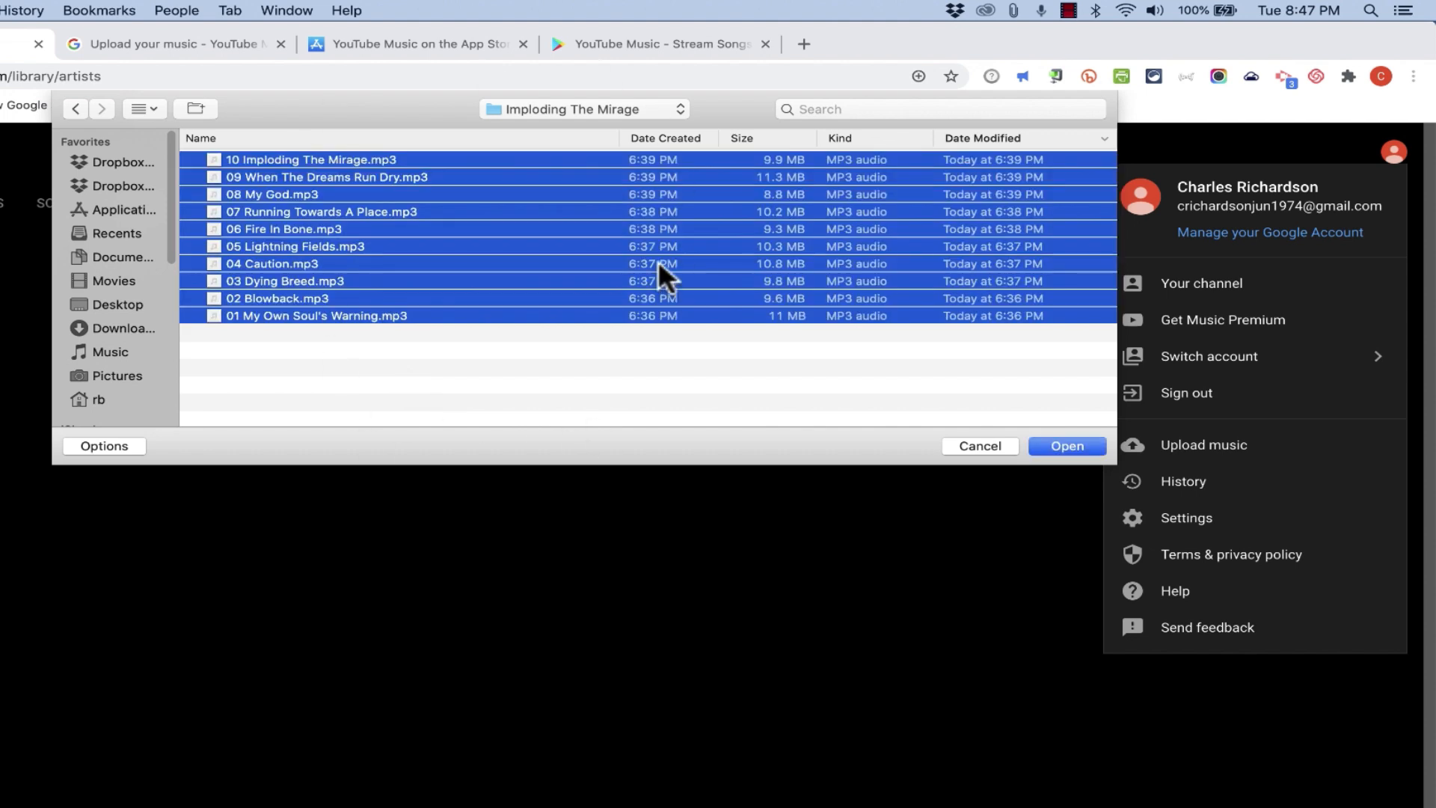
pyautogui.click(1065, 446)
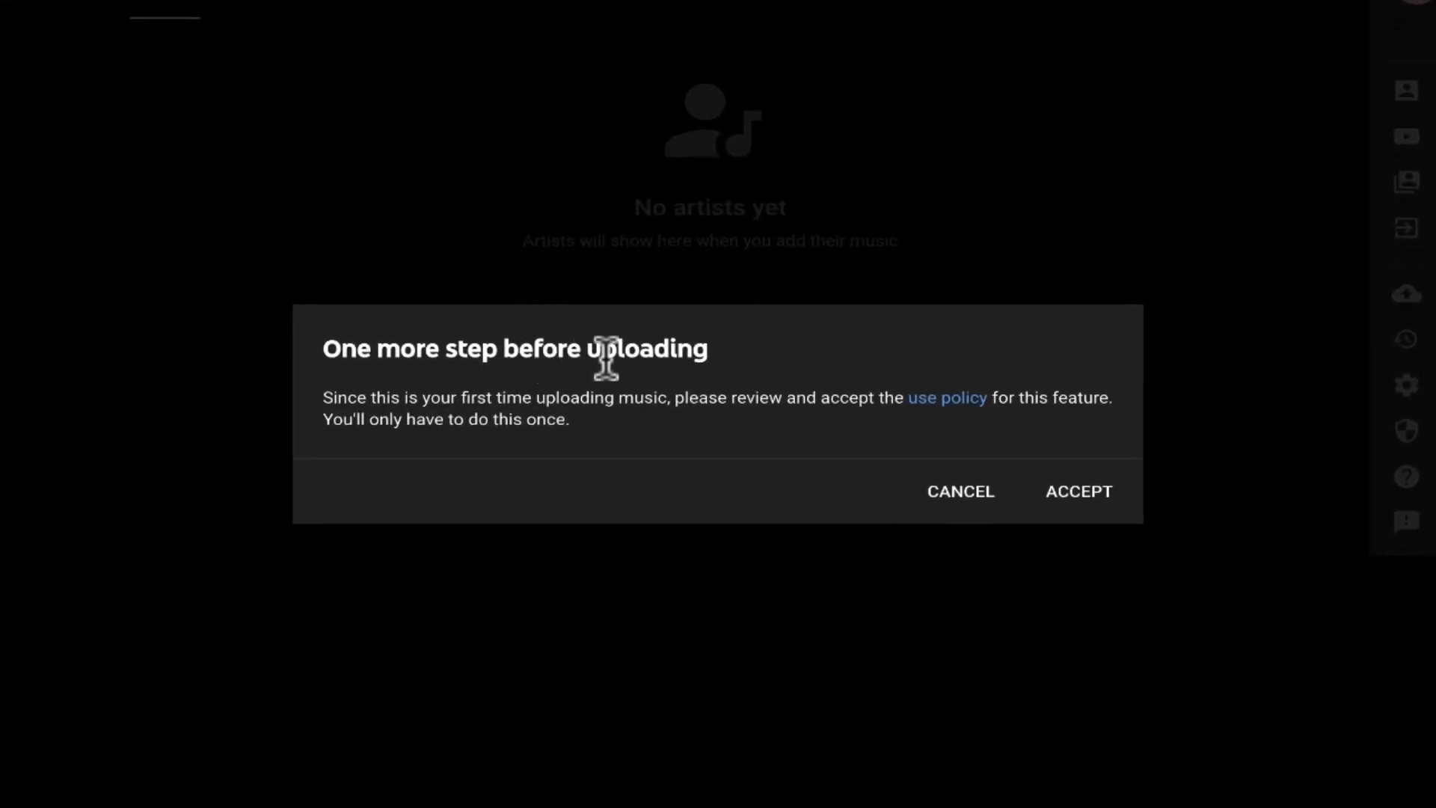
pyautogui.moveTo(829, 430)
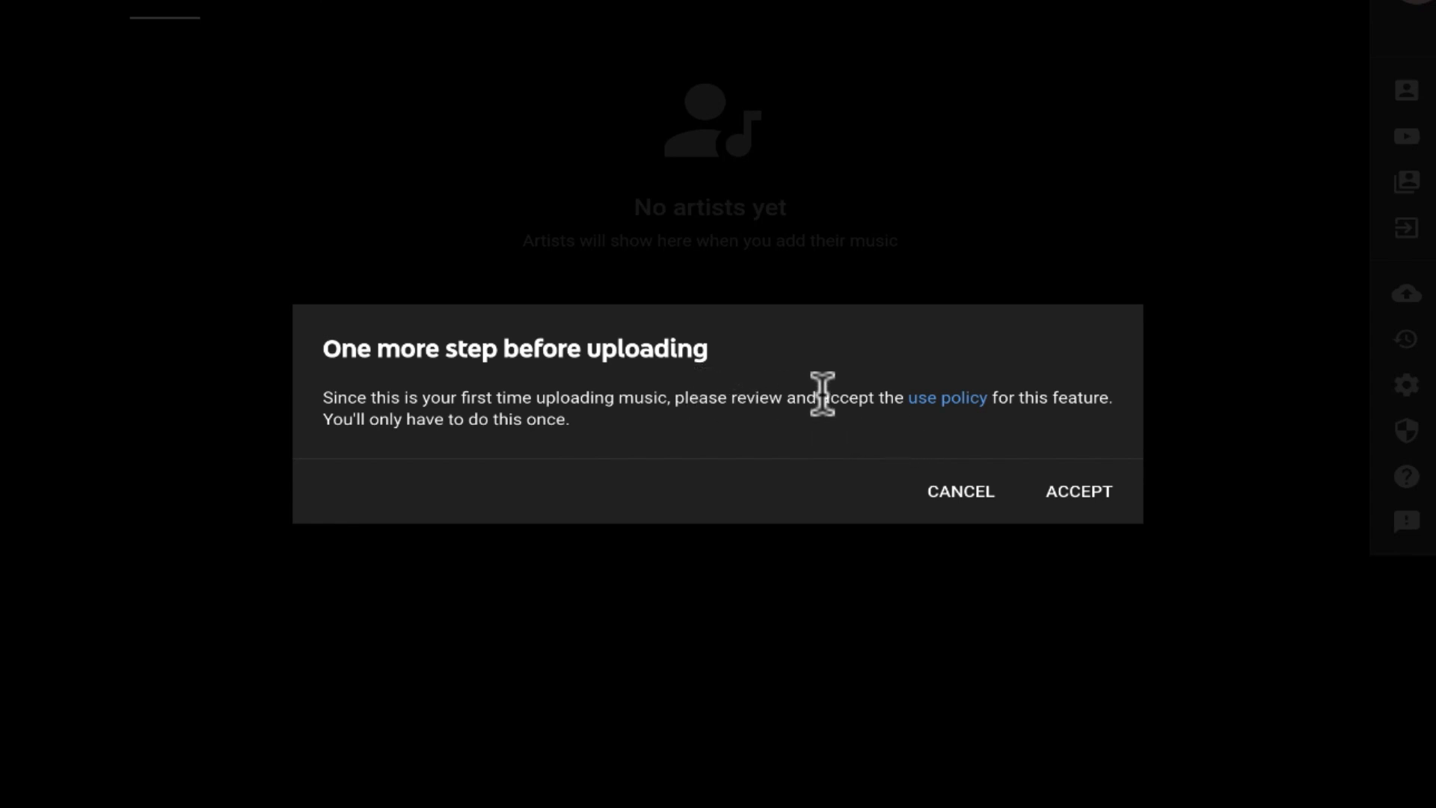
pyautogui.moveTo(1068, 428)
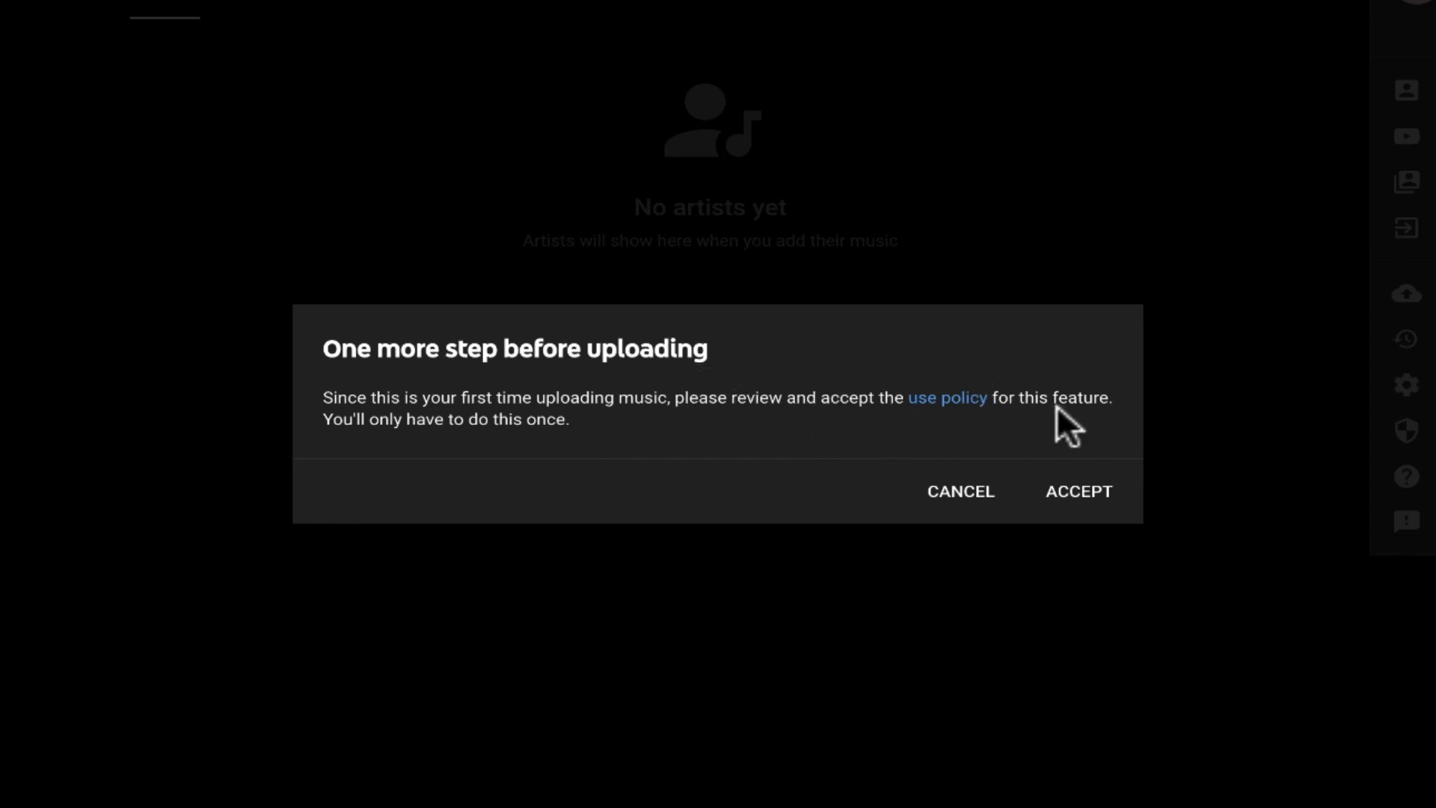
# - Accept the one-time use policy so Imploding The Mirage begins uploading
pyautogui.click(946, 396)
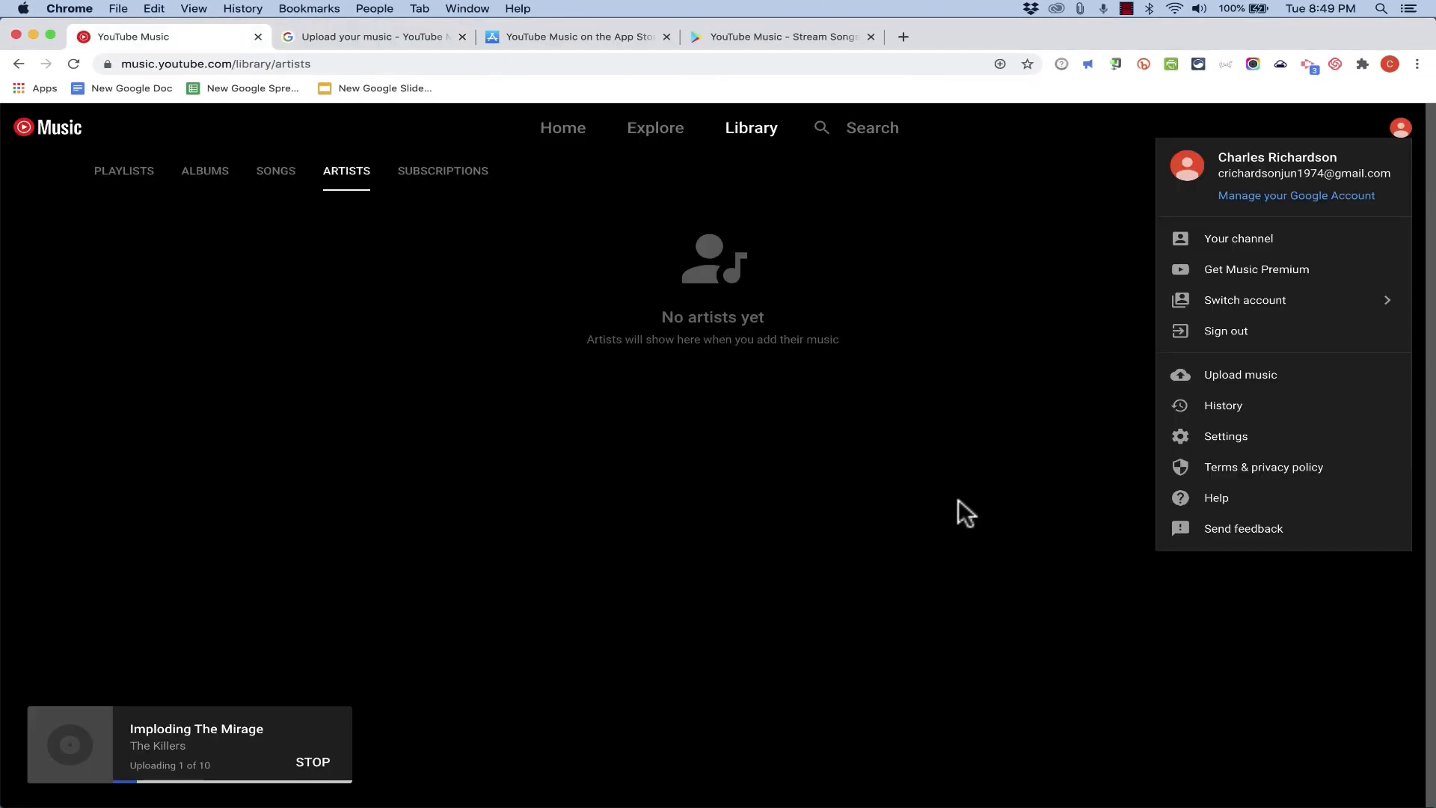
pyautogui.moveTo(172, 746)
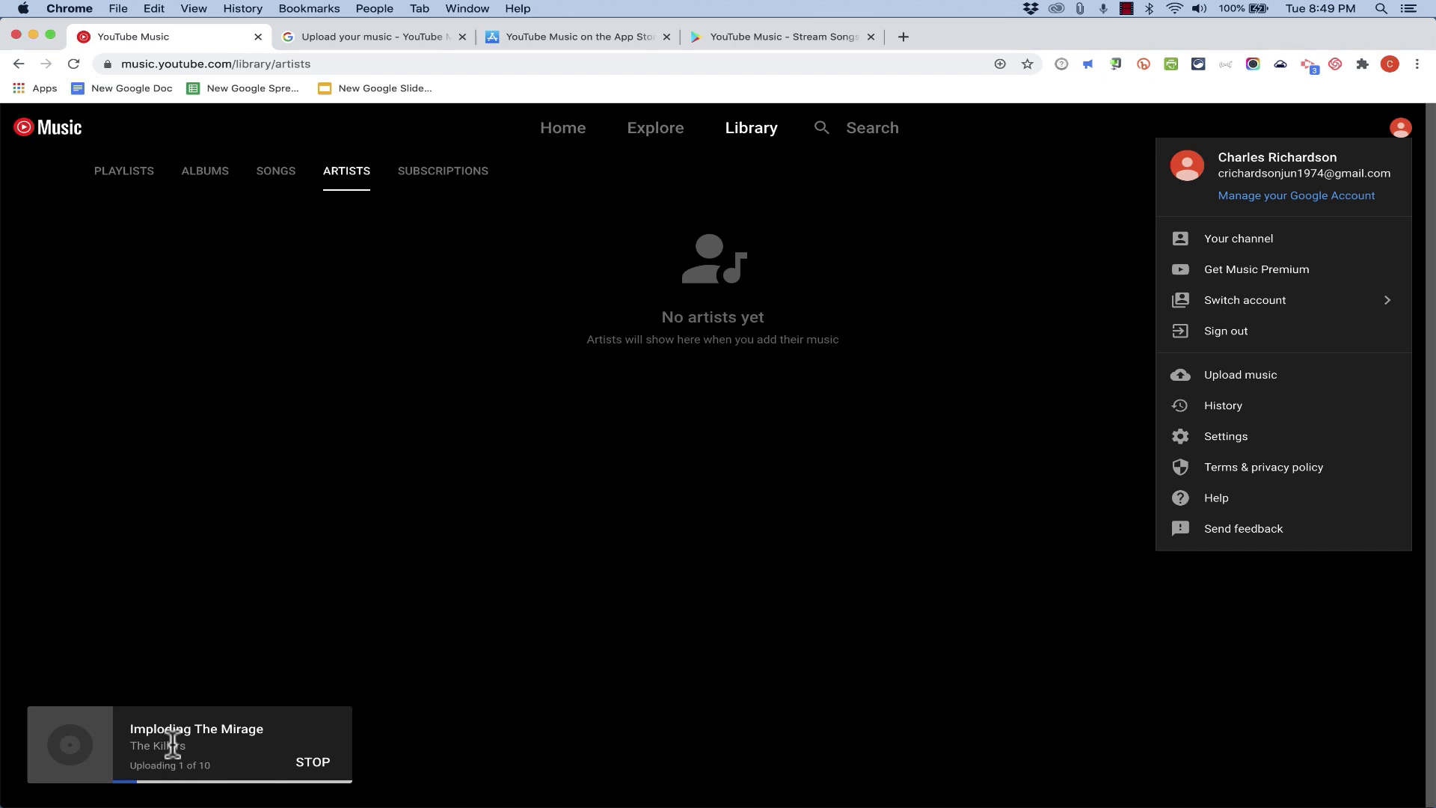
pyautogui.moveTo(255, 761)
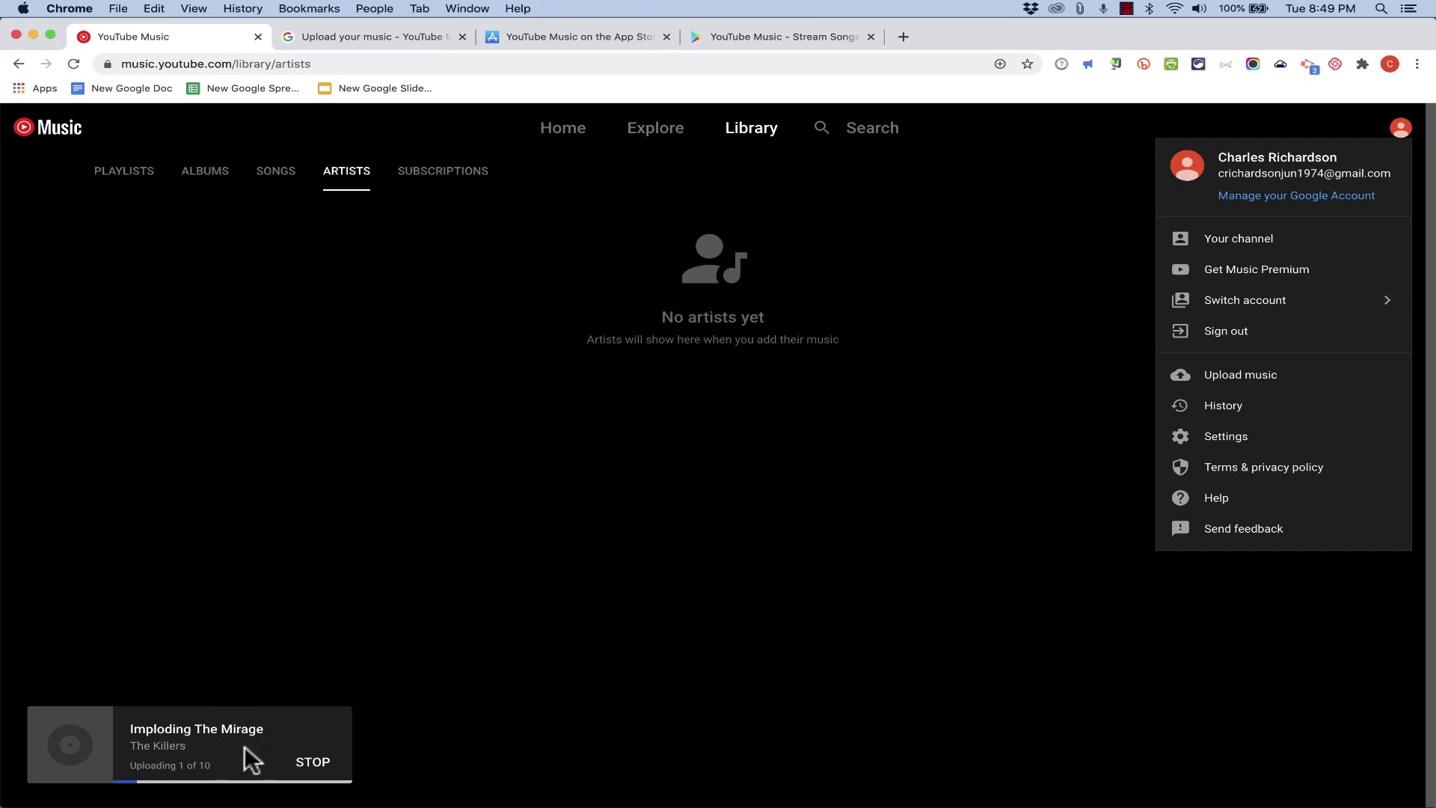
pyautogui.moveTo(231, 757)
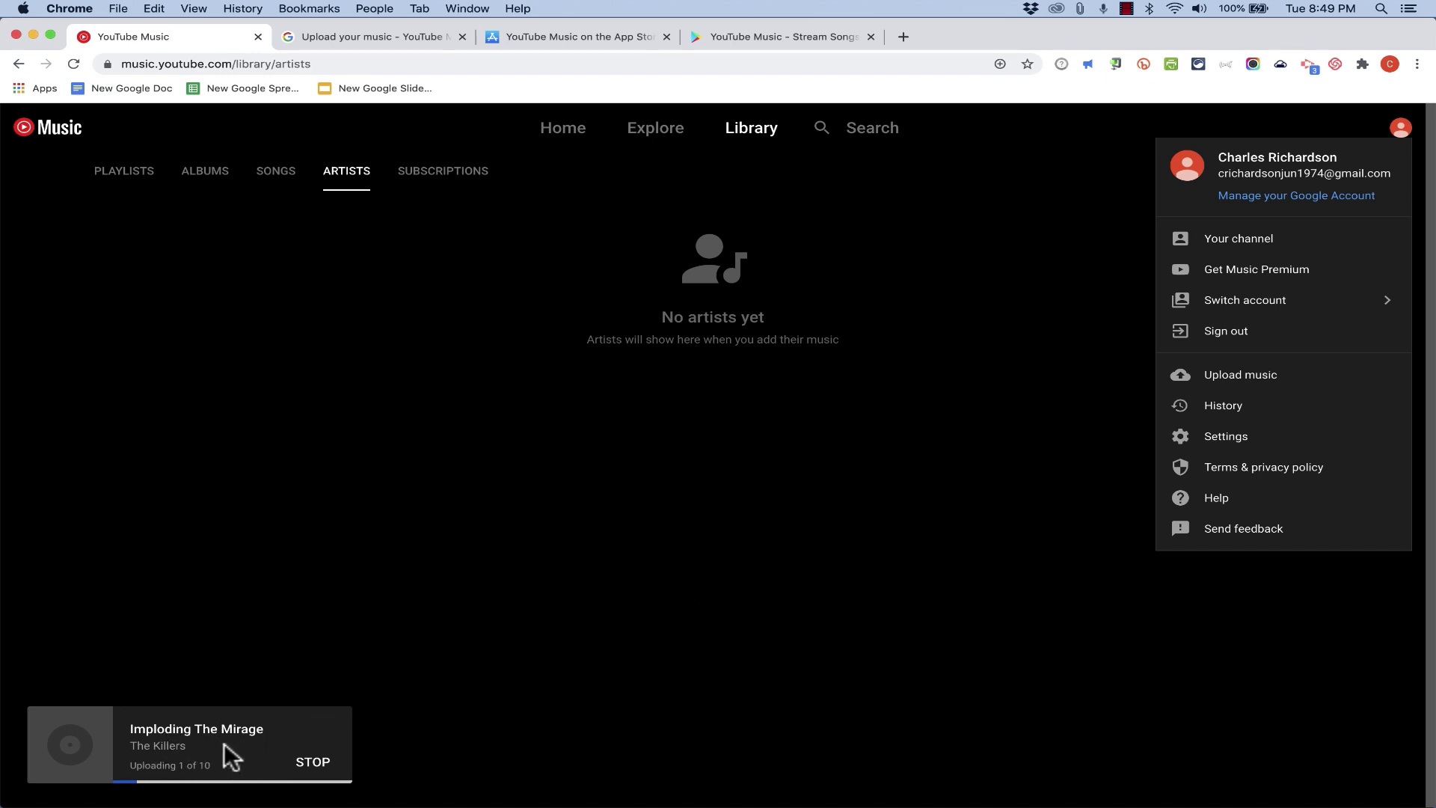
pyautogui.moveTo(220, 765)
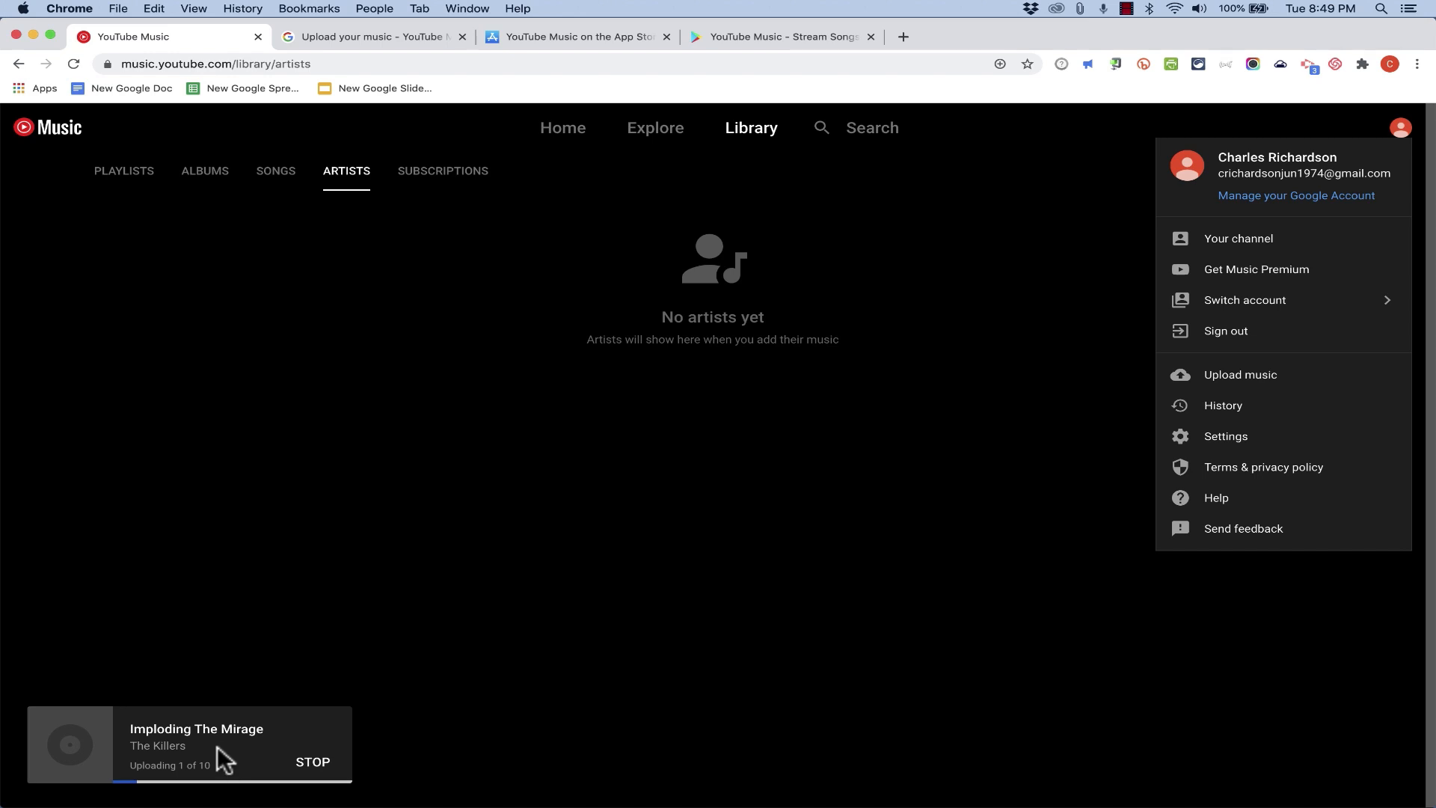
pyautogui.moveTo(971, 348)
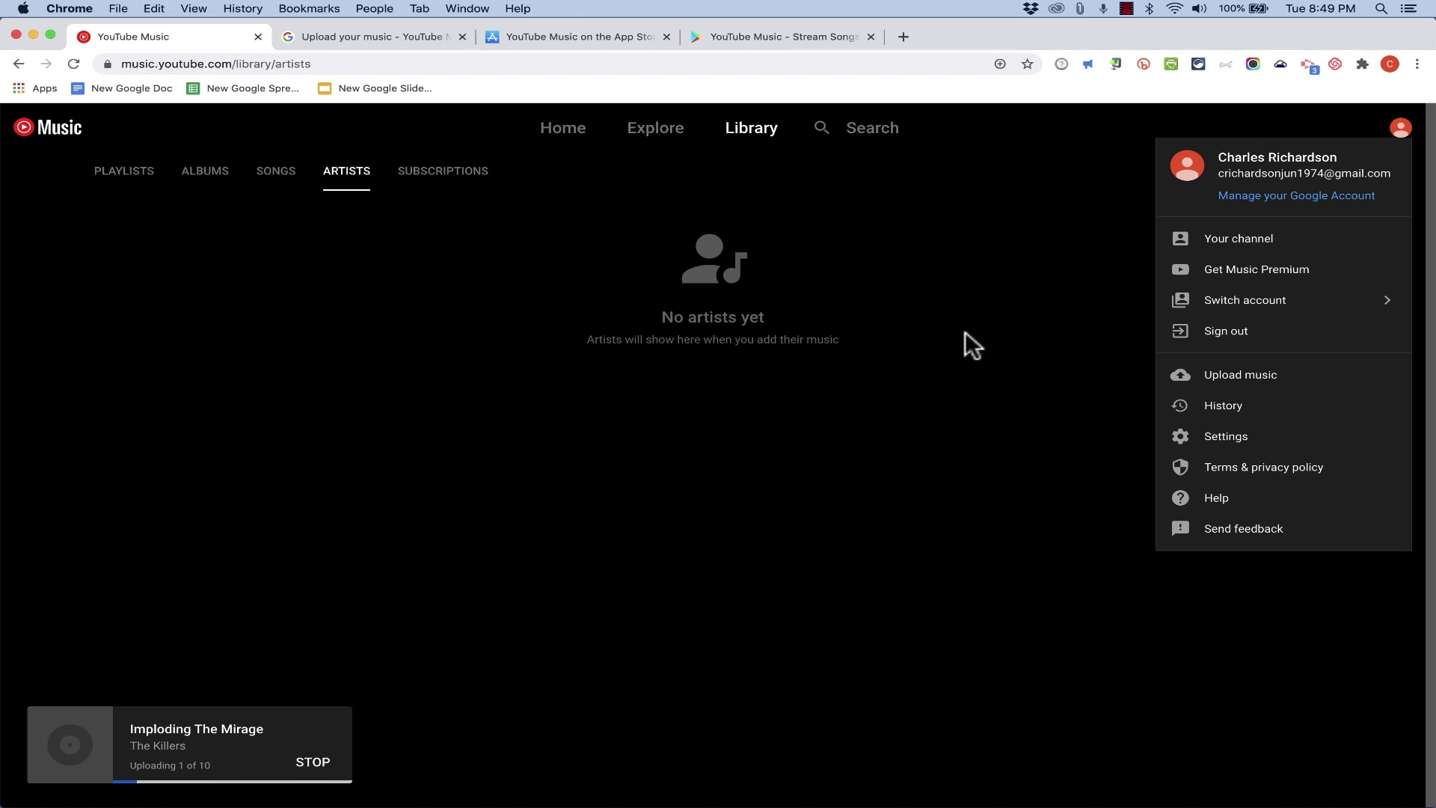
pyautogui.moveTo(980, 367)
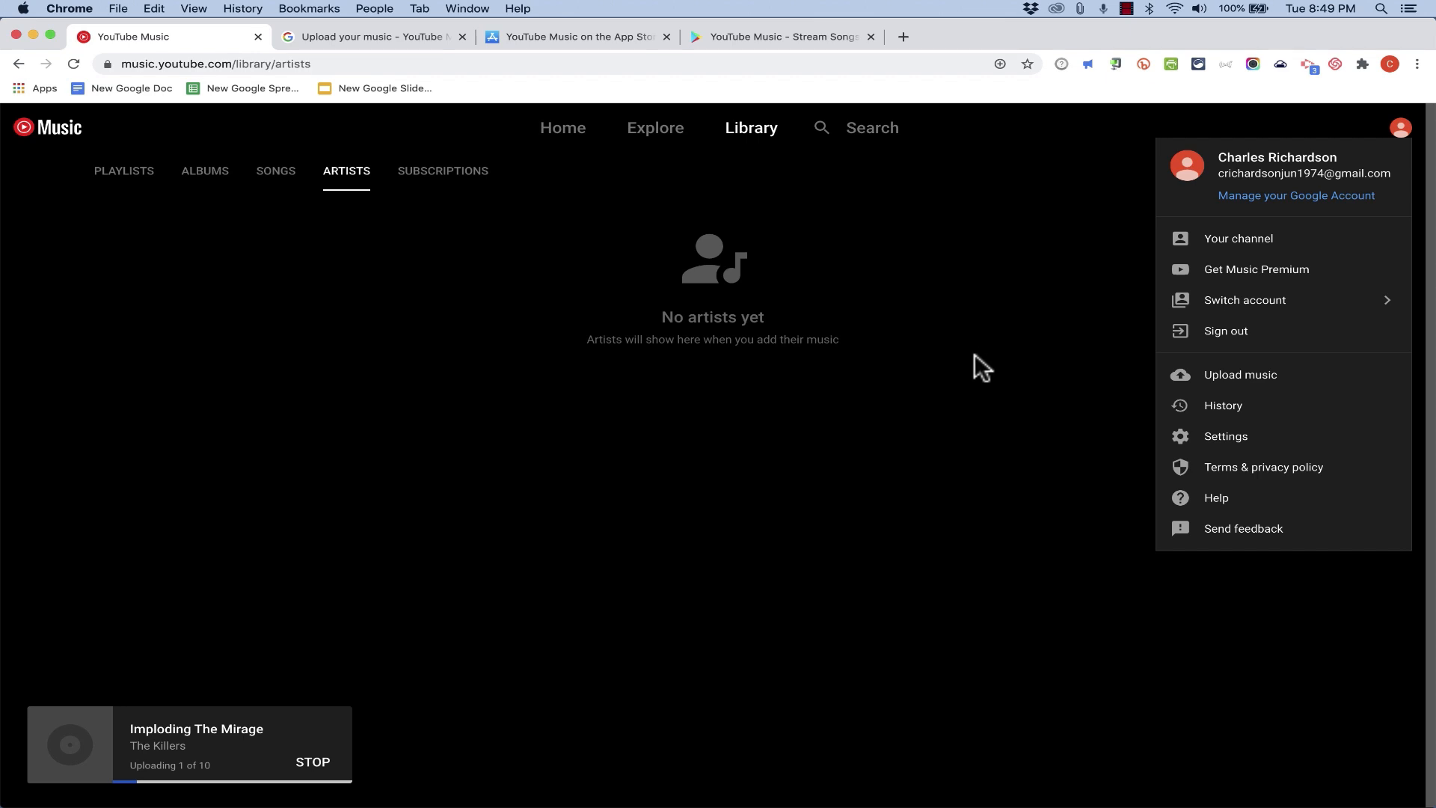
# - In Finder, go into iTunes' Music folder and drag the Kwon folder onto YouTube Music to upload
pyautogui.click(44, 803)
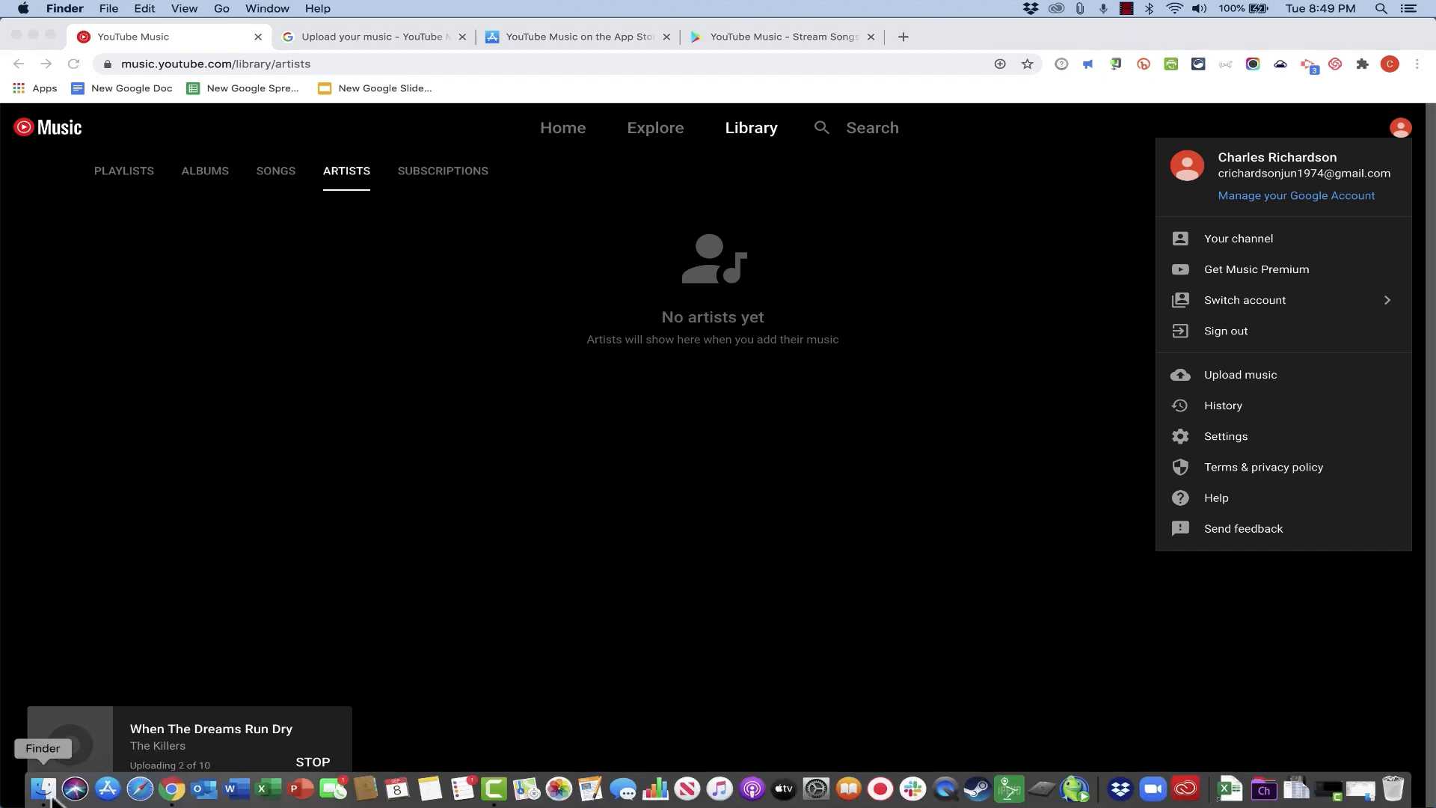
pyautogui.click(44, 789)
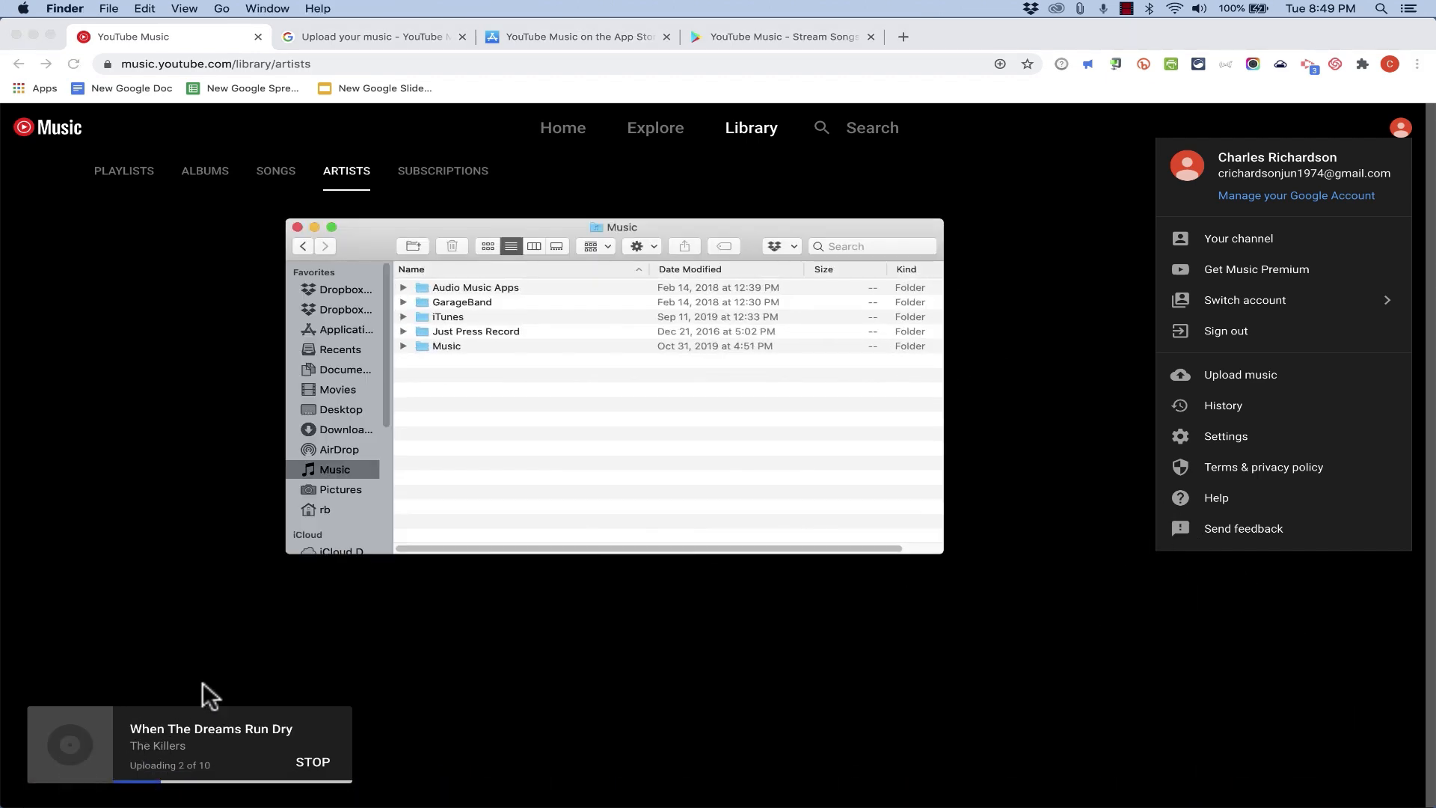
pyautogui.moveTo(458, 594)
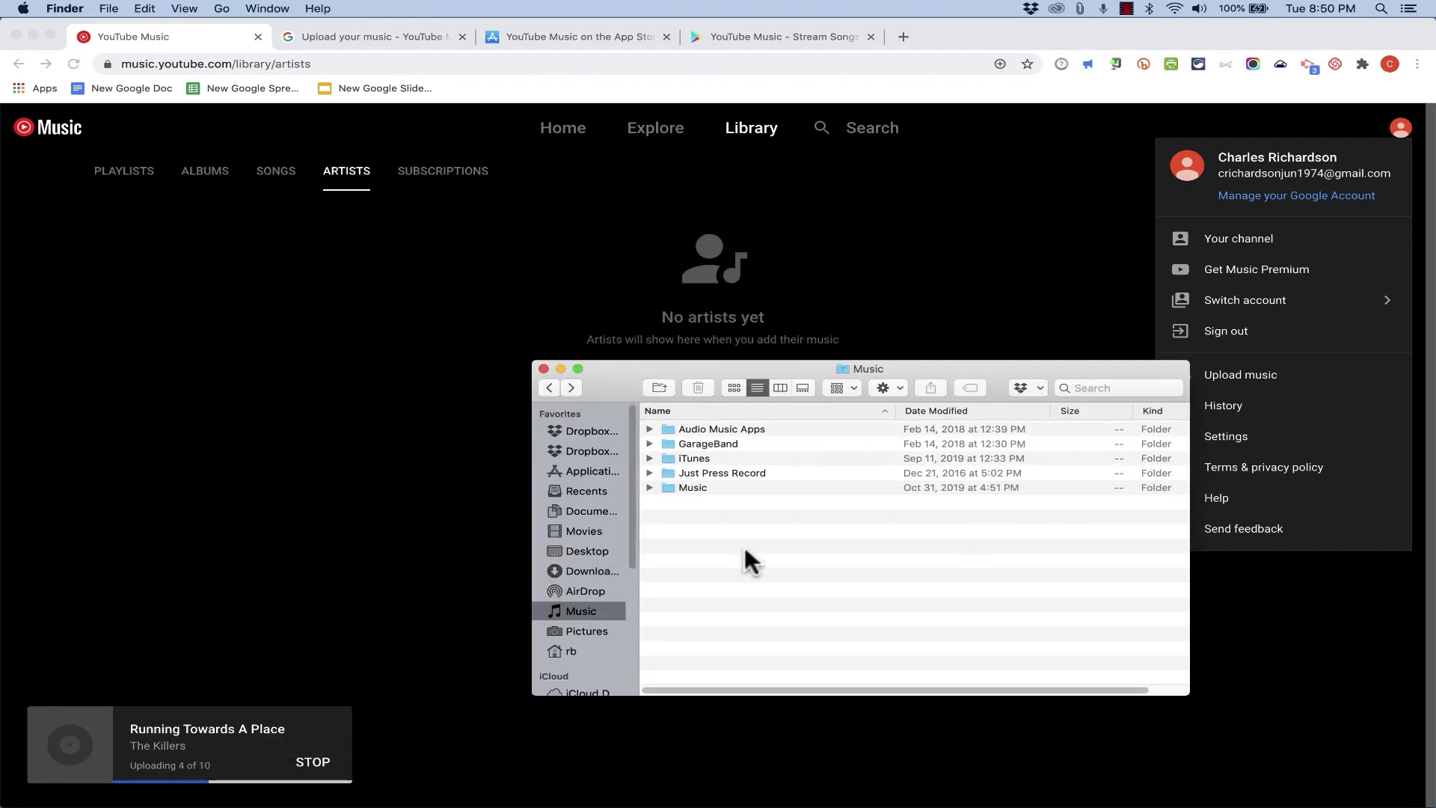
pyautogui.doubleClick(694, 458)
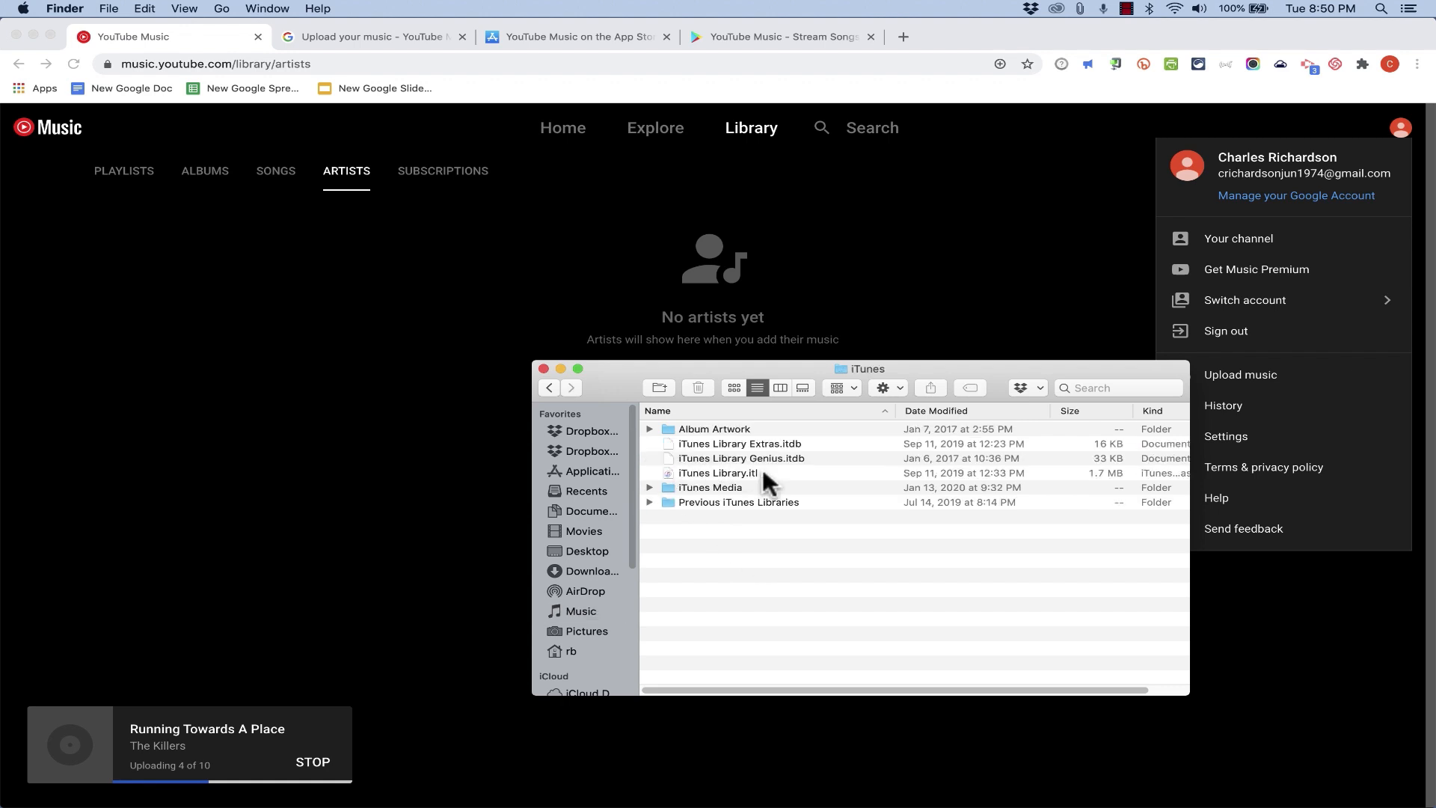
pyautogui.moveTo(700, 489)
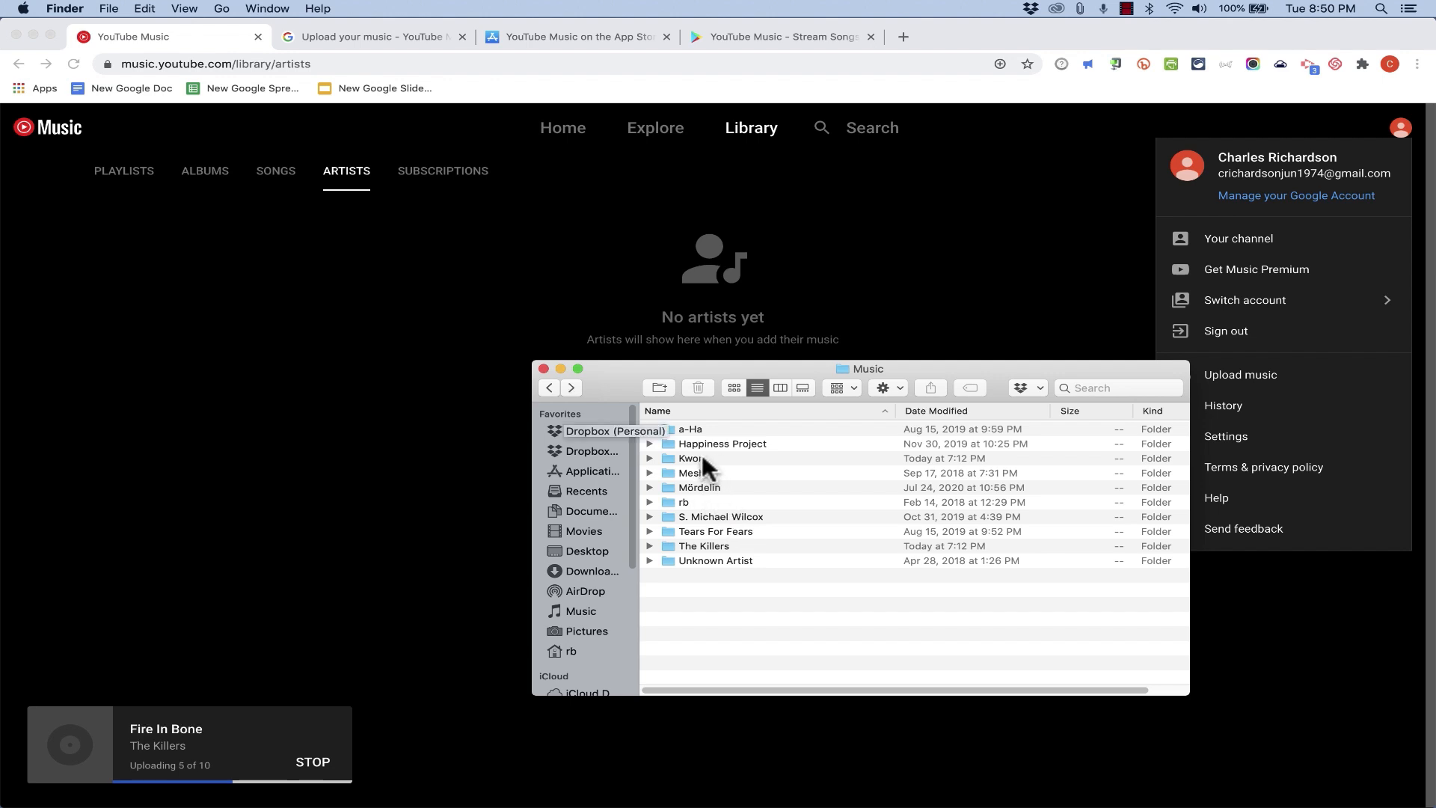
pyautogui.click(691, 458)
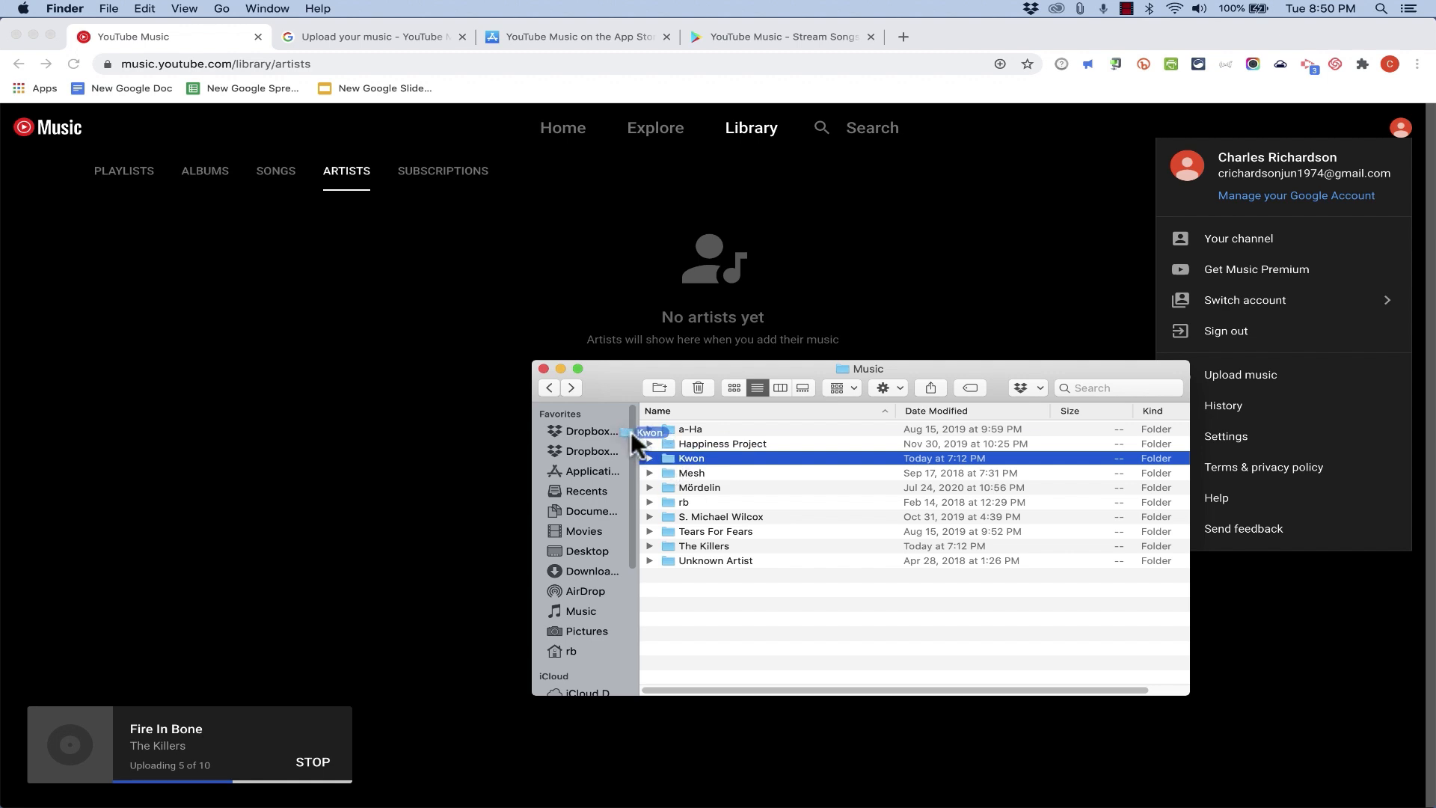
pyautogui.moveTo(691, 458); pyautogui.dragTo(554, 293)
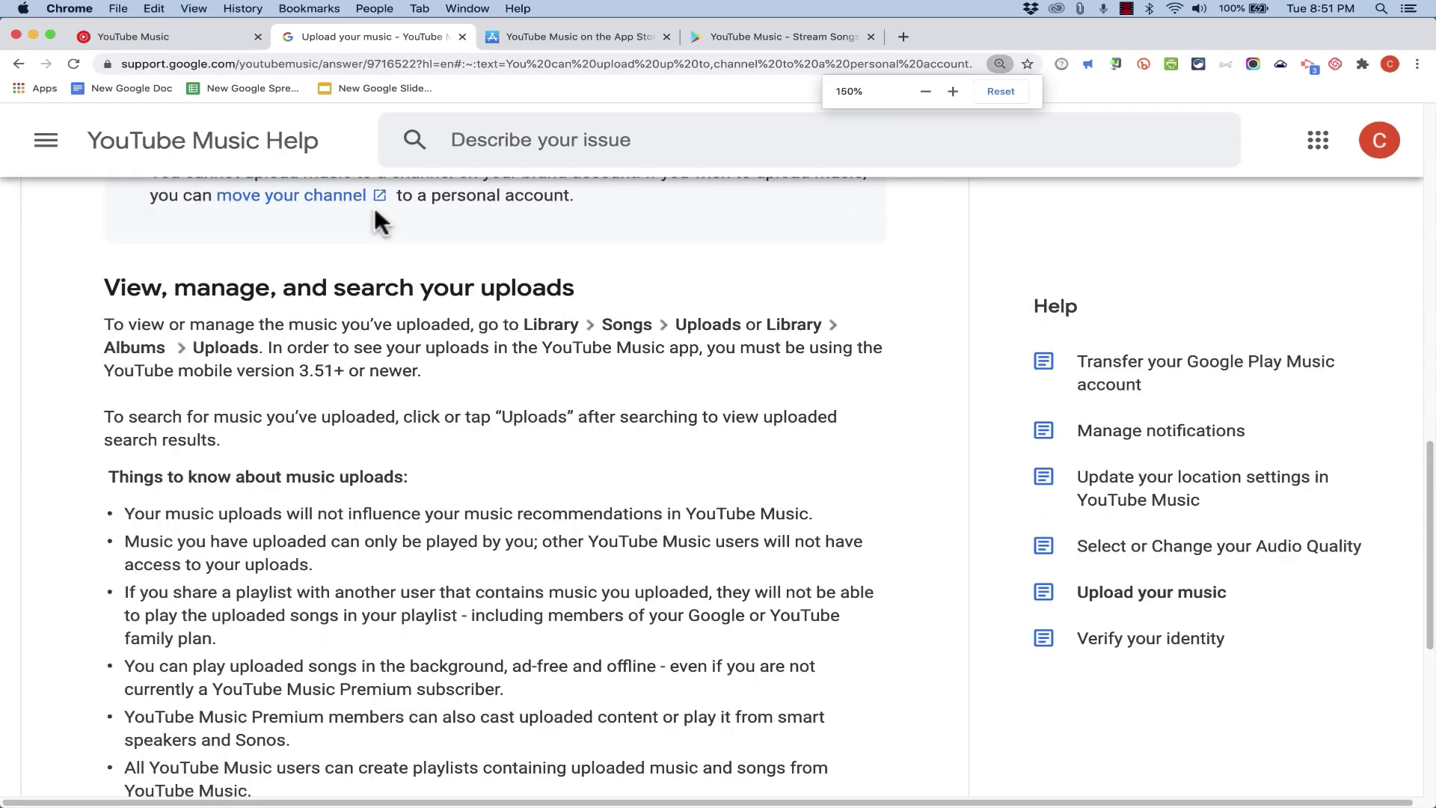
# - Scroll the Upload your music help article to 'Things to know' and select a line of its text
pyautogui.scroll(-3)
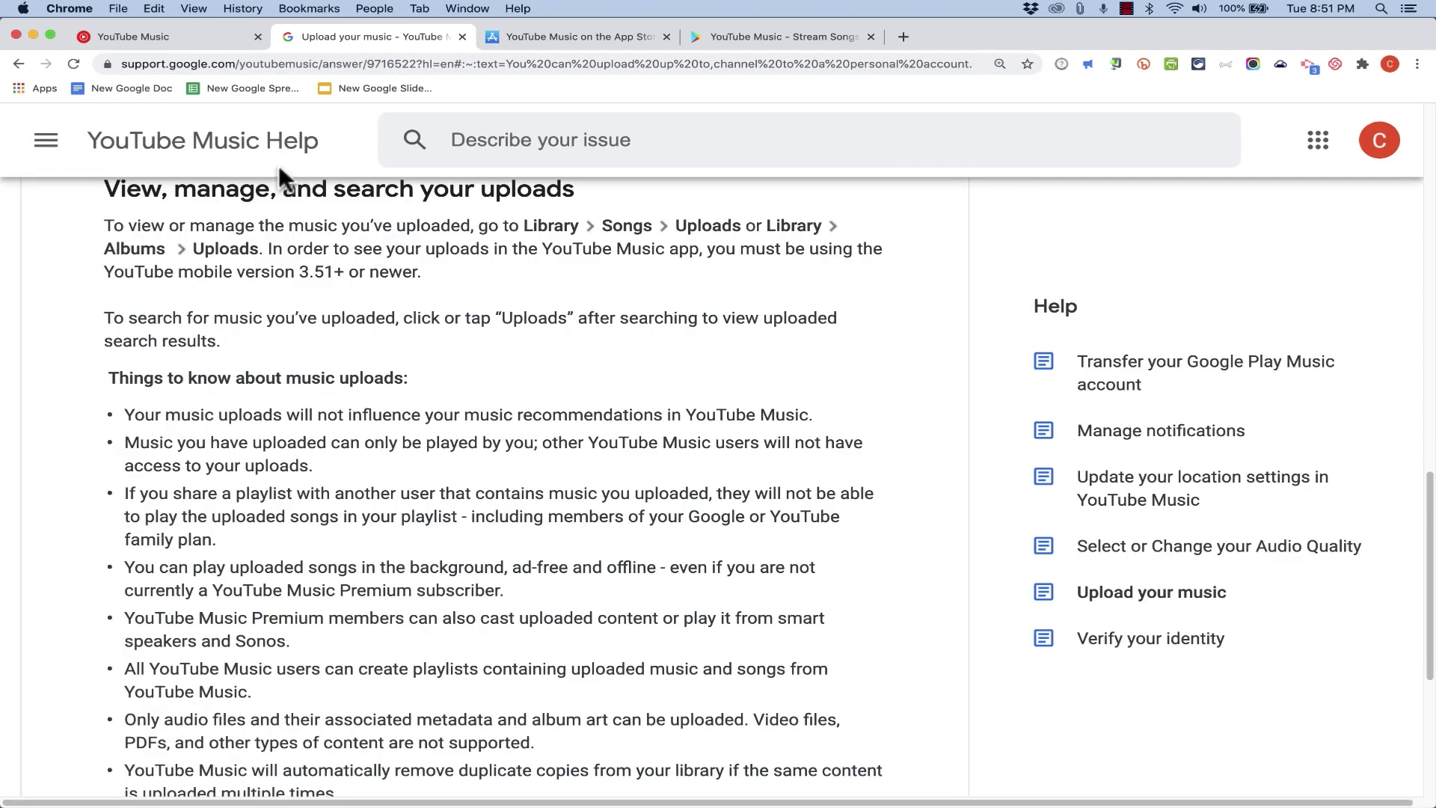
pyautogui.scroll(-3)
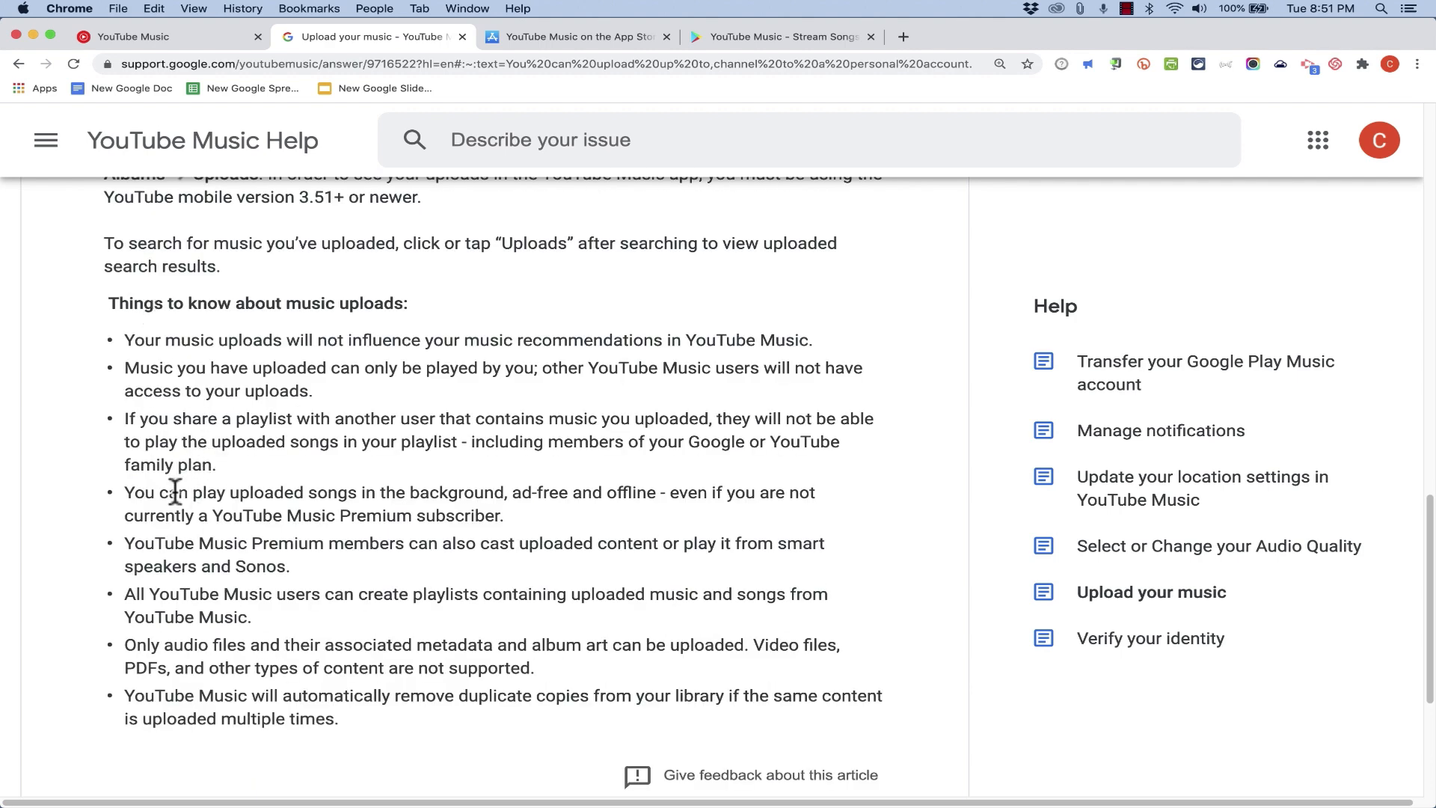
pyautogui.moveTo(125, 492); pyautogui.dragTo(385, 493)
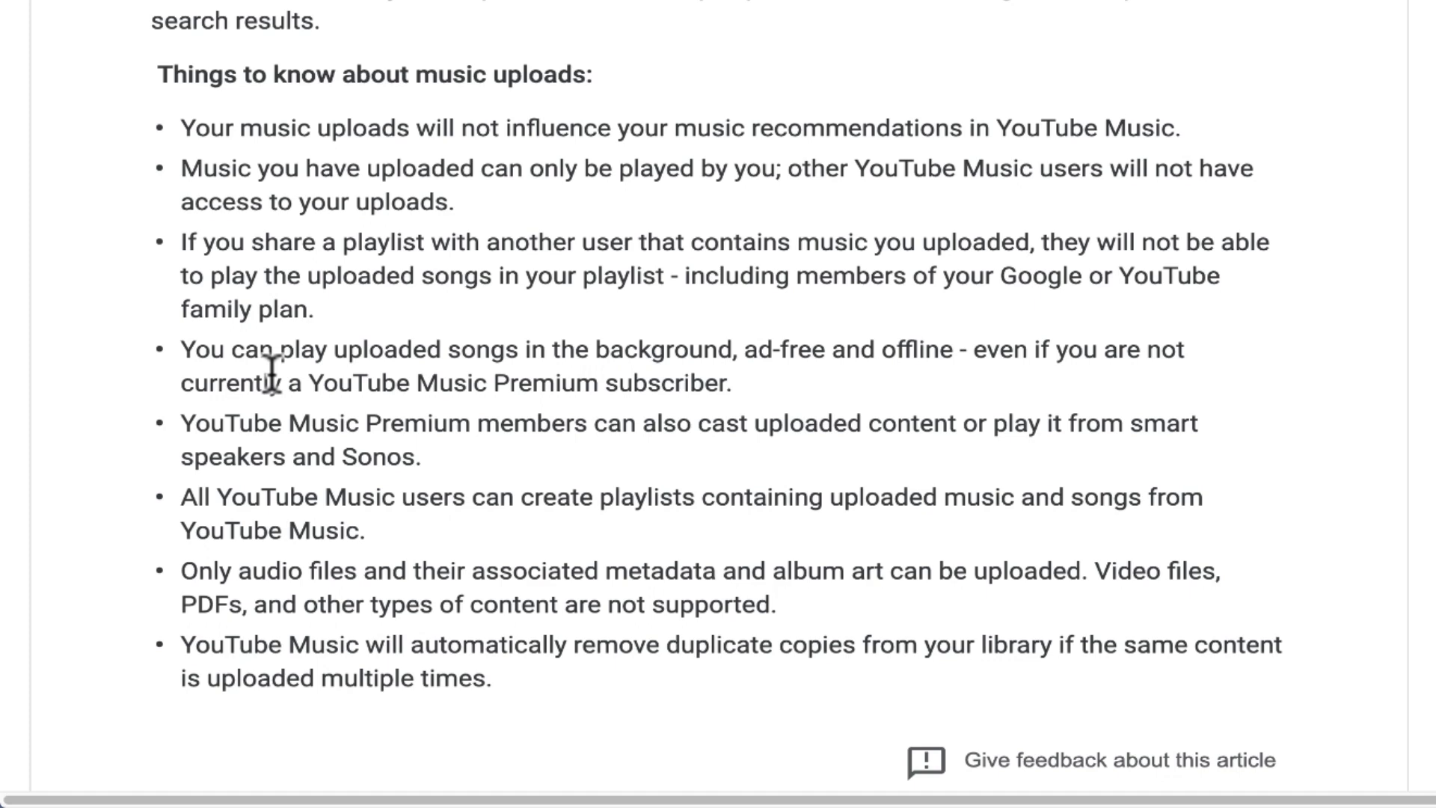
pyautogui.moveTo(325, 334)
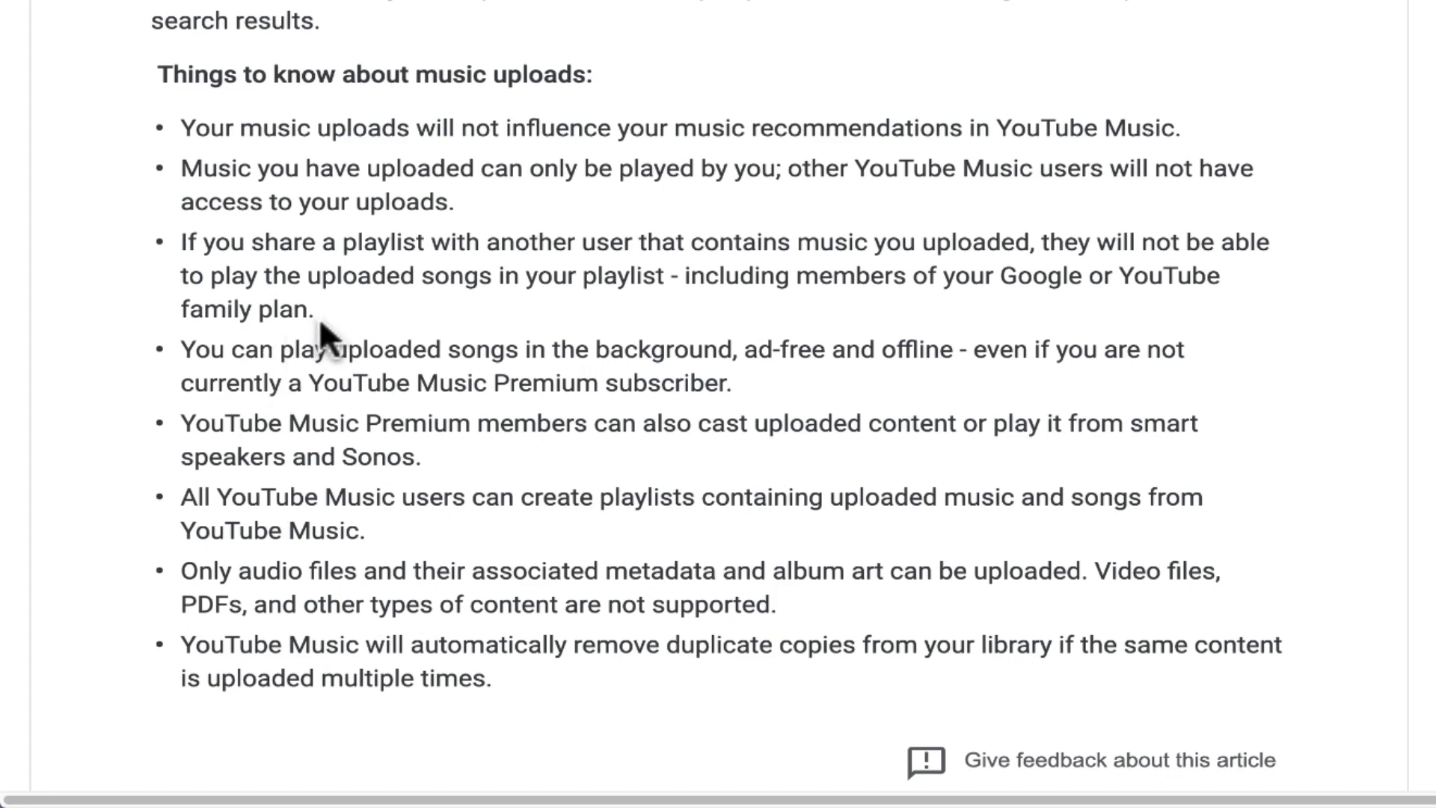
pyautogui.moveTo(385, 329)
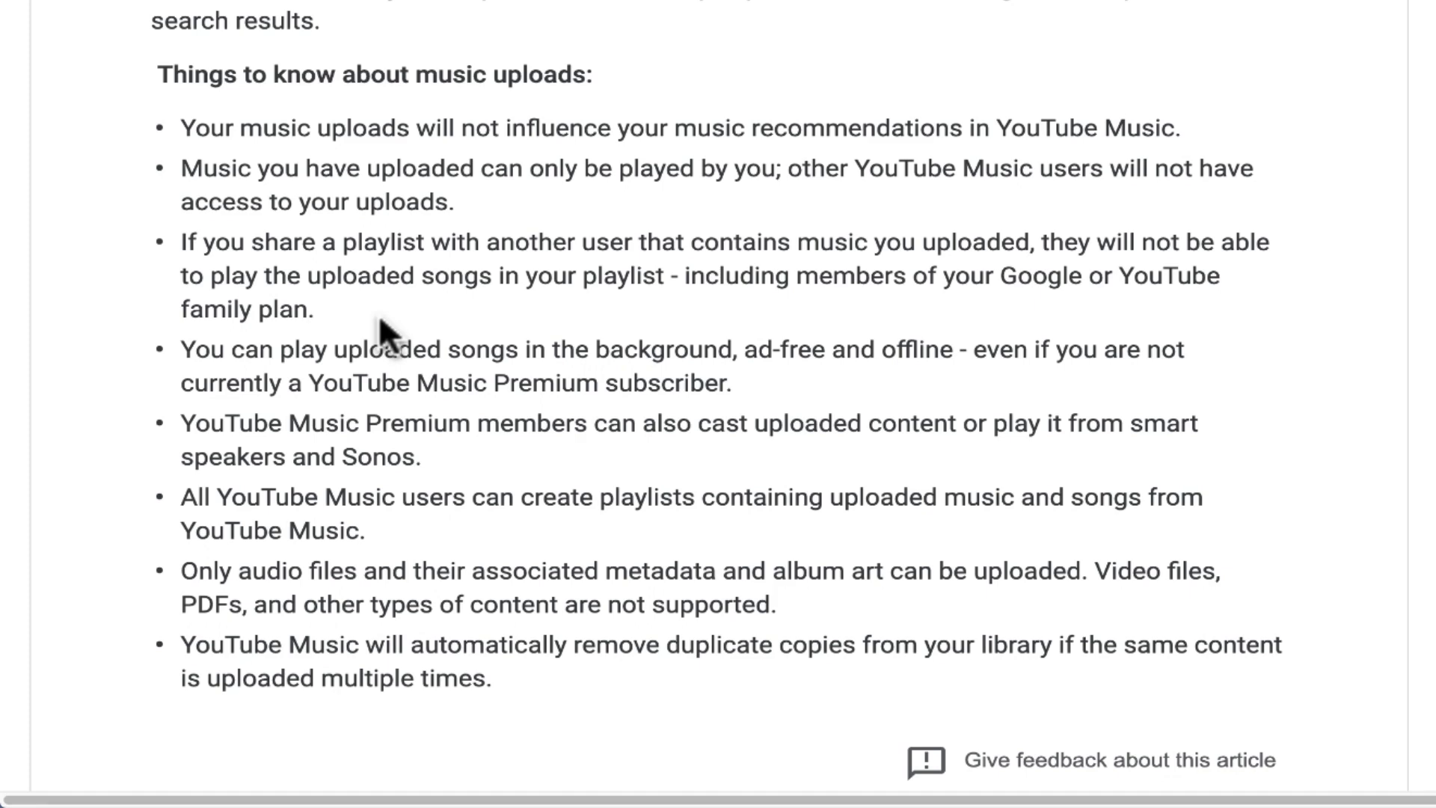
pyautogui.moveTo(464, 349)
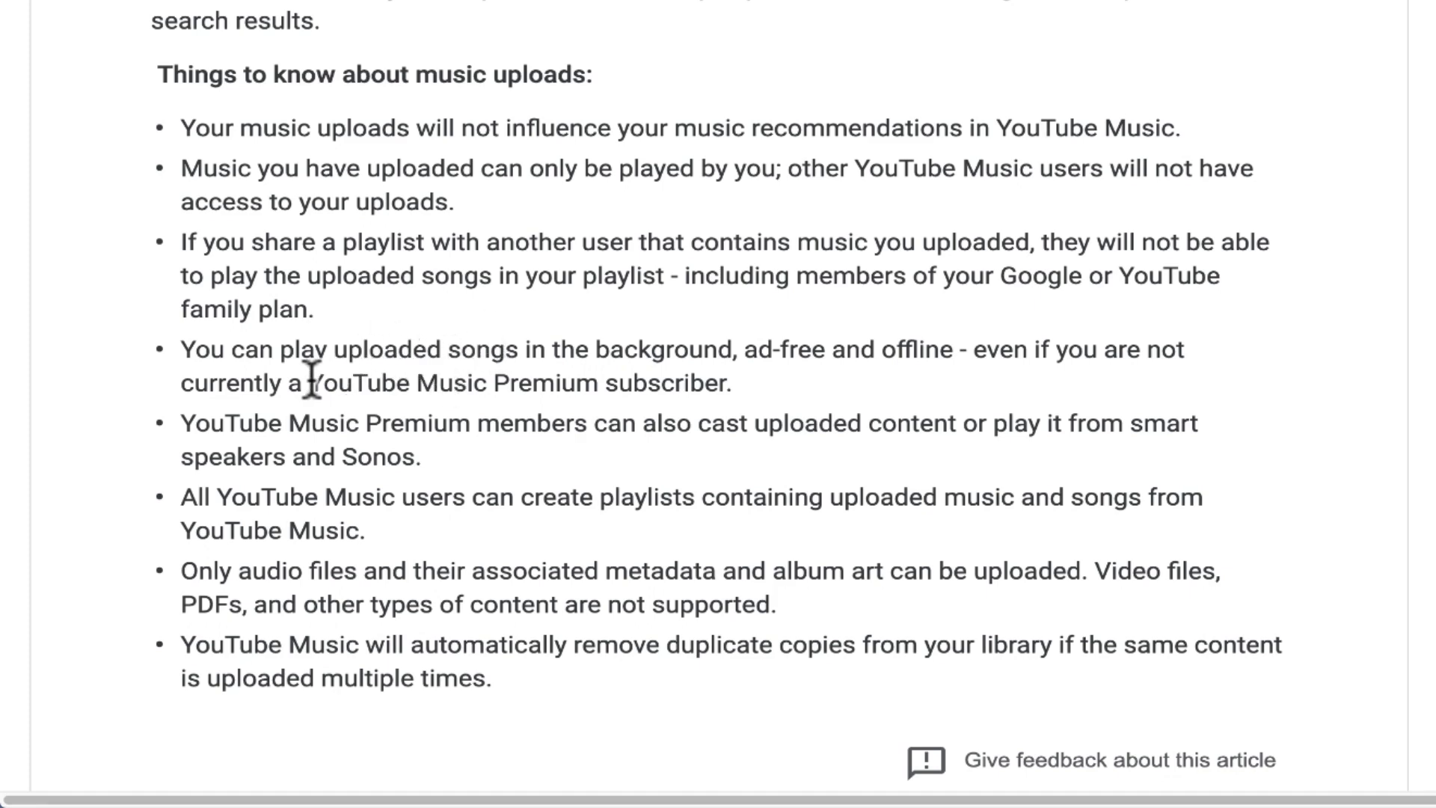
pyautogui.moveTo(888, 247)
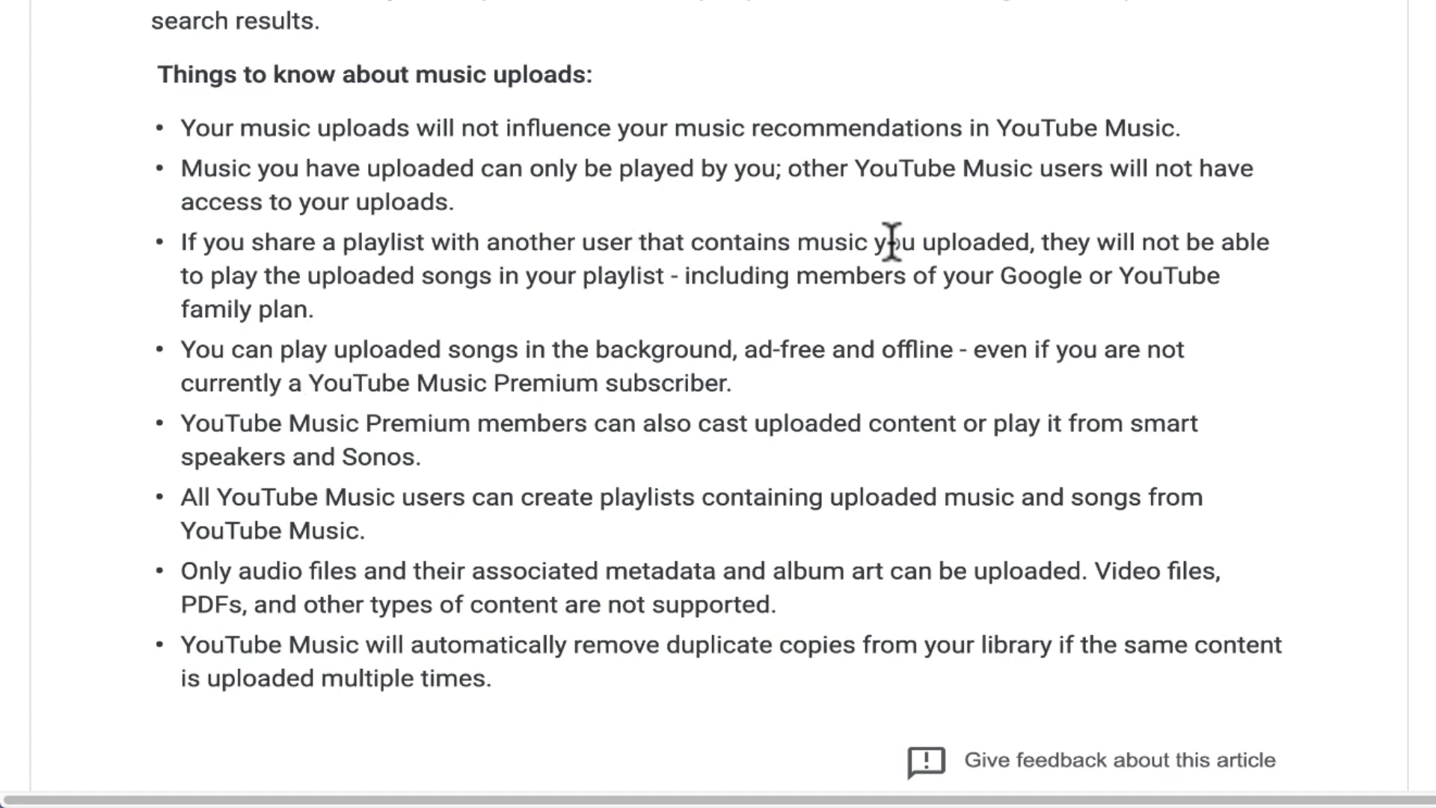
# - Highlight the background ad-free playback and offline wording, then the duplicate-copies bullet
pyautogui.moveTo(622, 349); pyautogui.dragTo(867, 349)
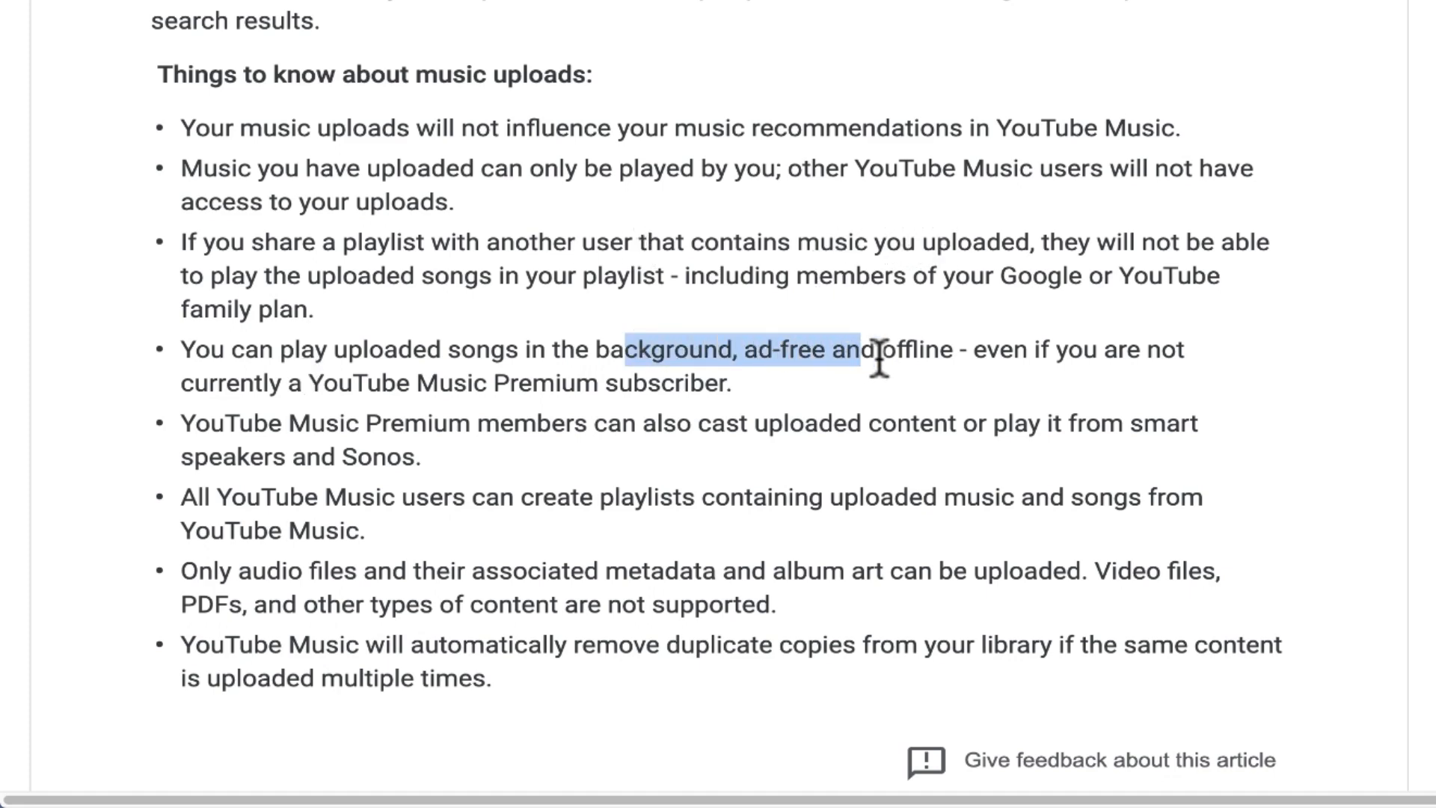
pyautogui.moveTo(903, 385)
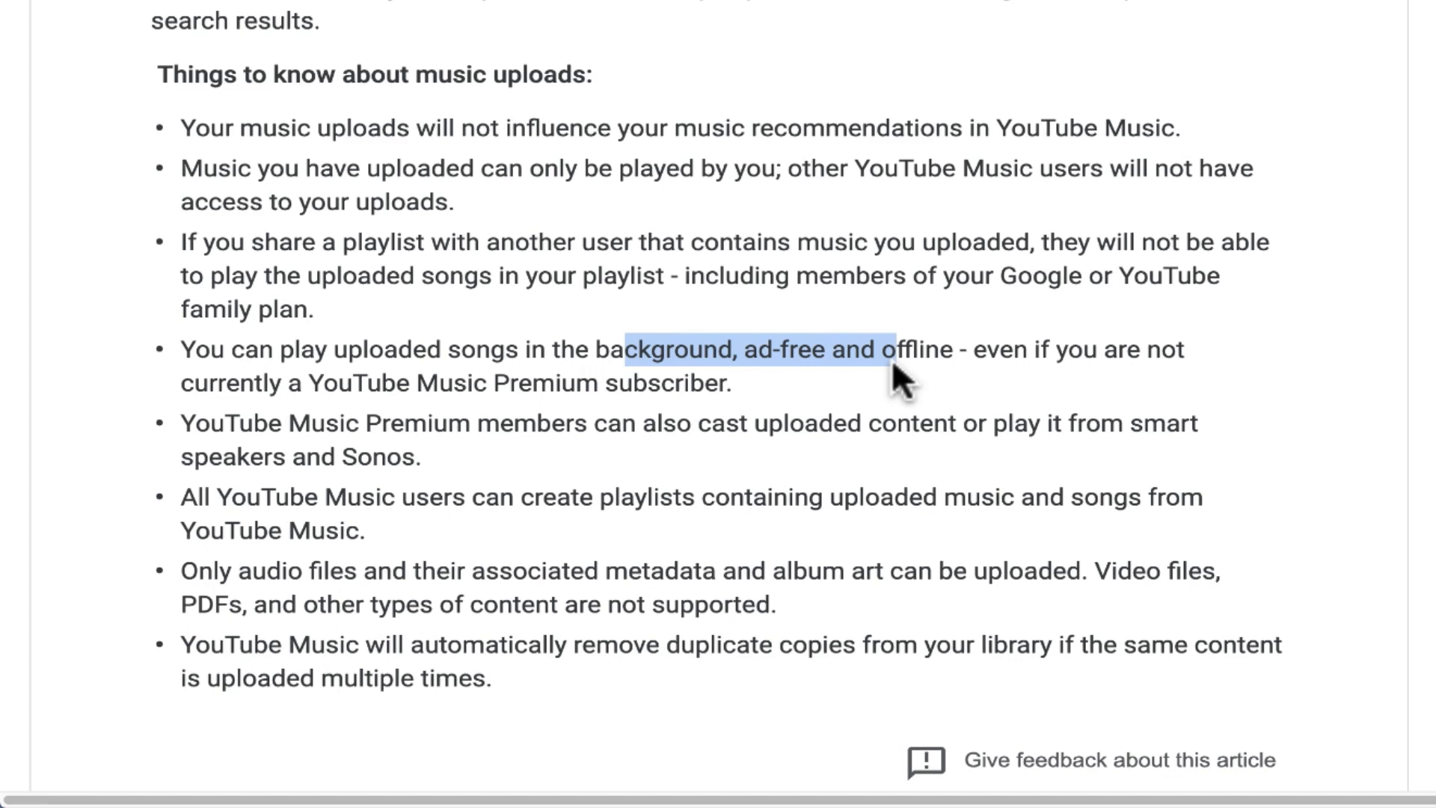
pyautogui.doubleClick(920, 350)
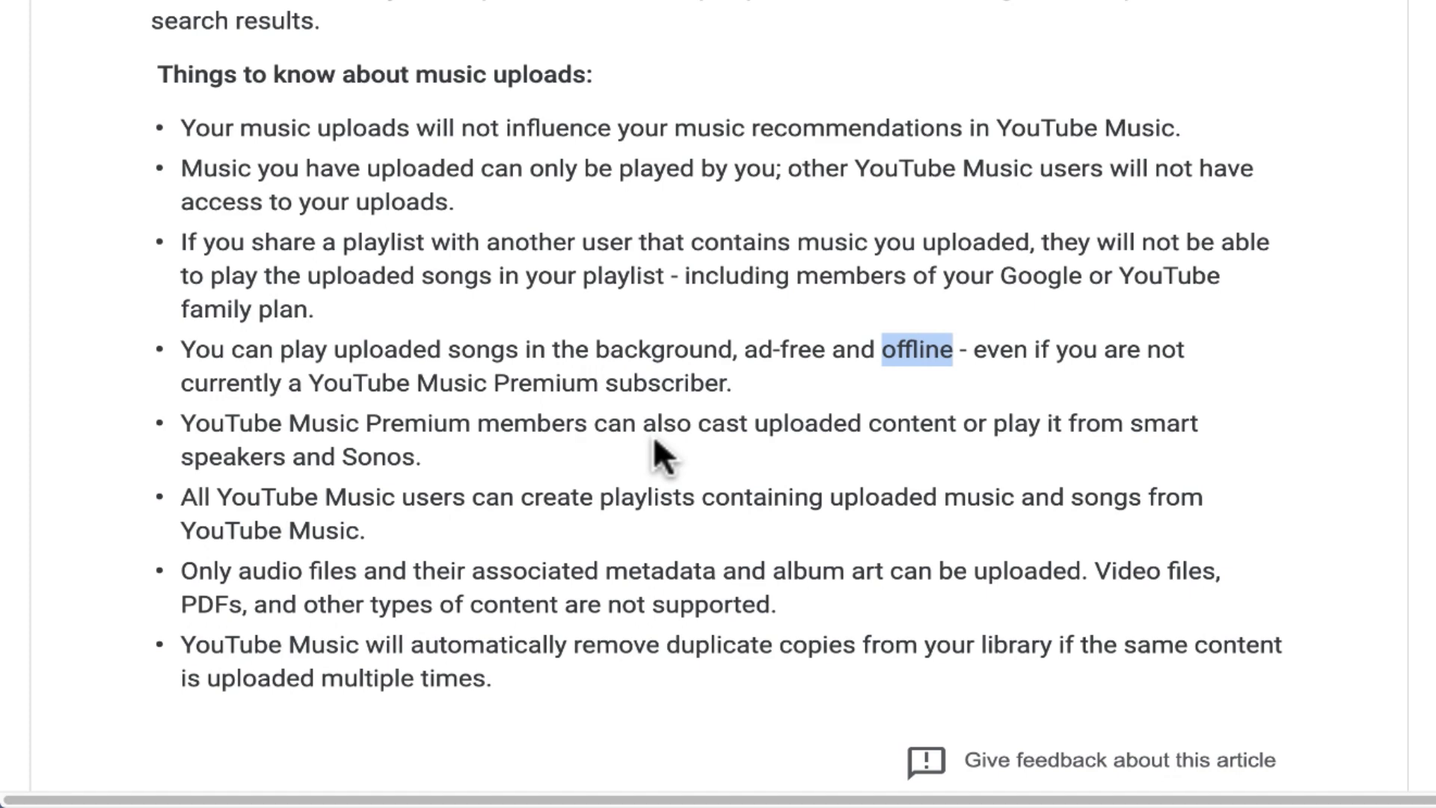
pyautogui.doubleClick(569, 383)
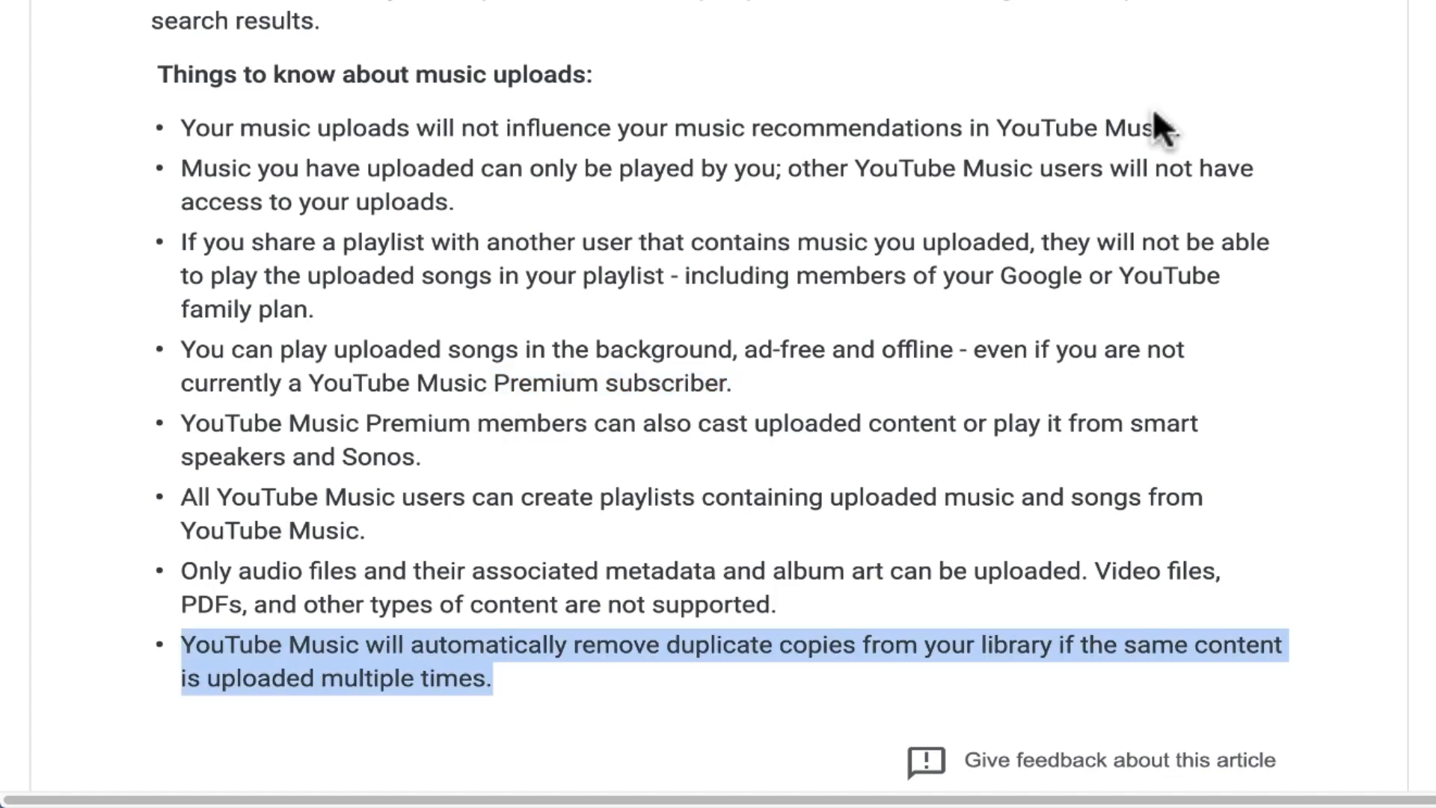
pyautogui.moveTo(243, 686)
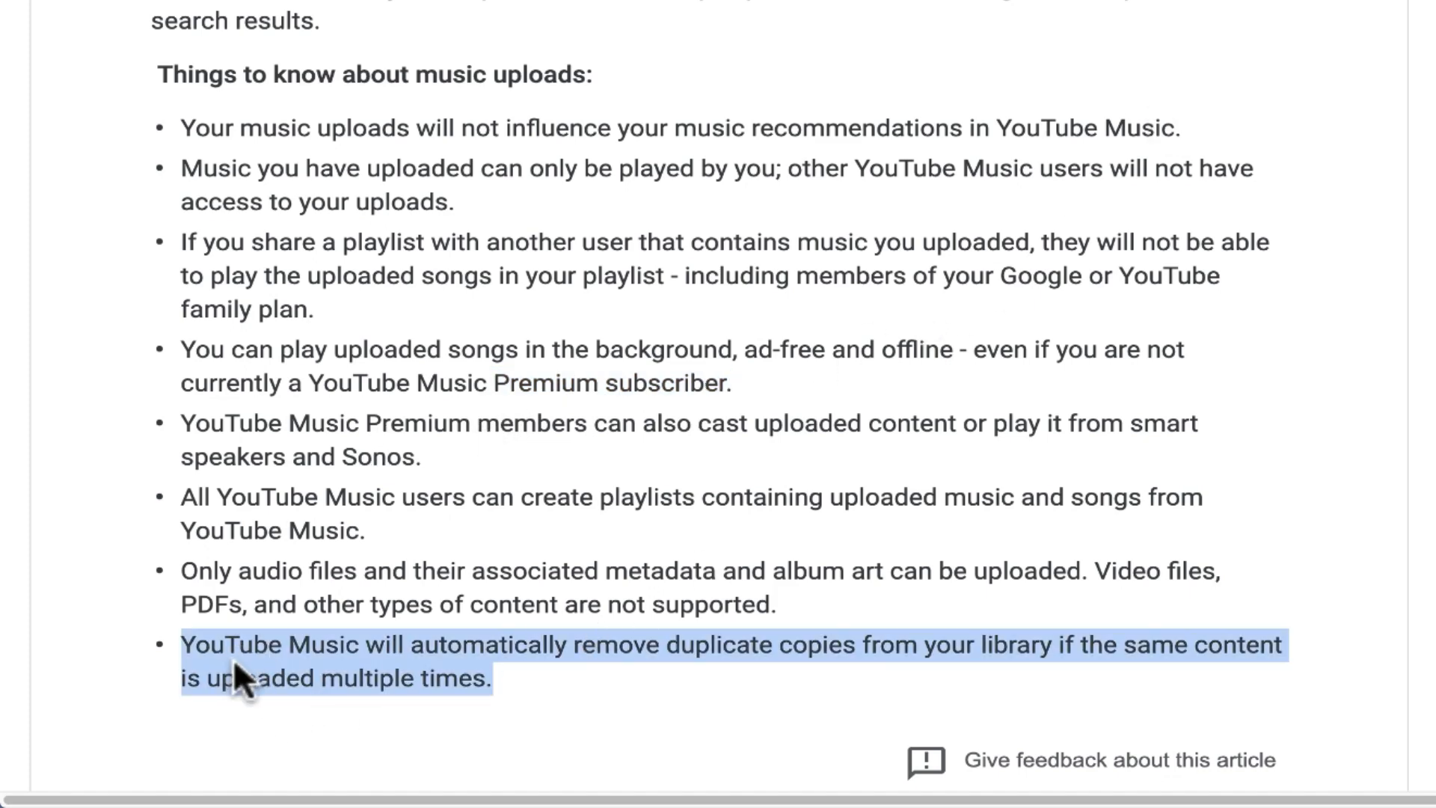
pyautogui.moveTo(852, 751)
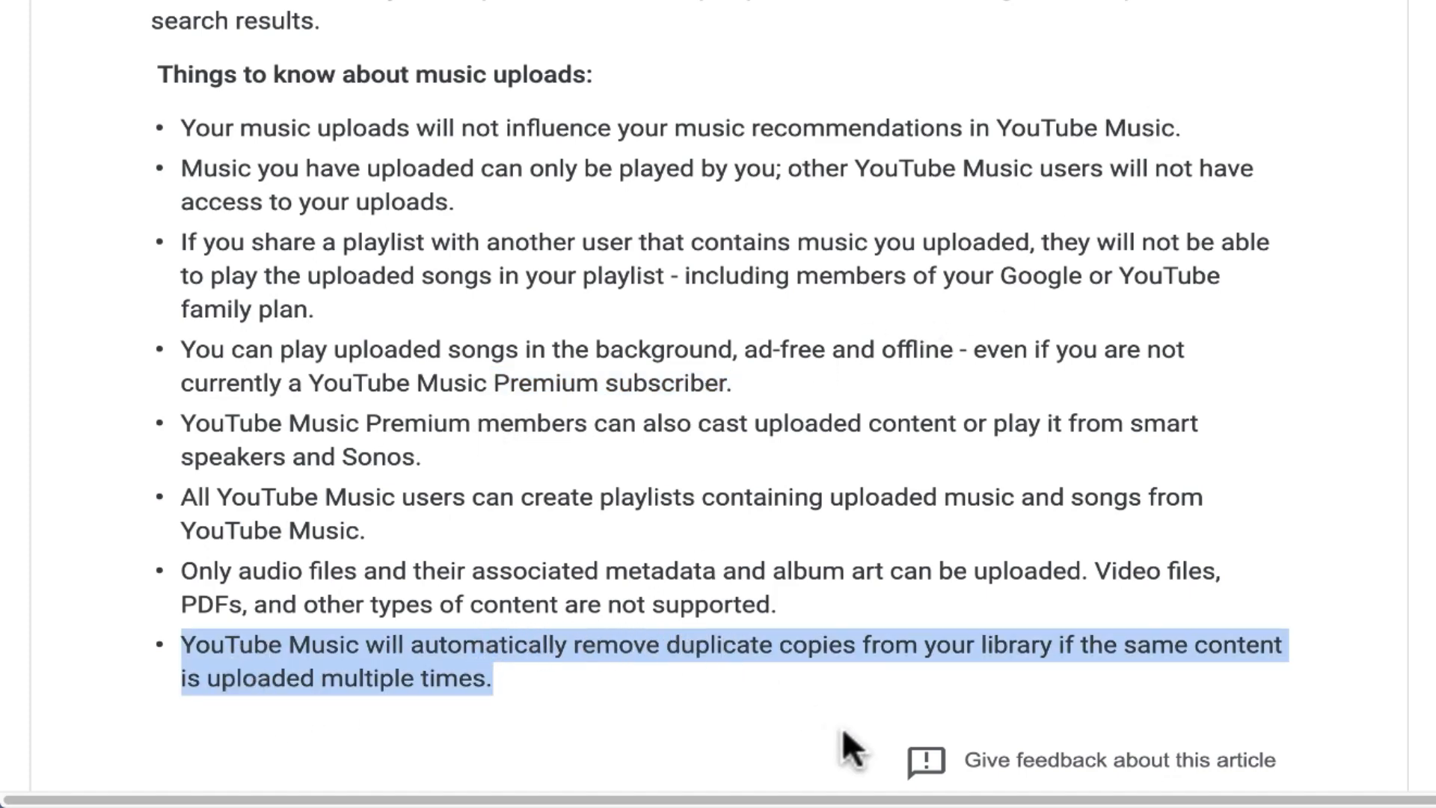
pyautogui.moveTo(911, 728)
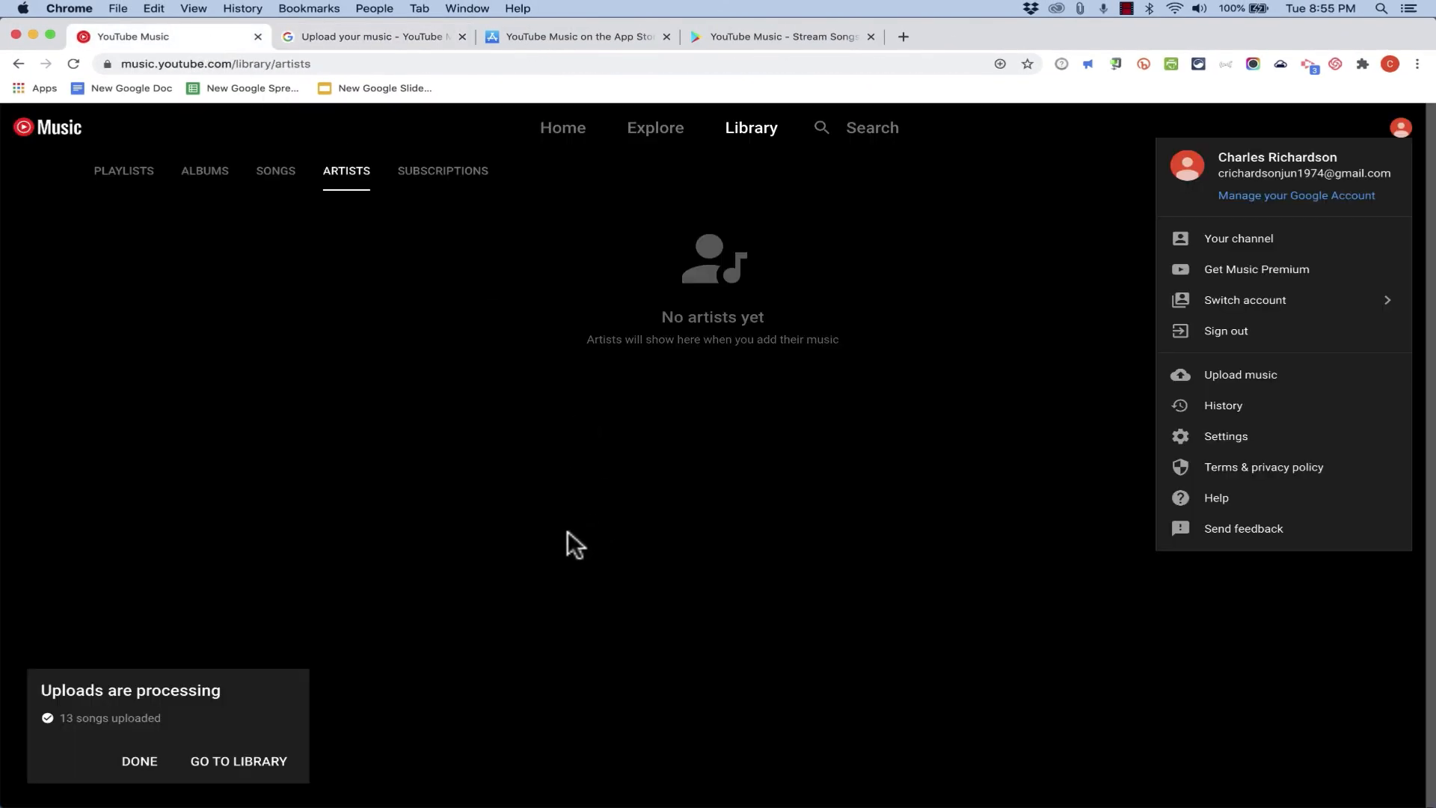
pyautogui.moveTo(226, 568)
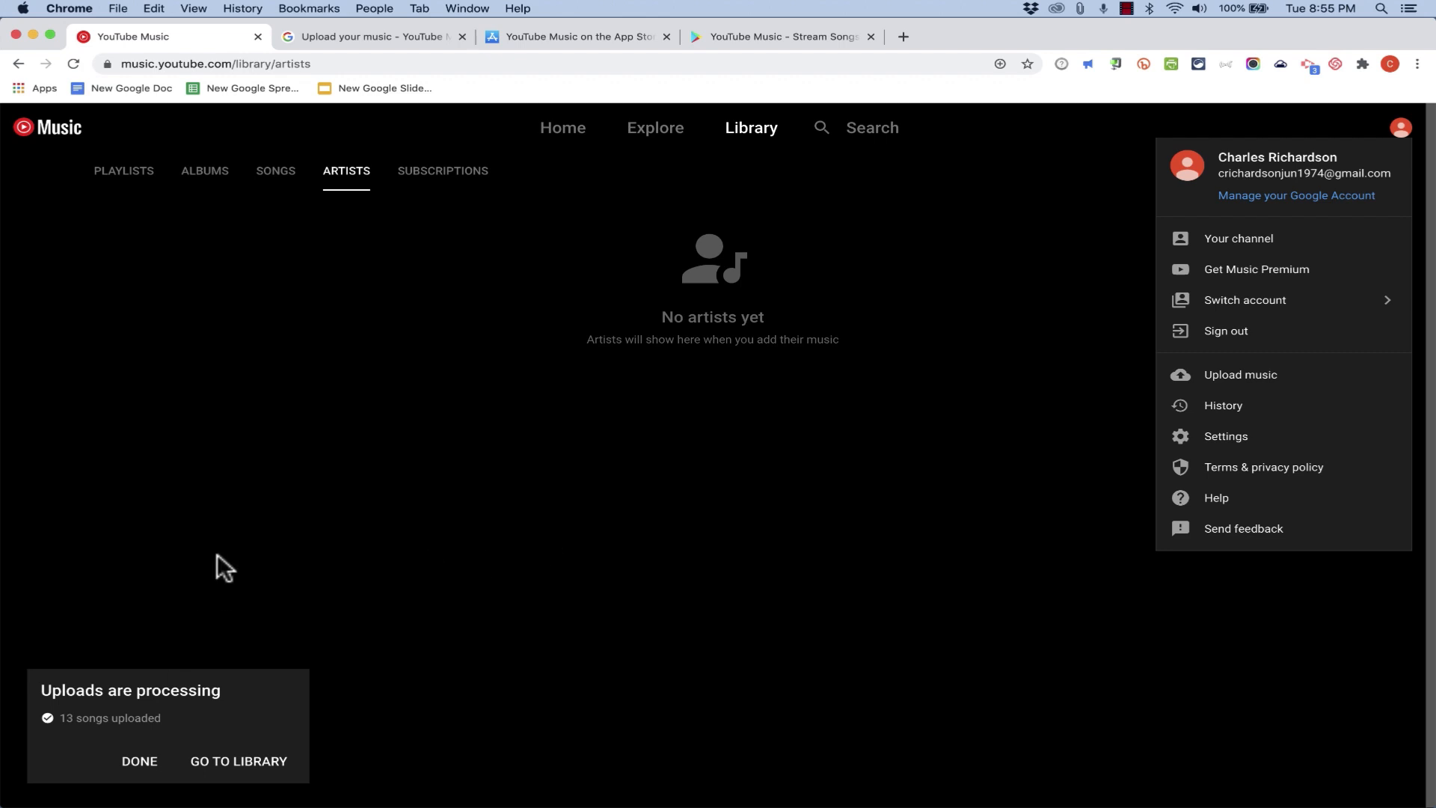
pyautogui.moveTo(141, 689)
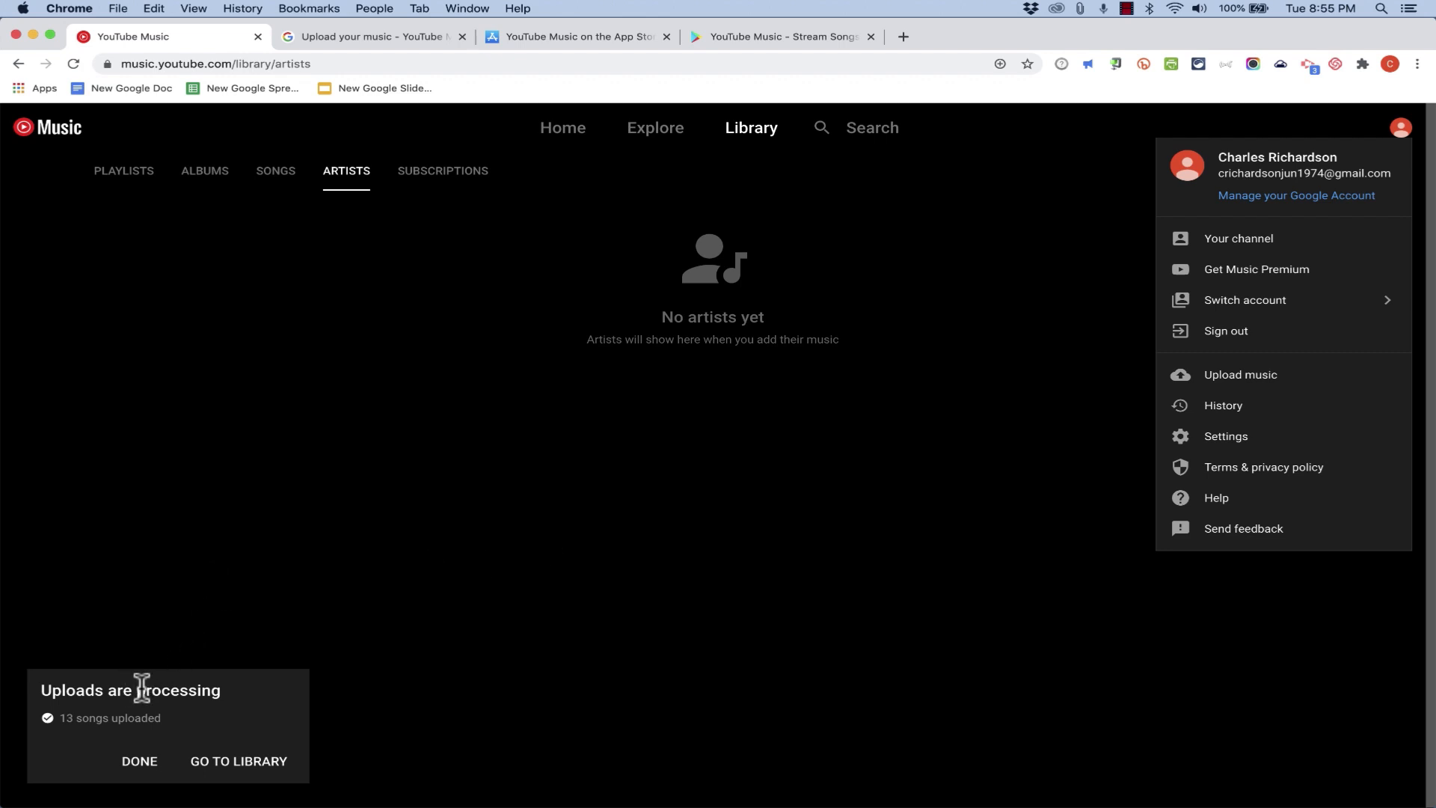
# - Dismiss the 'Uploads are processing' notice and close the account menu
pyautogui.click(139, 762)
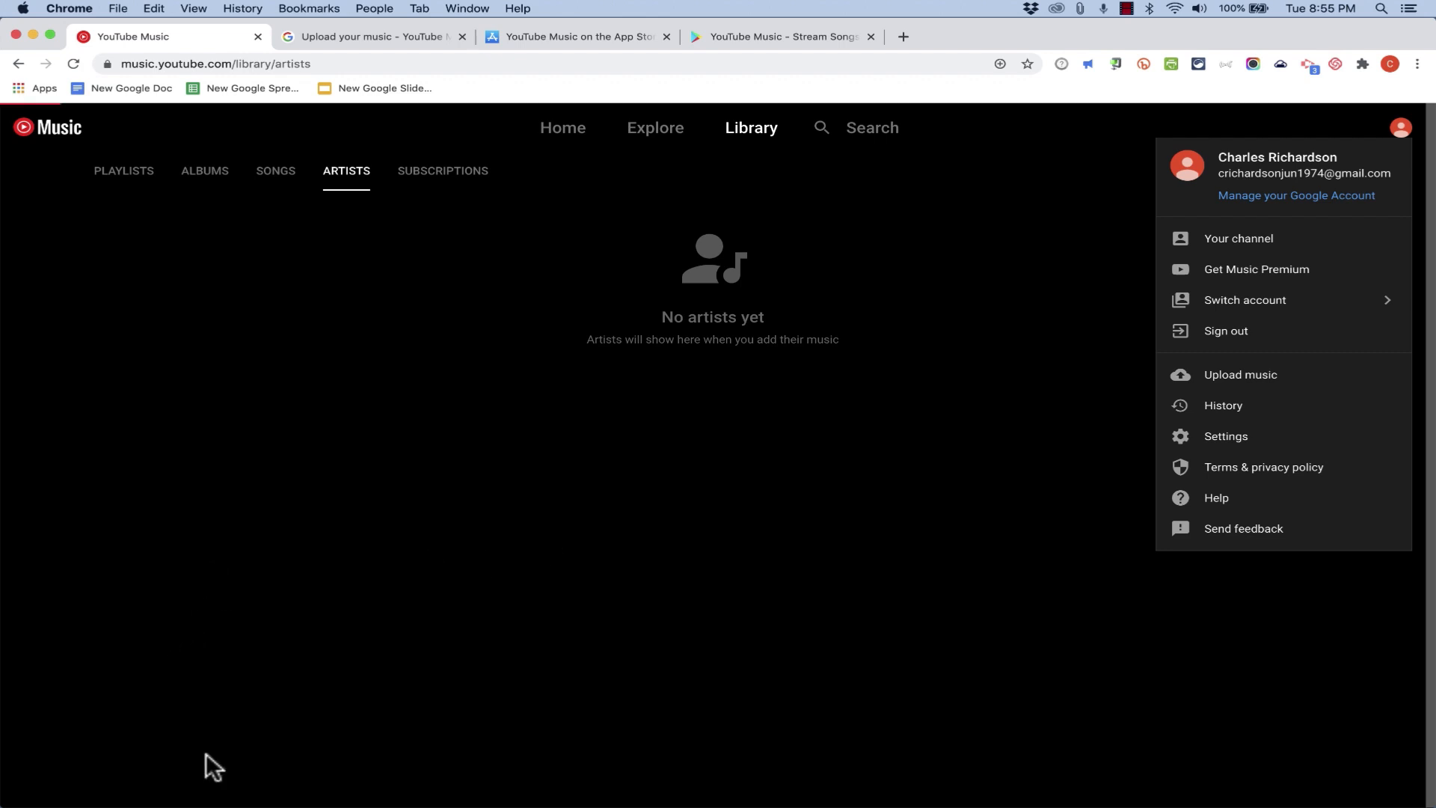
pyautogui.click(1239, 374)
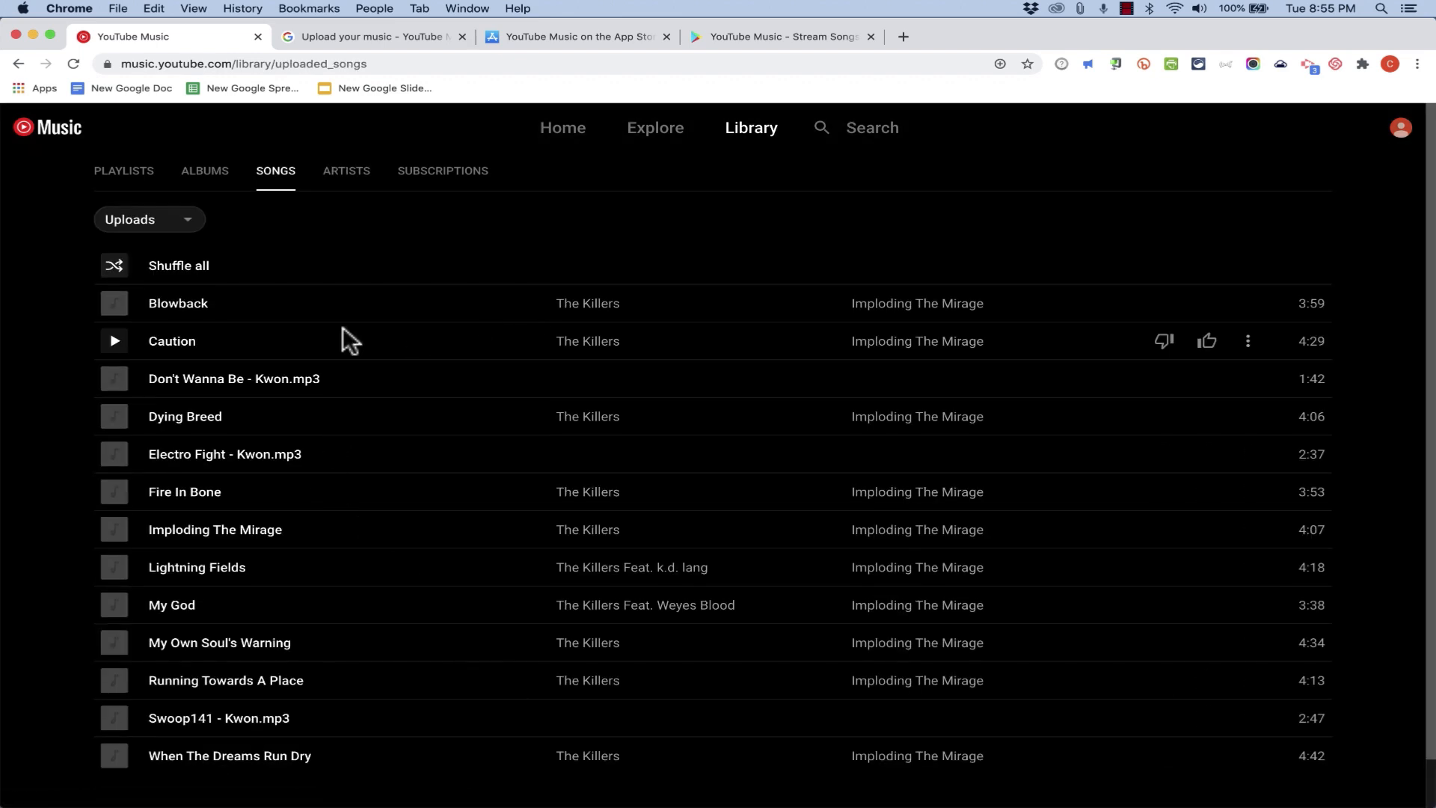
pyautogui.moveTo(234, 378)
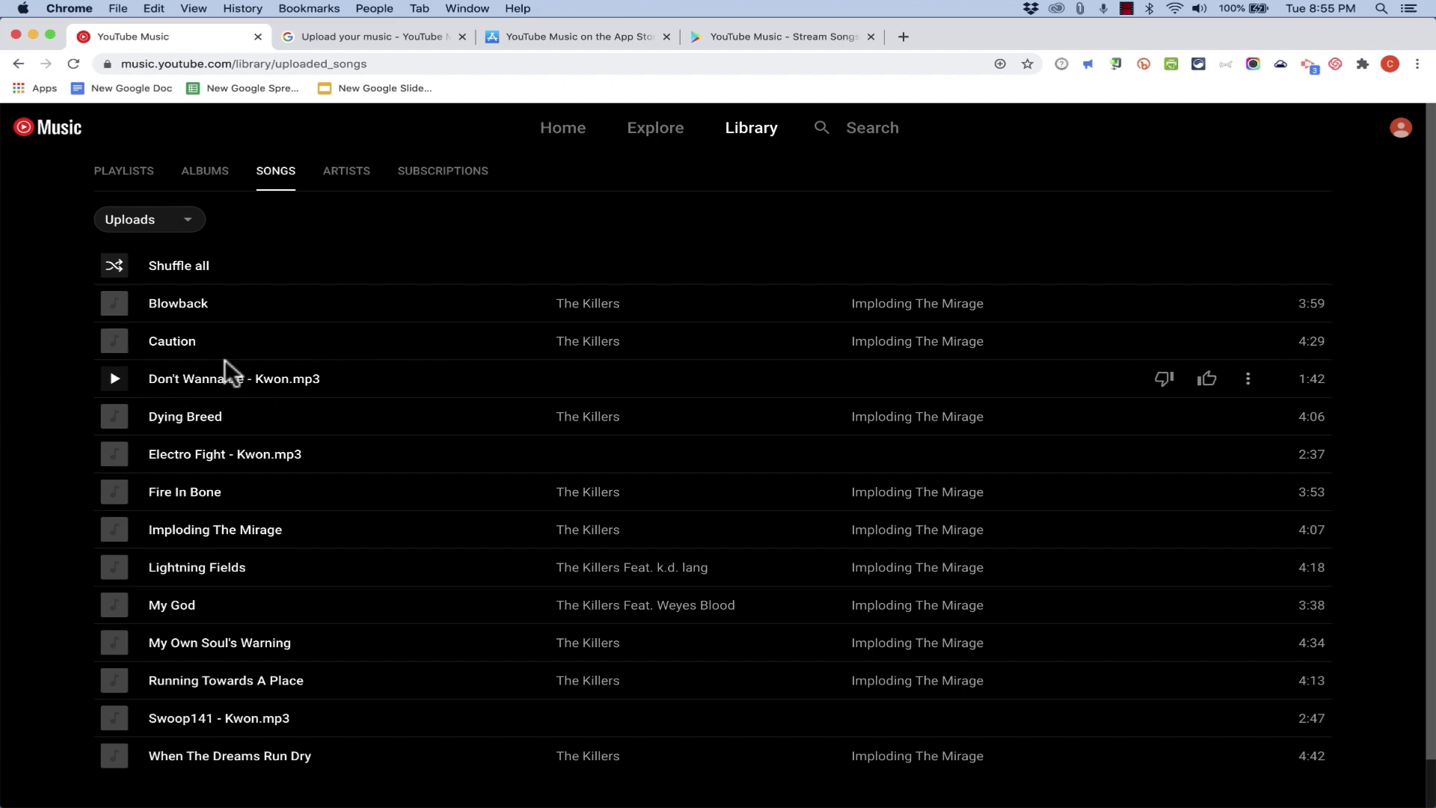
pyautogui.moveTo(98, 492)
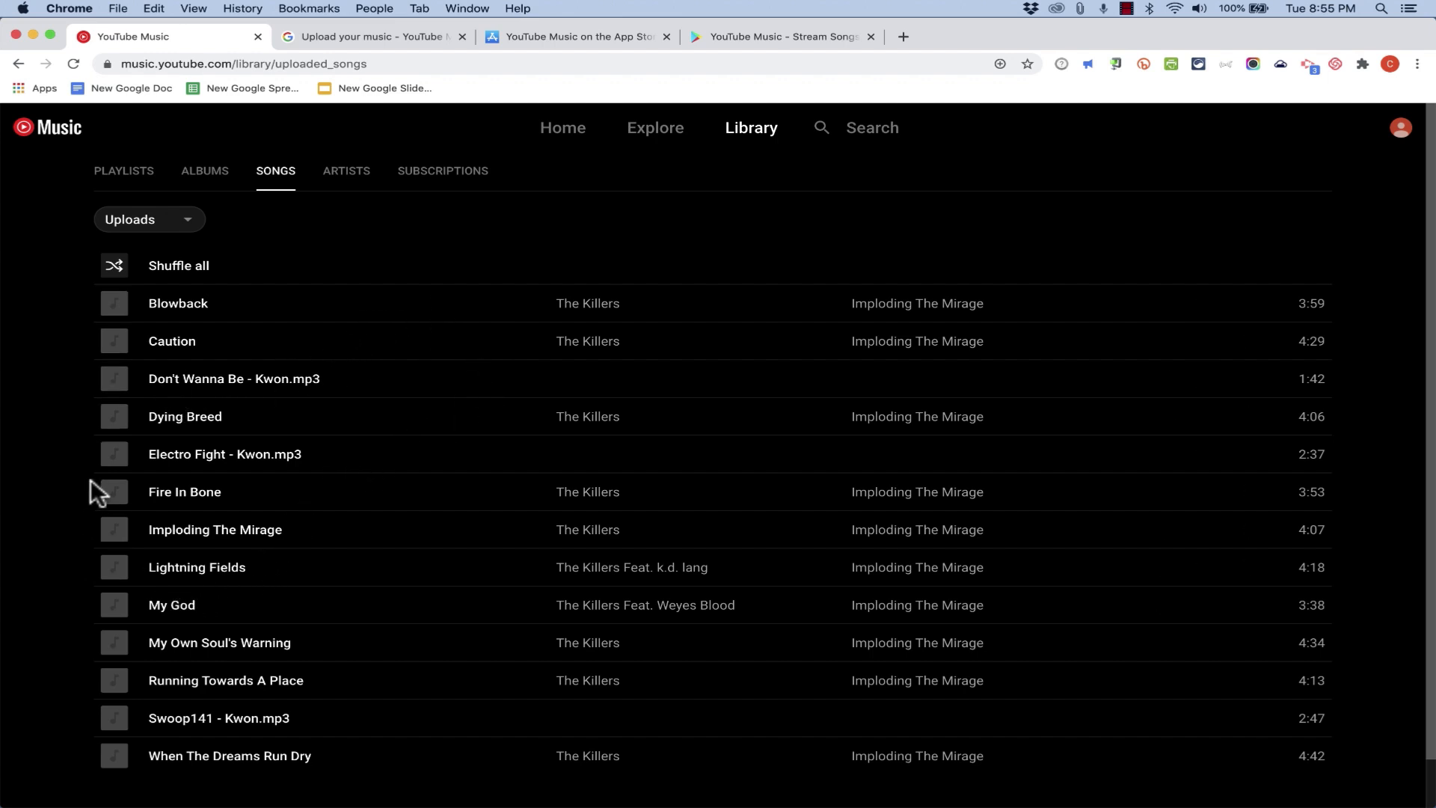
pyautogui.moveTo(241, 471)
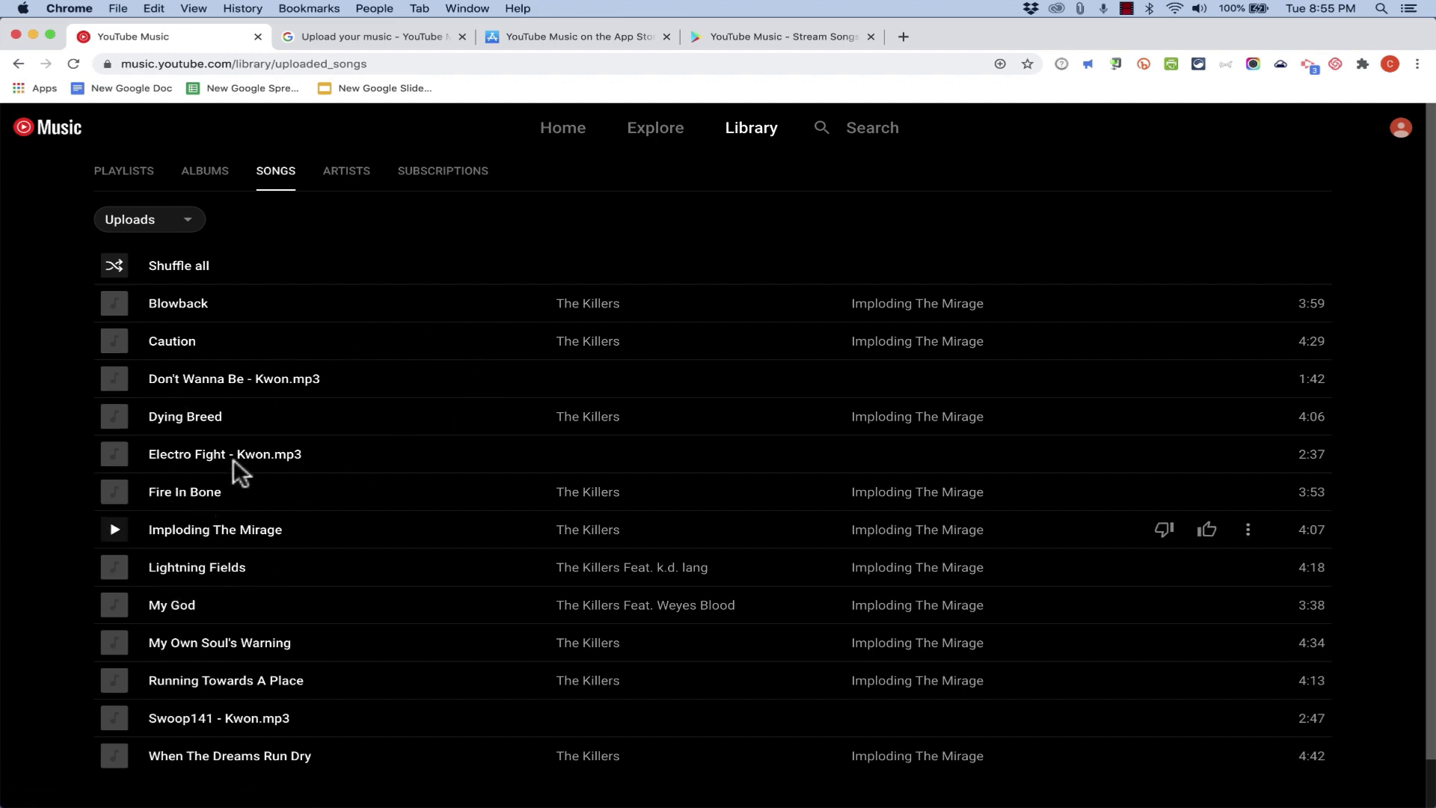
pyautogui.moveTo(151, 632)
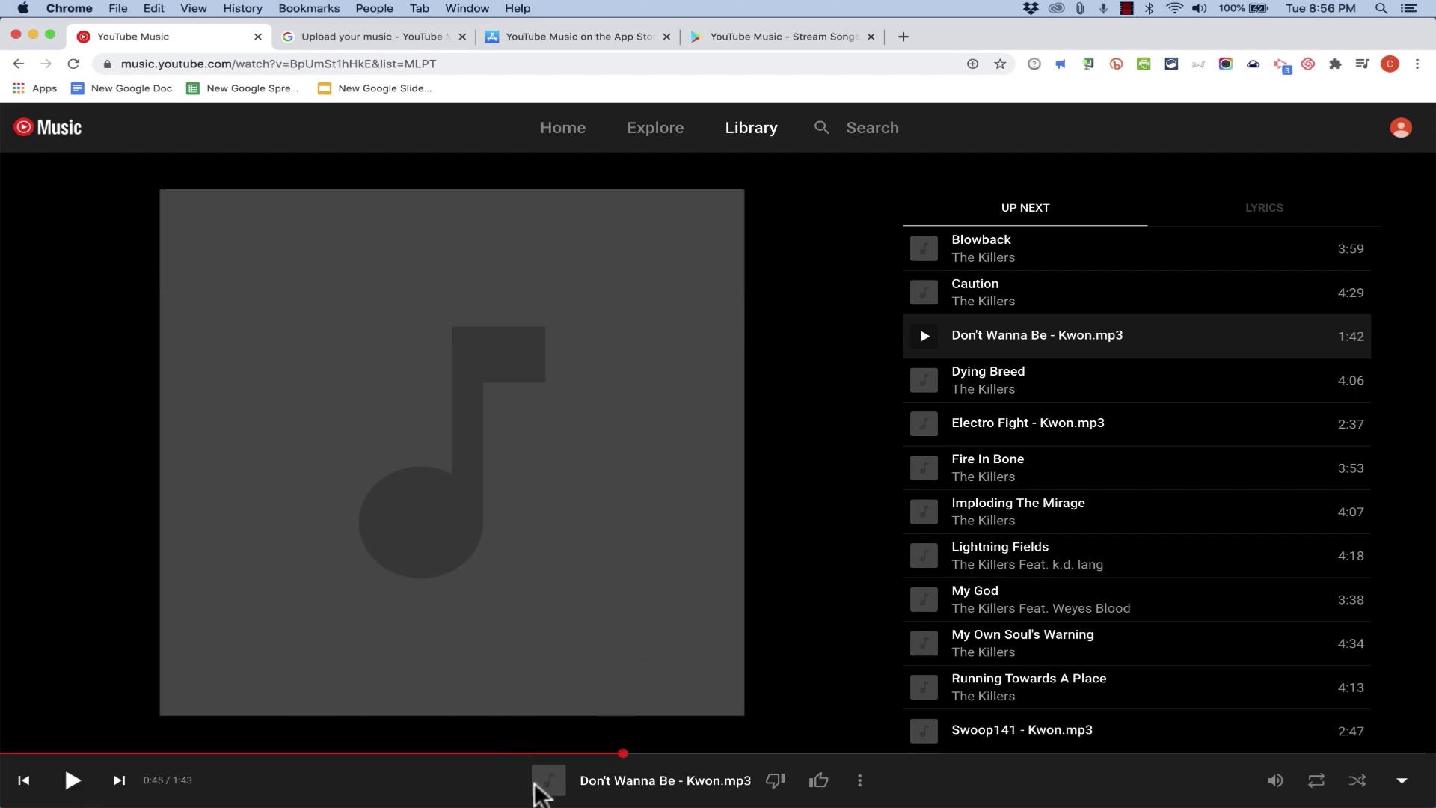
pyautogui.moveTo(819, 779)
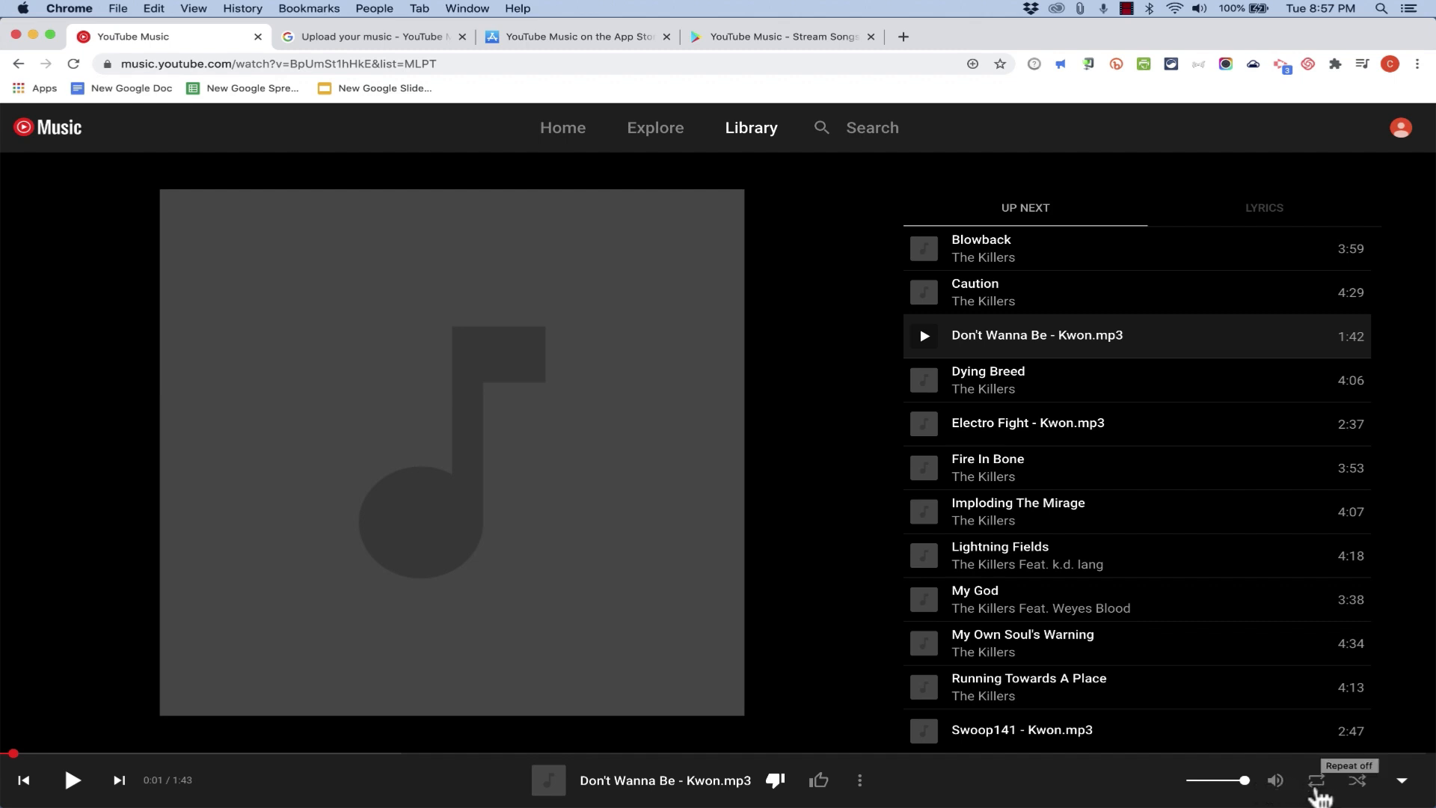
pyautogui.moveTo(1402, 781)
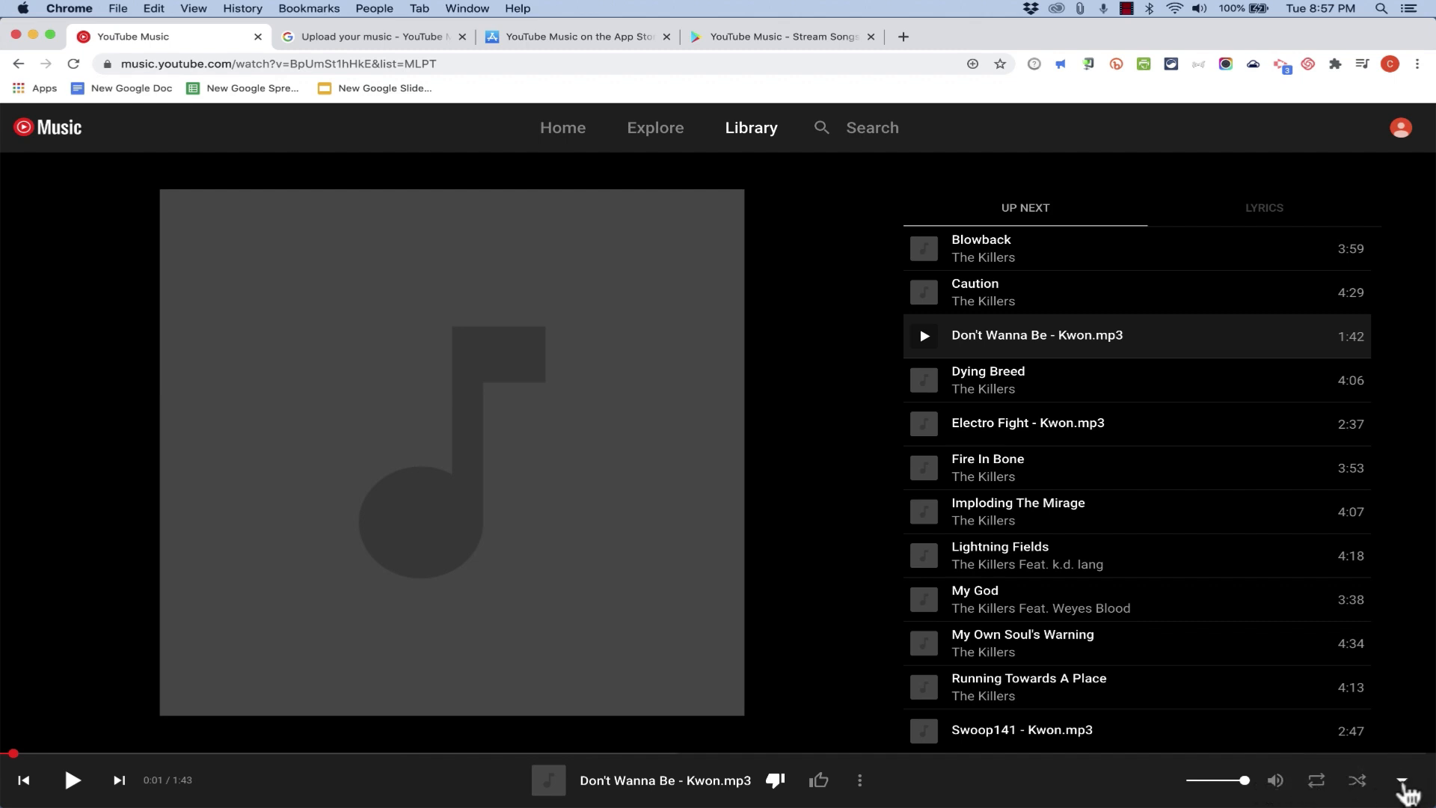
# - Collapse the player back to the uploaded songs list with Don't Wanna Be still loaded
pyautogui.click(750, 127)
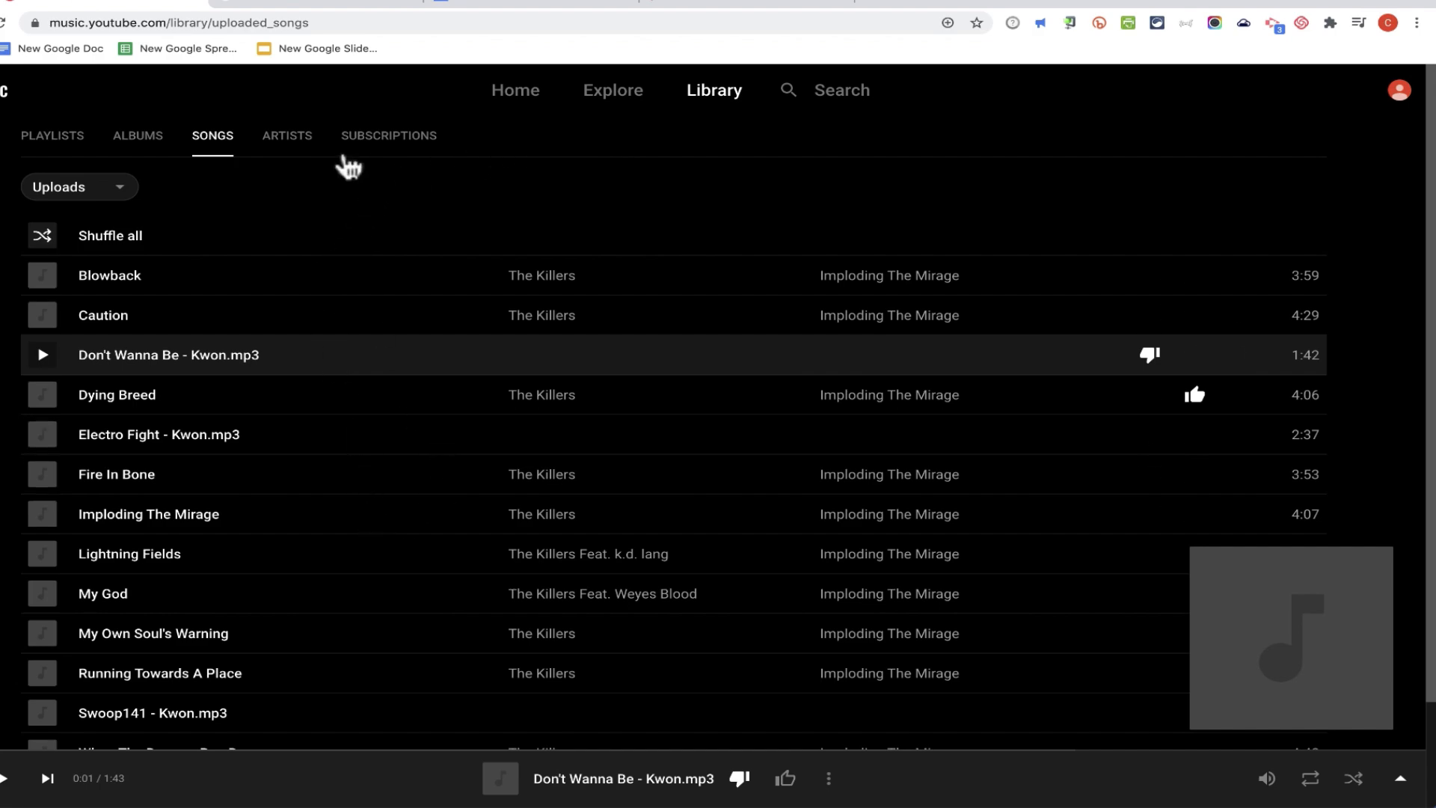
# - Search the music for 'kwon' and filter the results to Uploads only
pyautogui.click(839, 90)
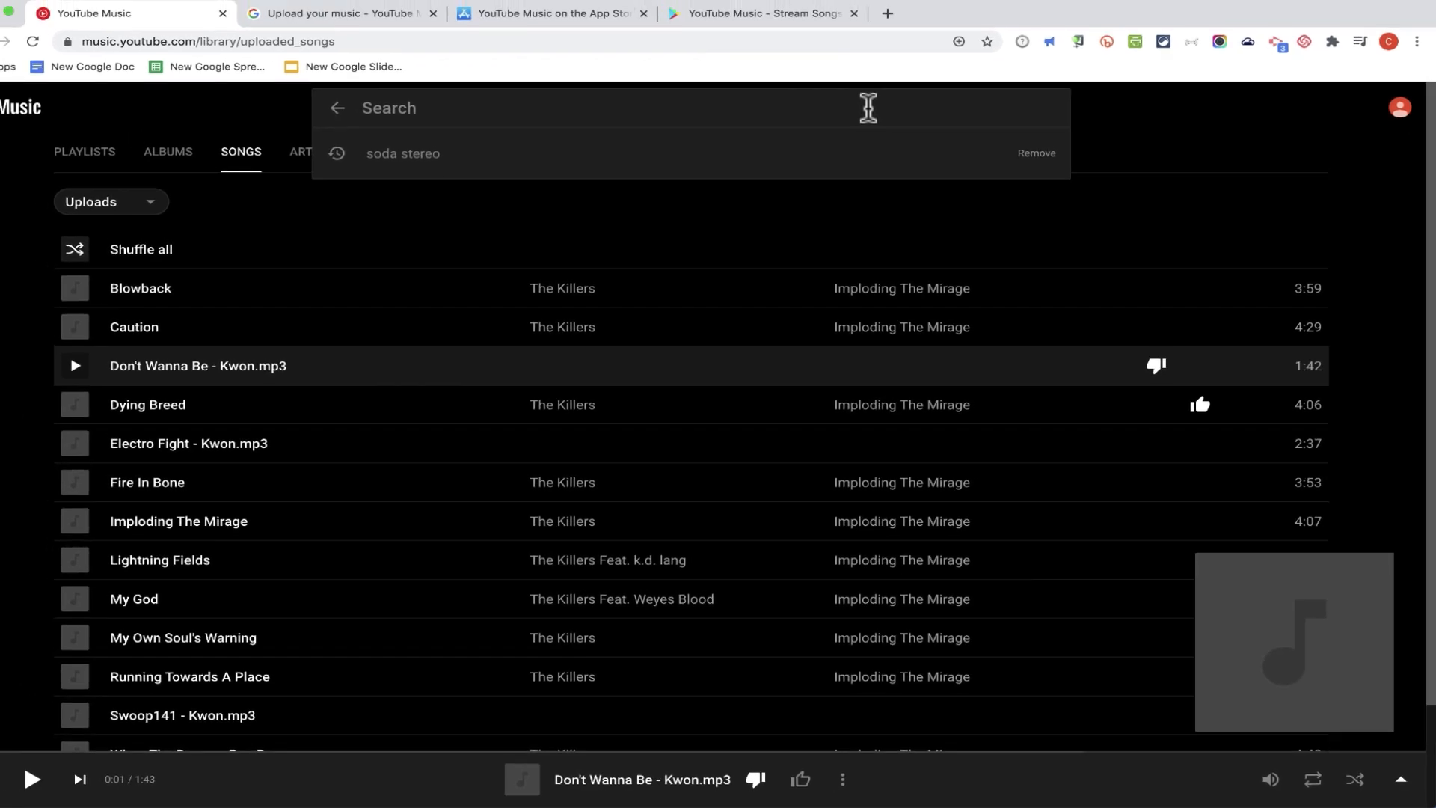
pyautogui.write('kwon')
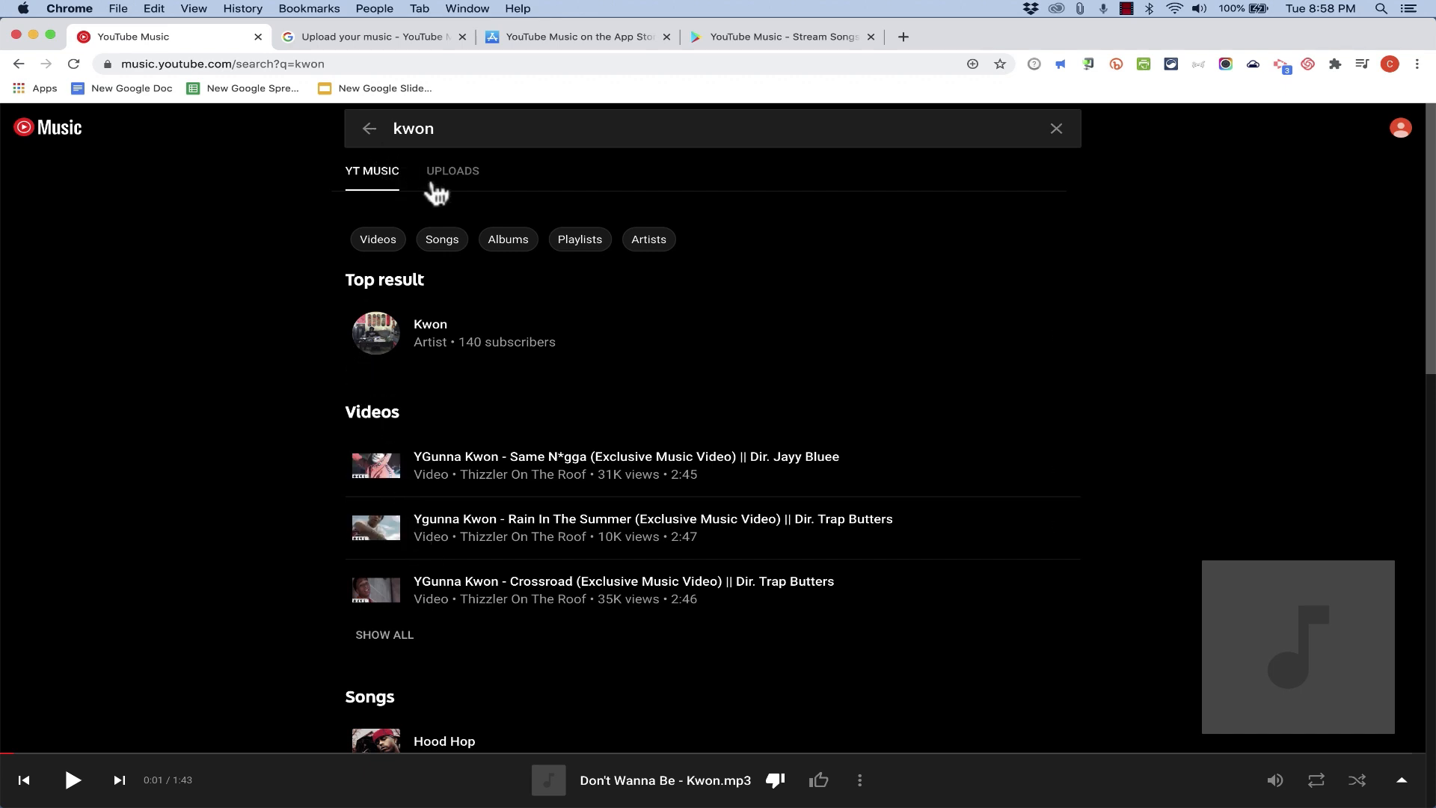
pyautogui.click(452, 171)
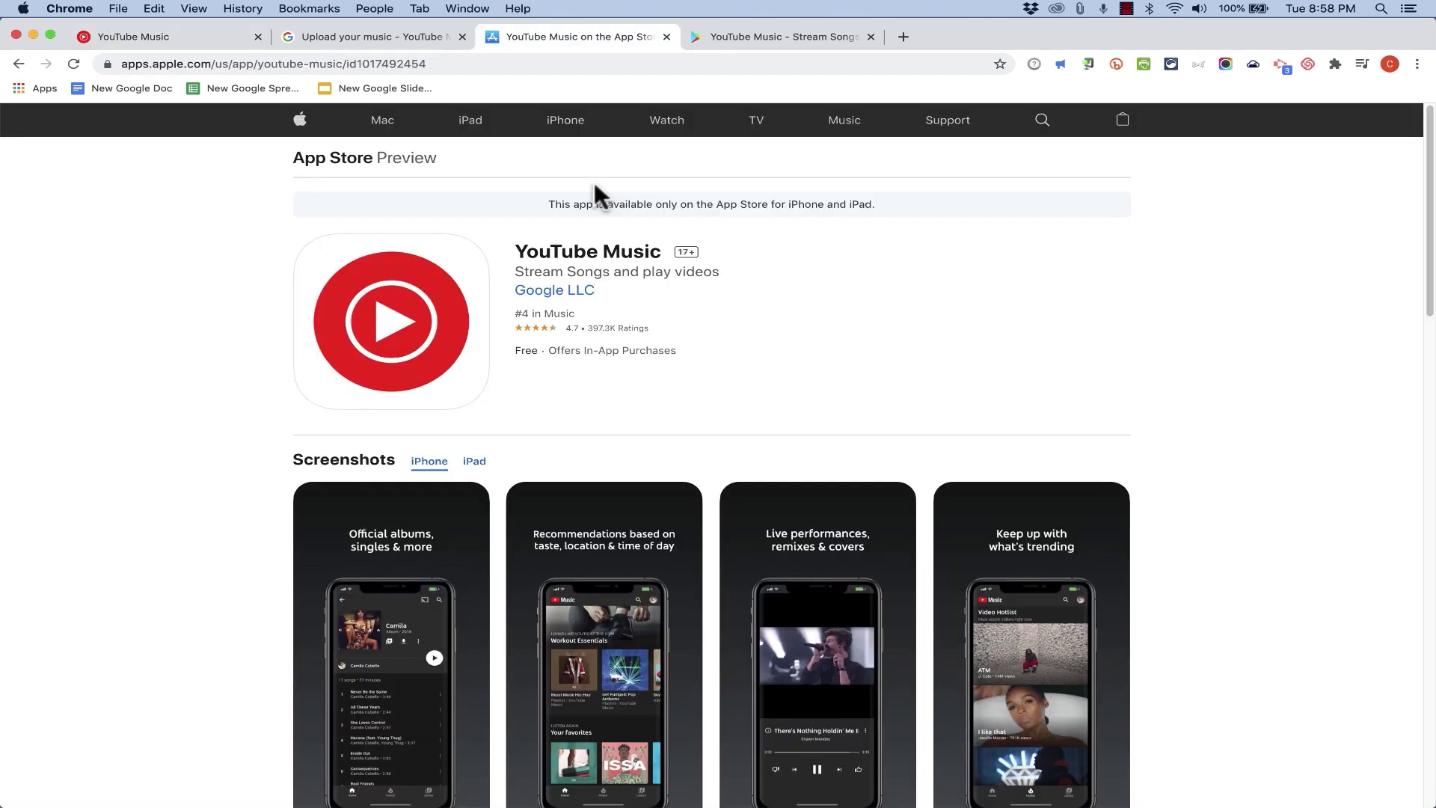
pyautogui.moveTo(710, 202)
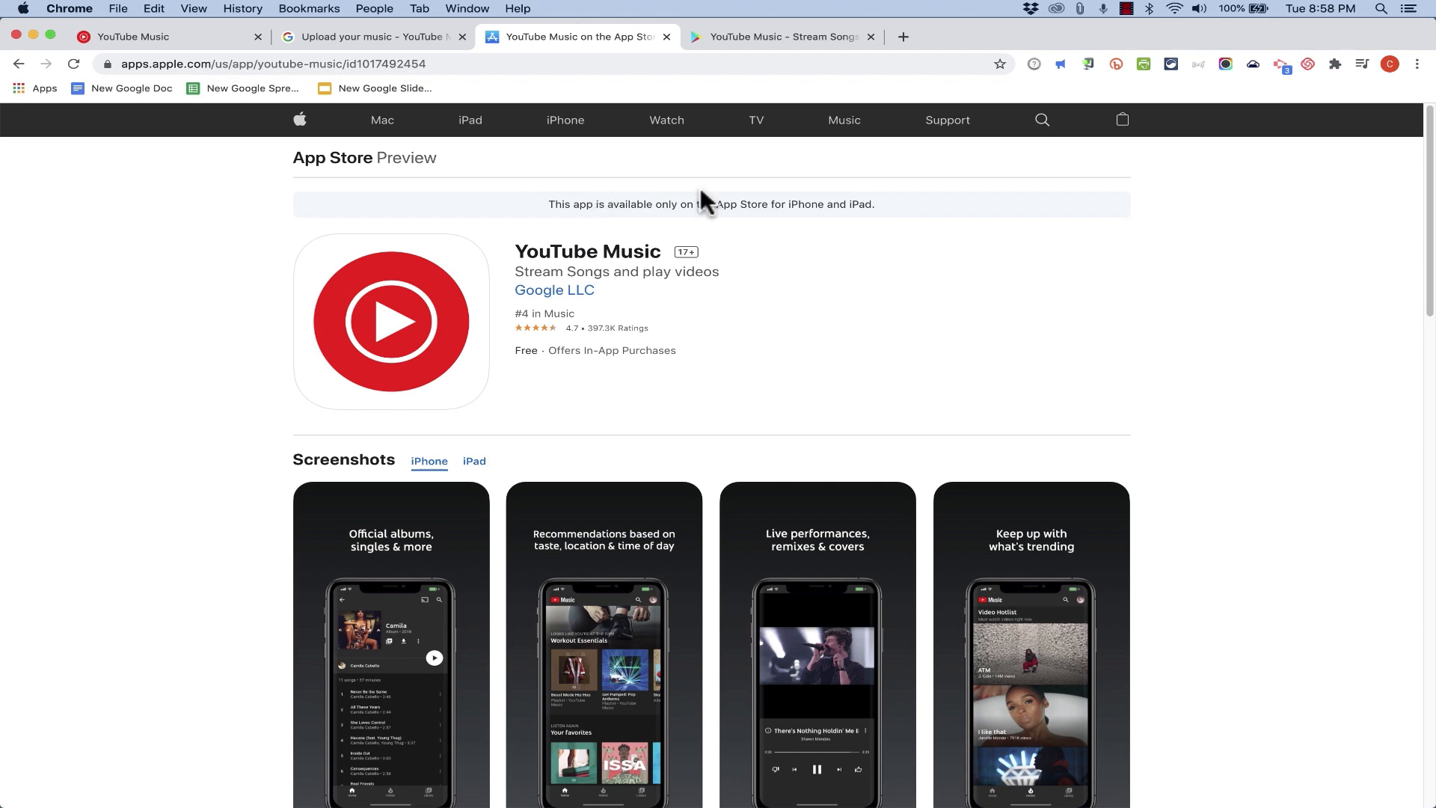
pyautogui.moveTo(435, 169)
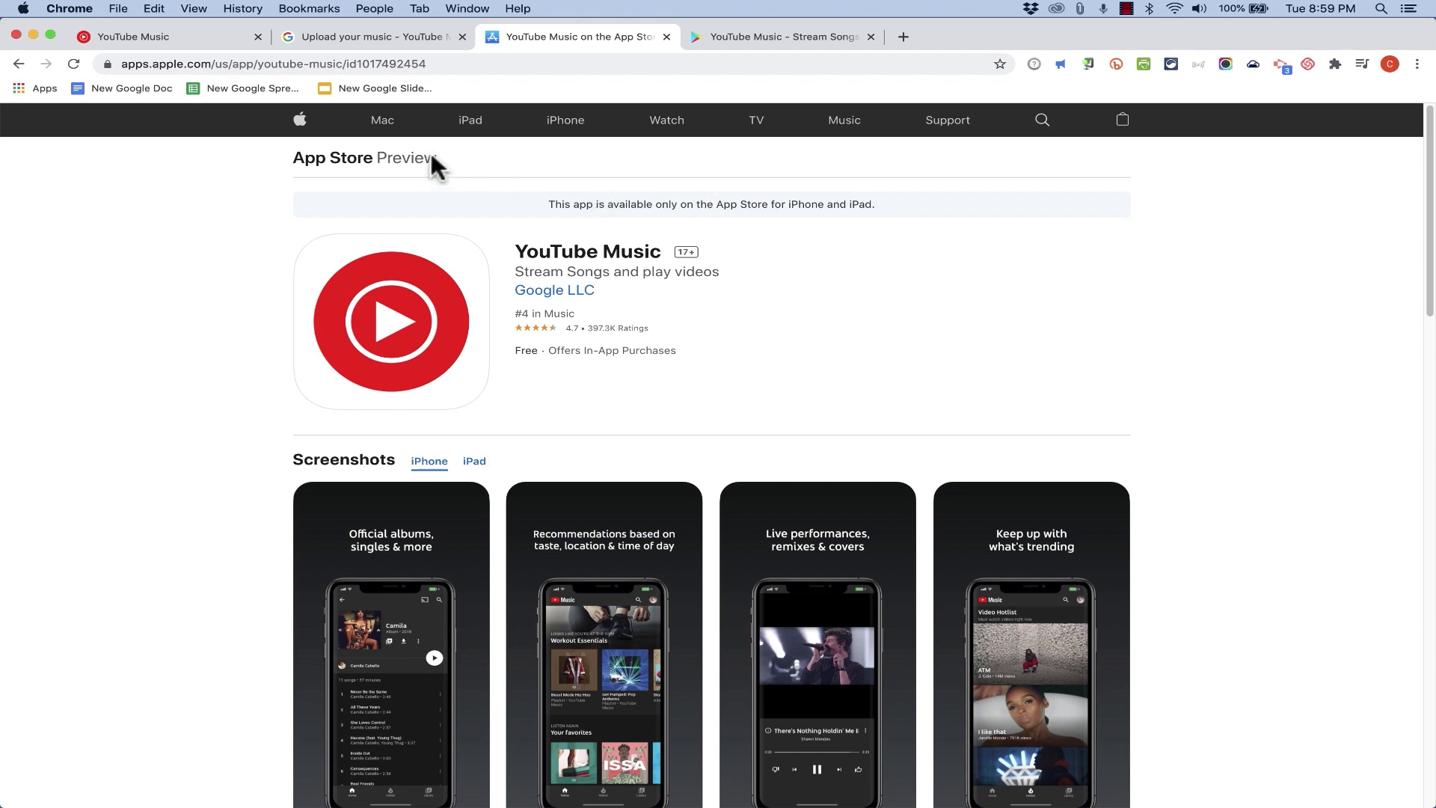
pyautogui.moveTo(553, 259)
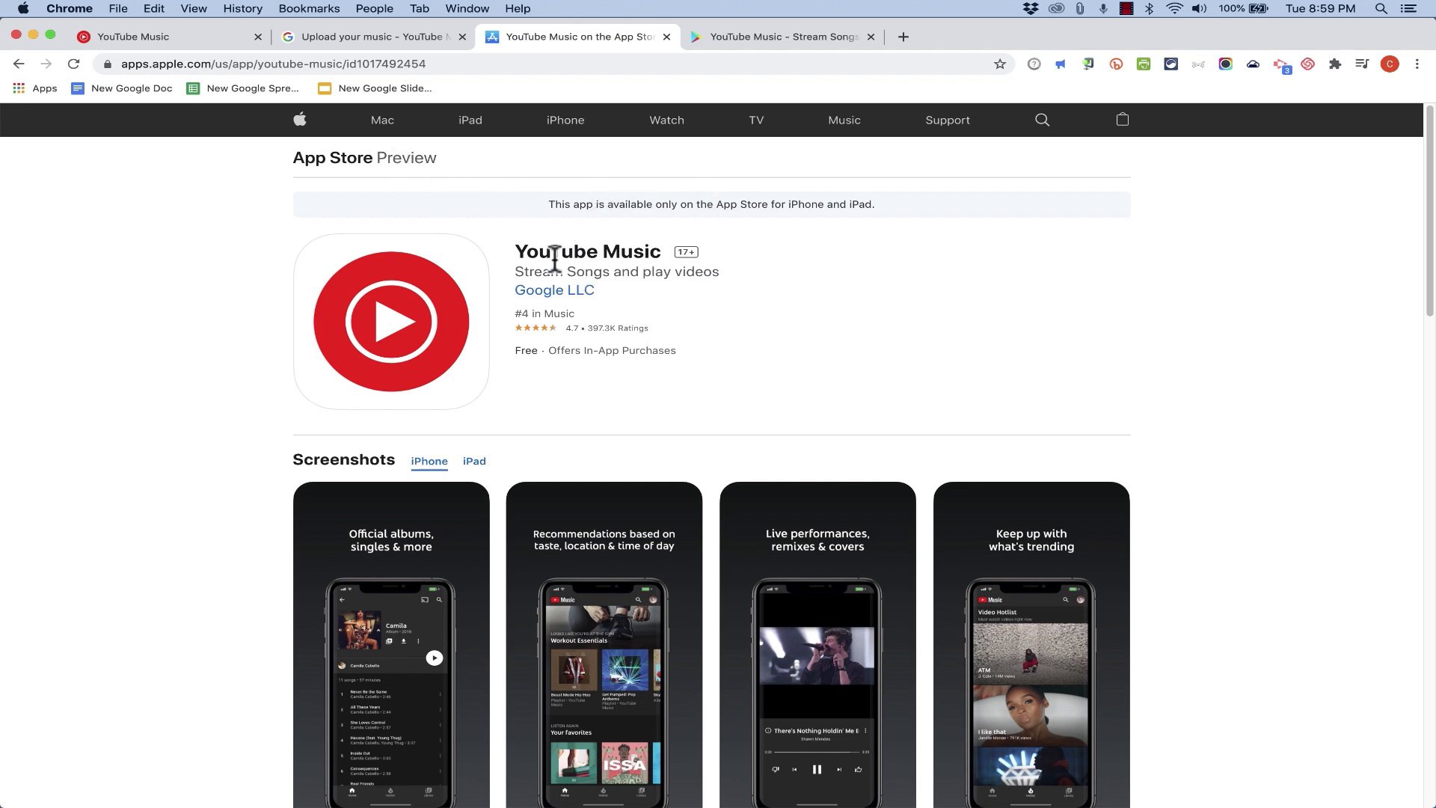
pyautogui.moveTo(675, 399)
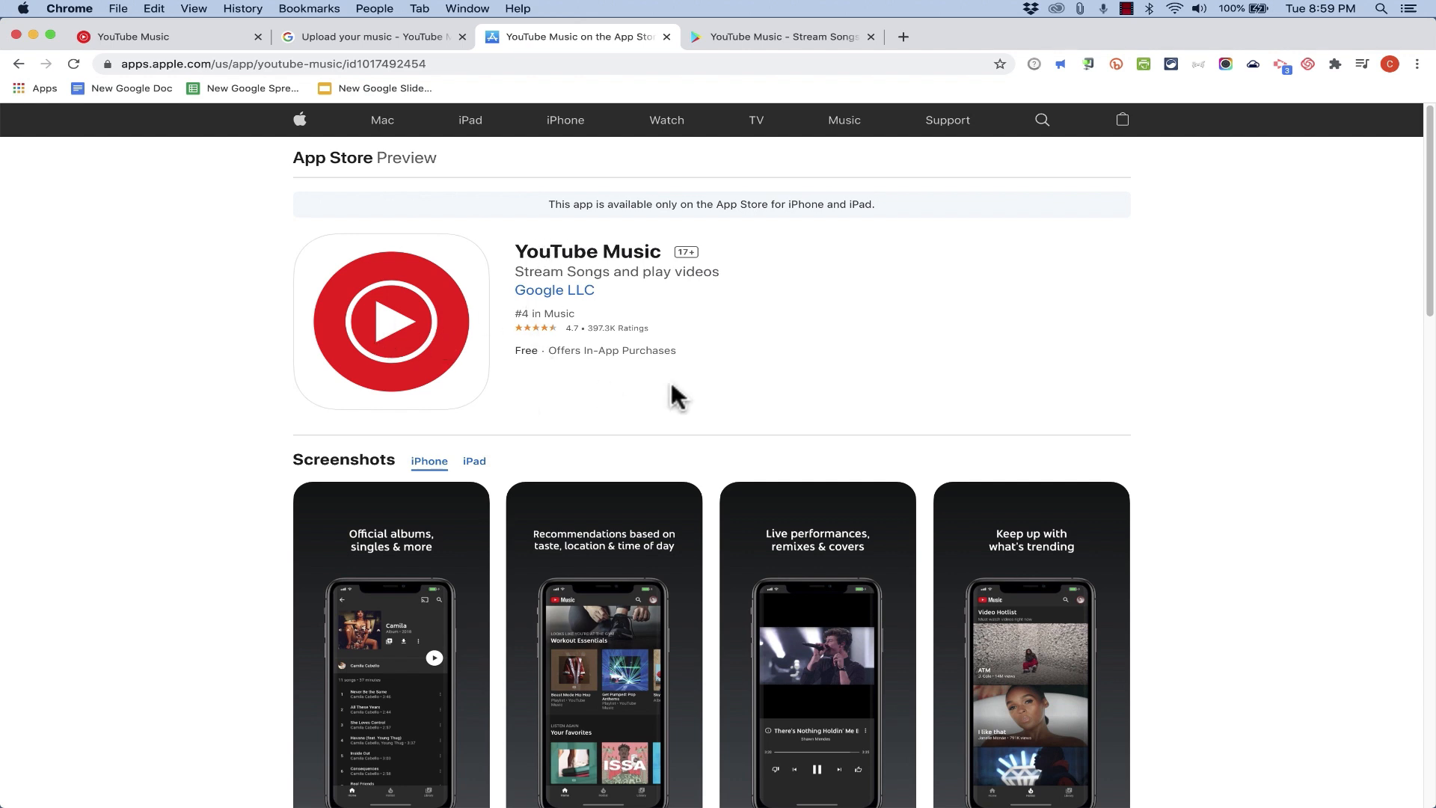
# - Switch from the App Store preview to the YouTube Music listing on Google Play
pyautogui.click(781, 35)
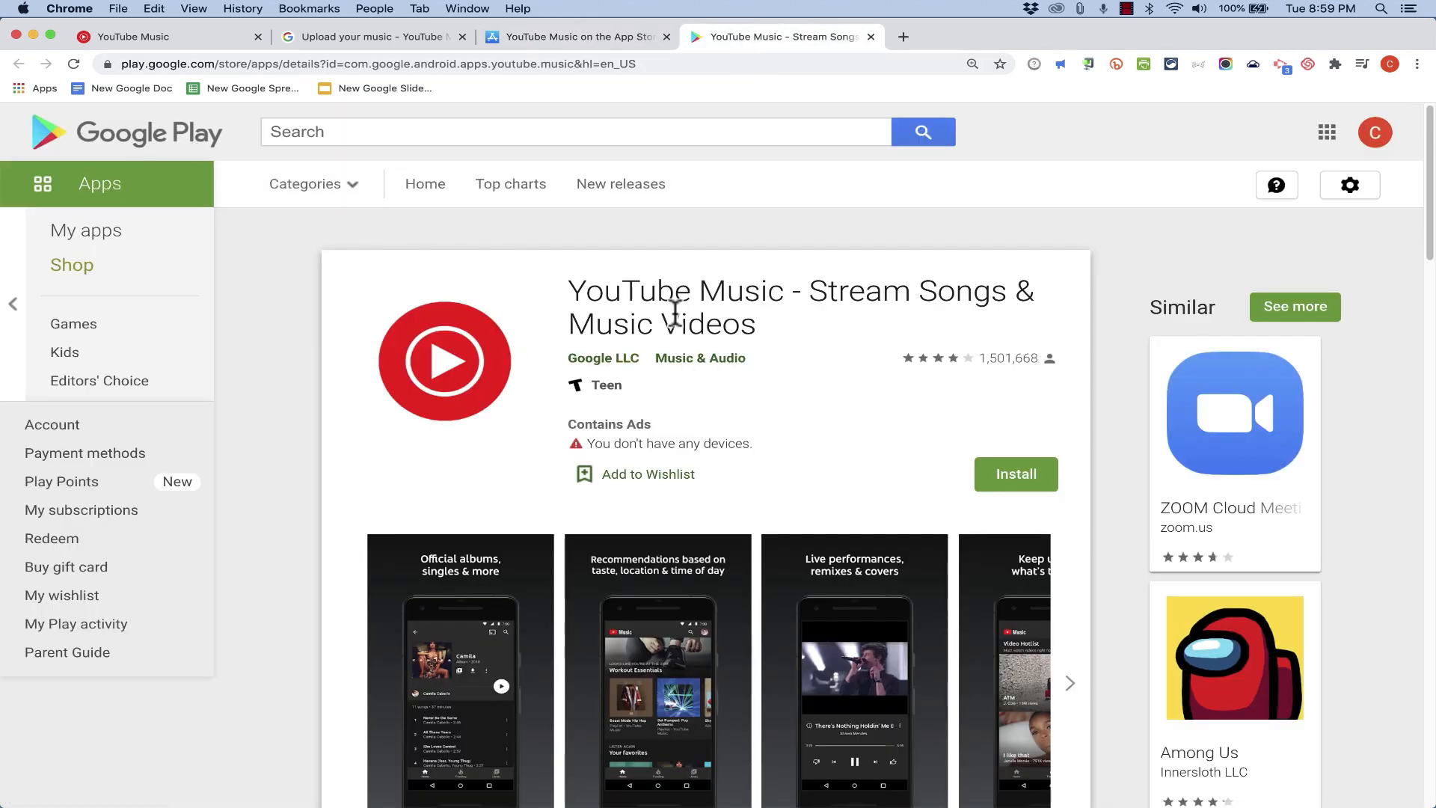
pyautogui.moveTo(630, 700)
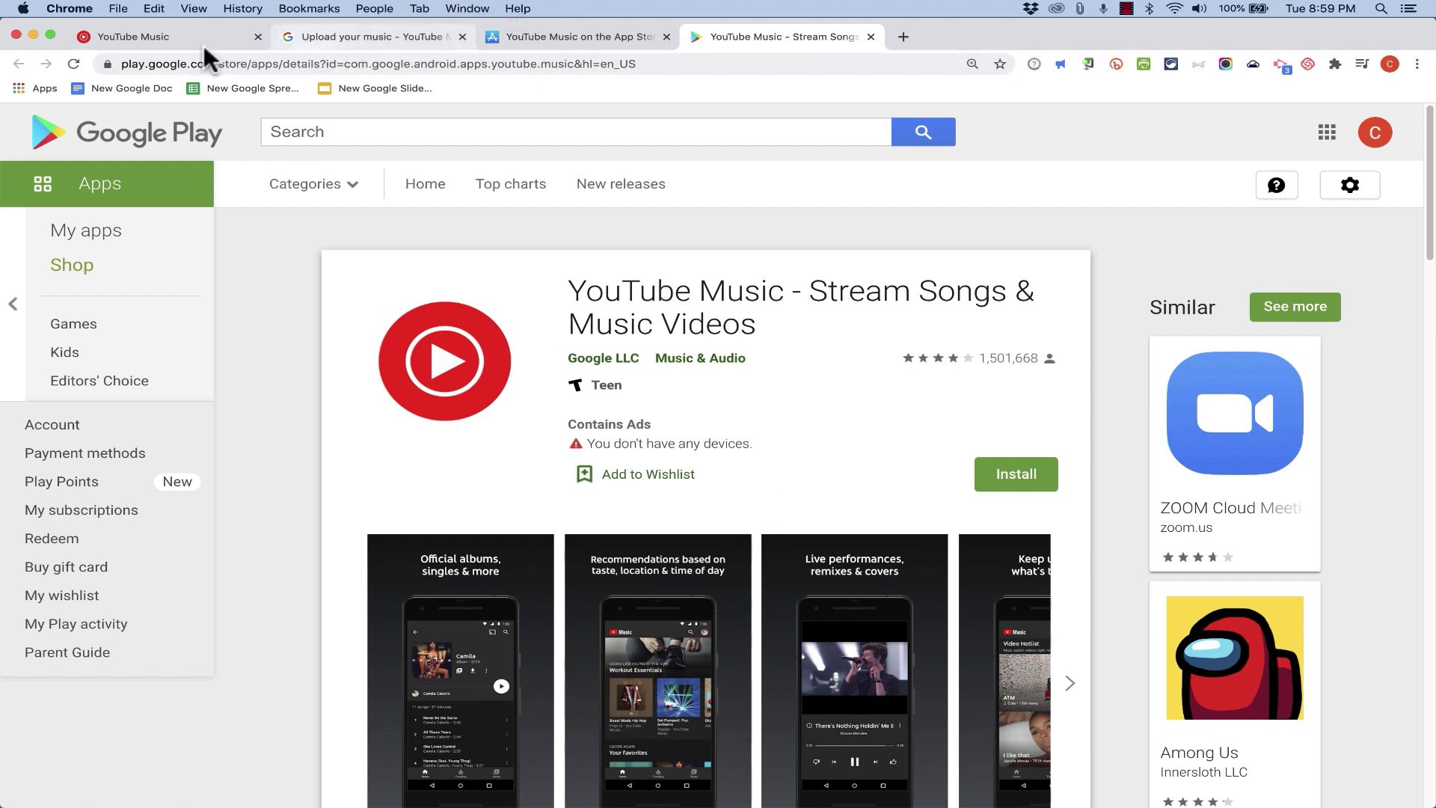
# - Return to the YouTube Music uploads-only kwon results and show the account menu
pyautogui.click(138, 35)
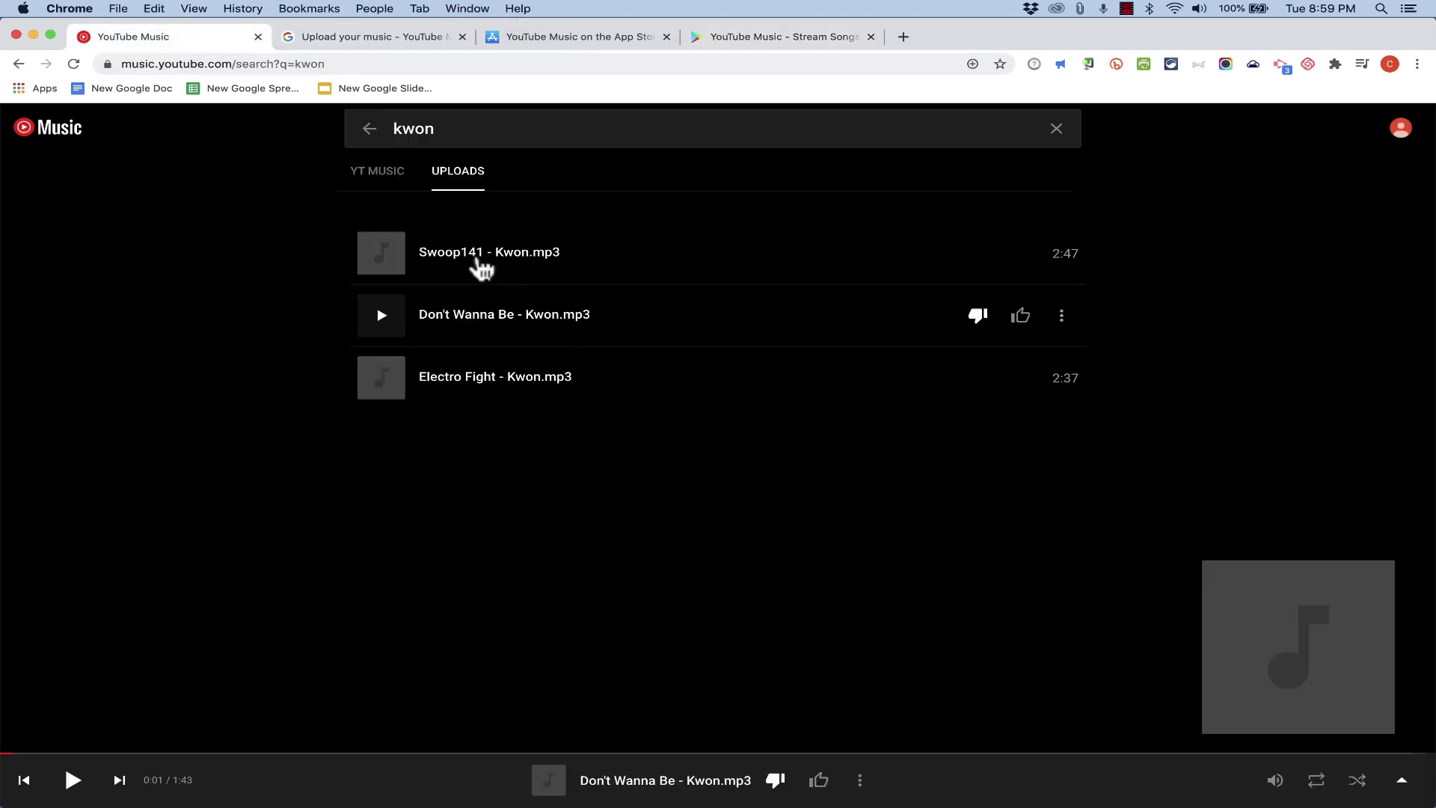
pyautogui.moveTo(1369, 206)
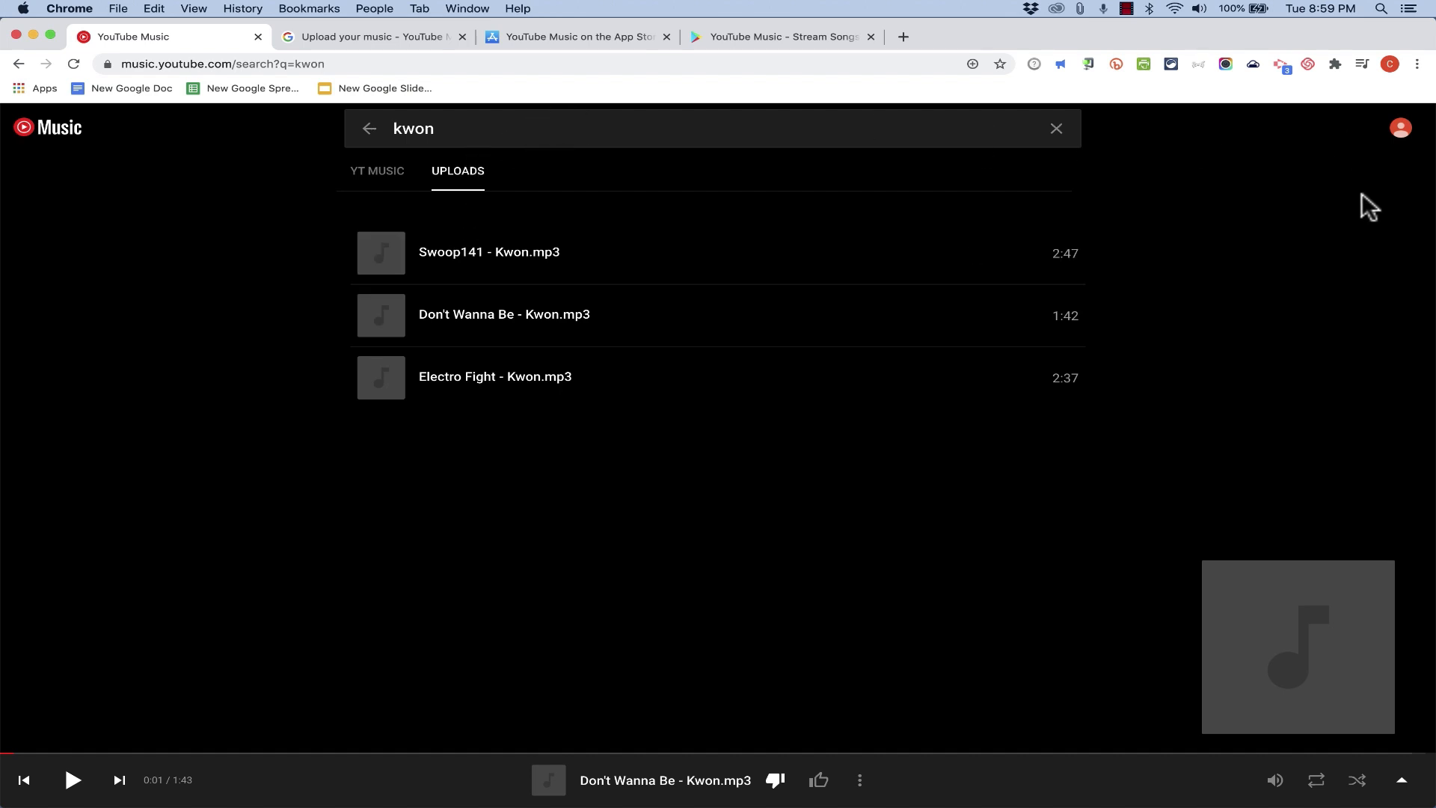
pyautogui.click(1401, 127)
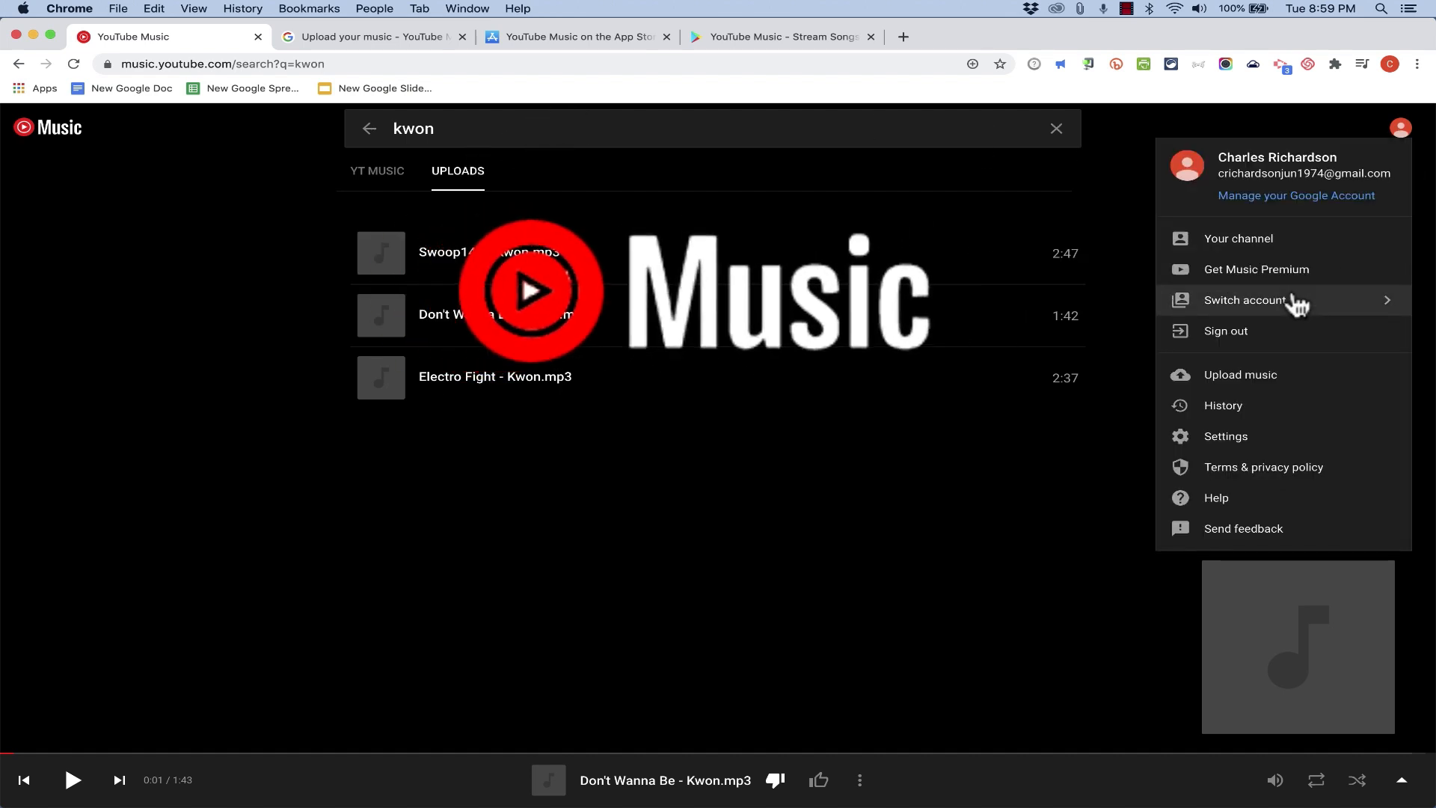
pyautogui.moveTo(1400, 129)
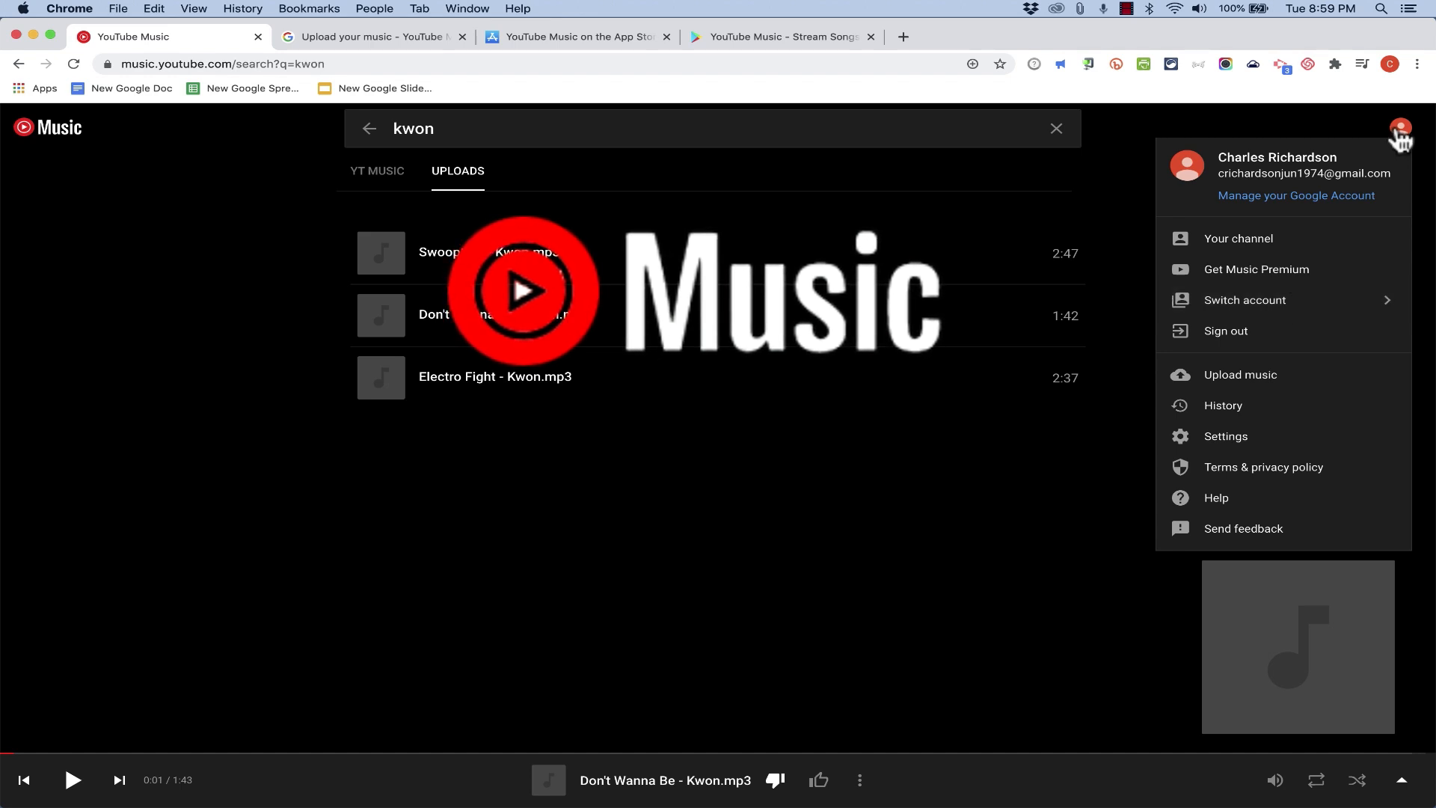
pyautogui.moveTo(1239, 374)
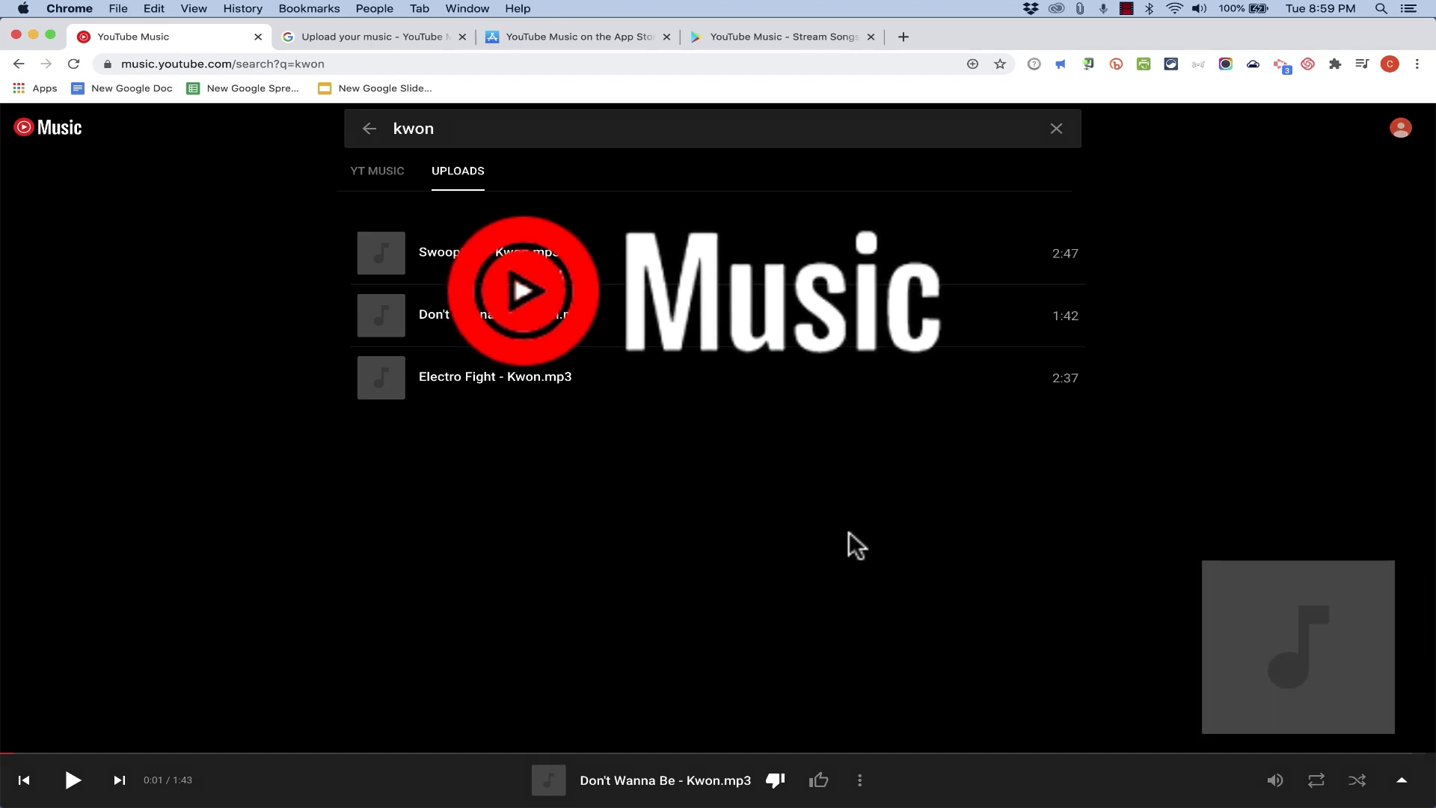
pyautogui.moveTo(304, 296)
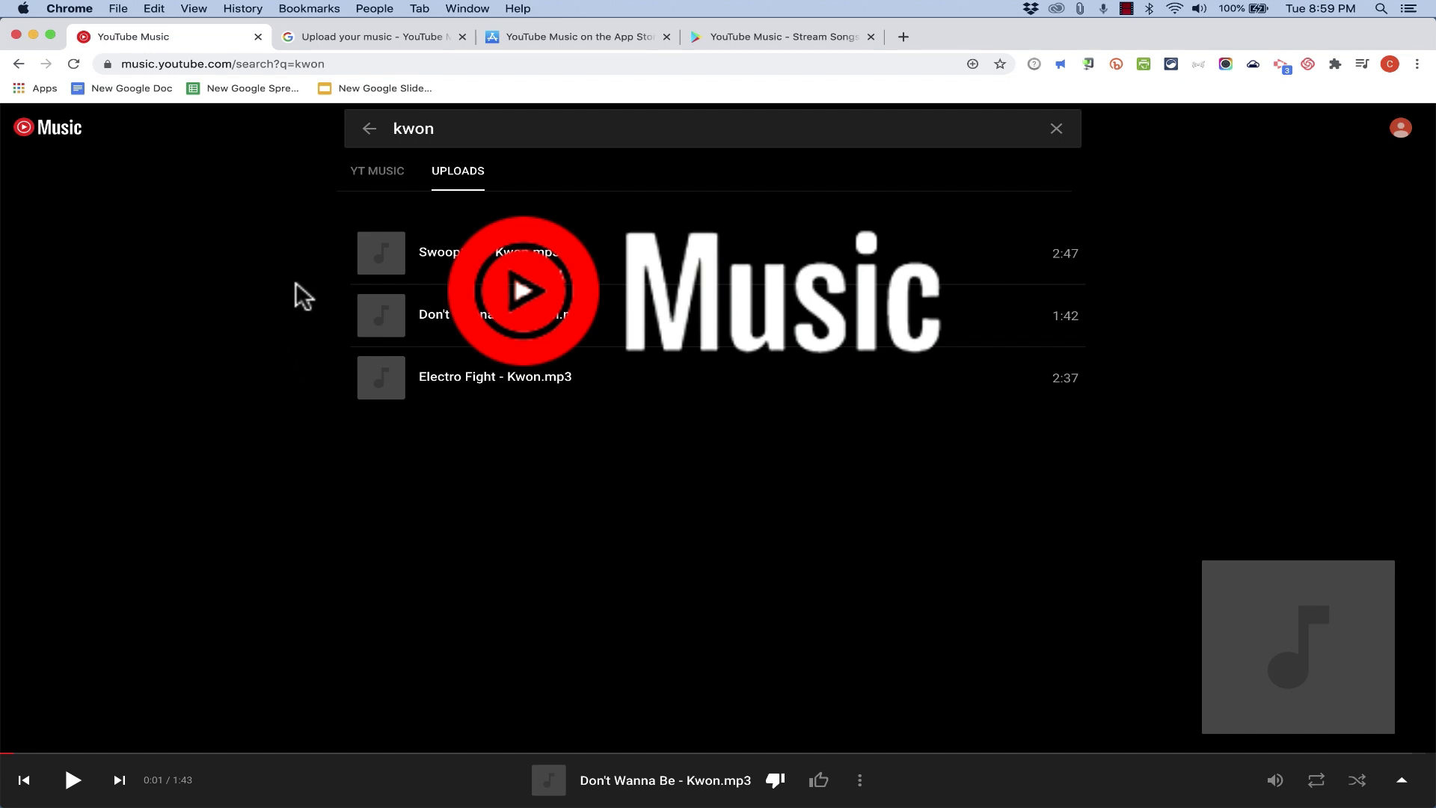
pyautogui.moveTo(252, 155)
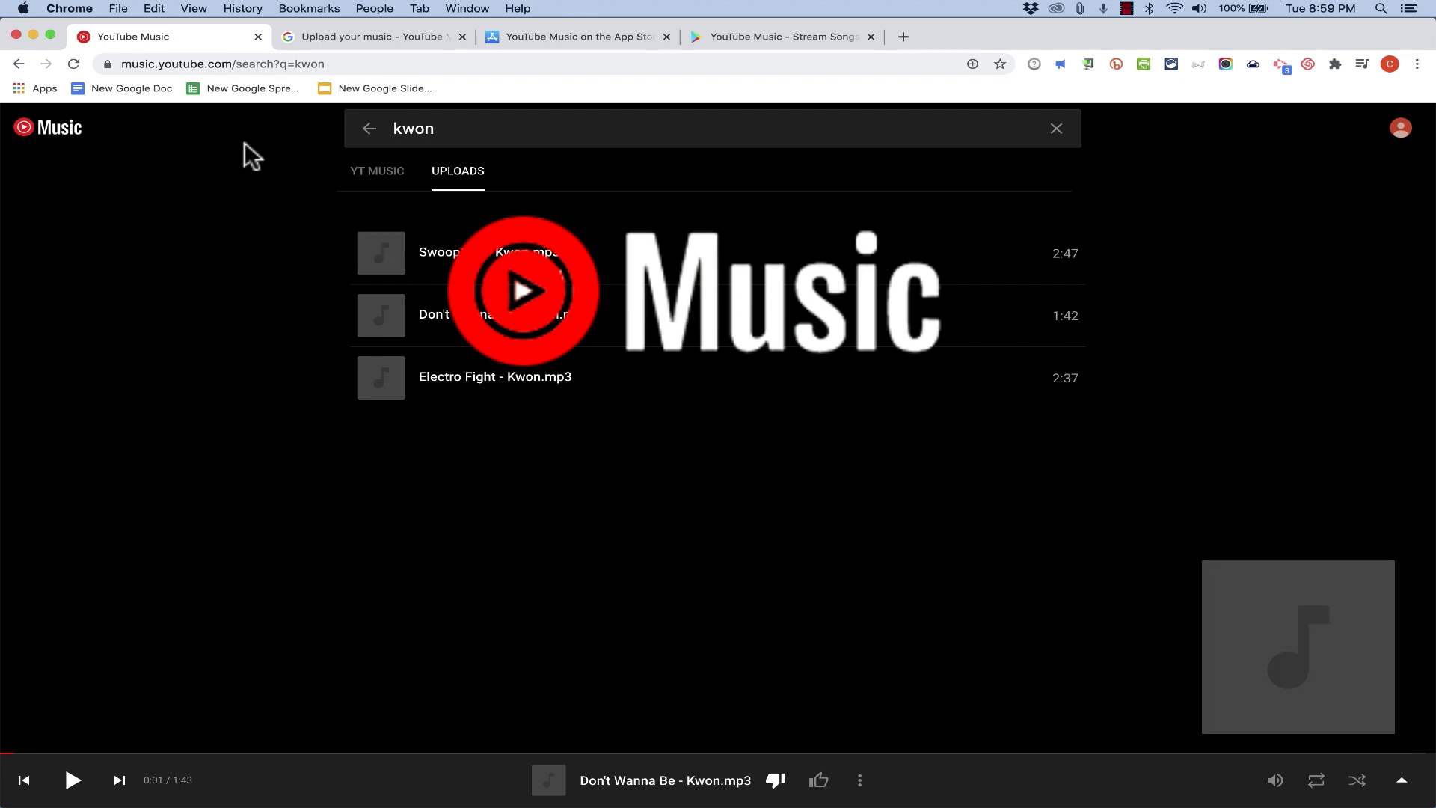